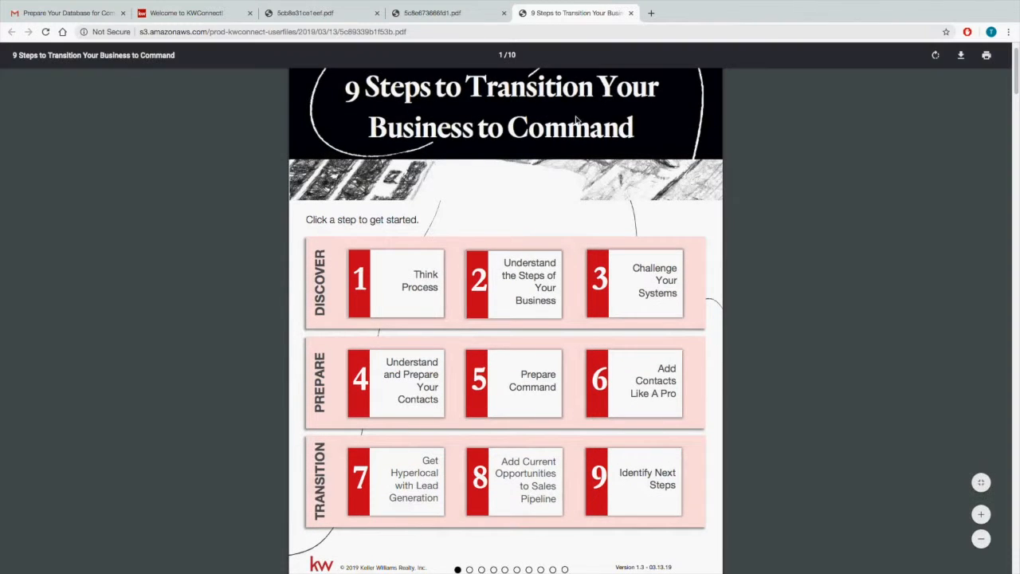
mouse_move(343, 87)
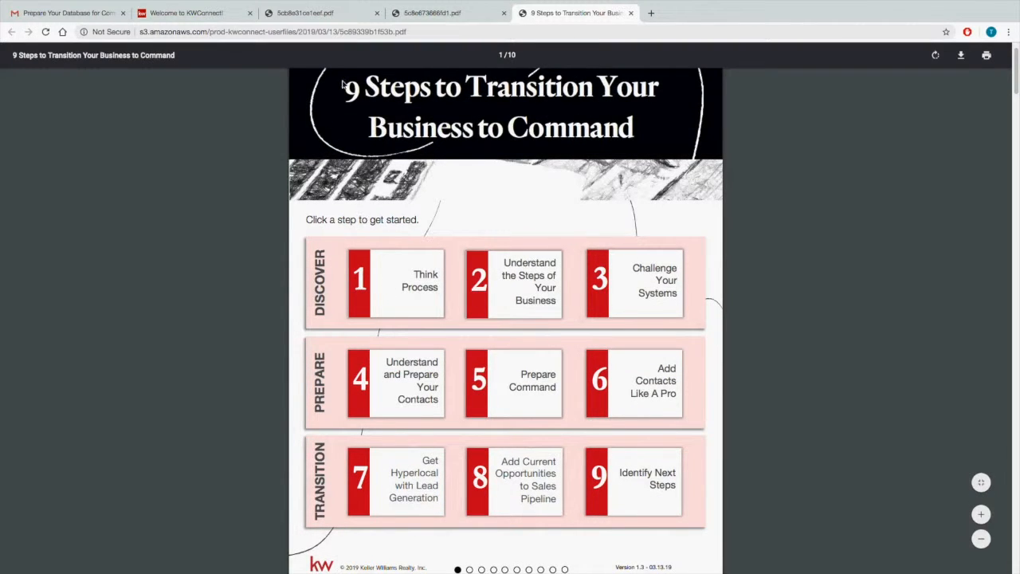
mouse_move(385, 188)
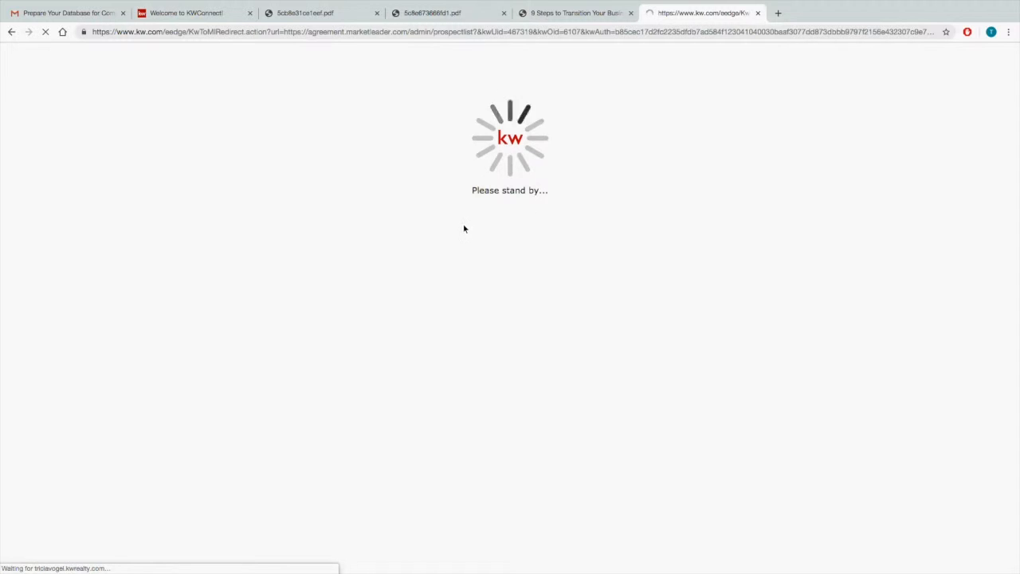
mouse_move(475, 207)
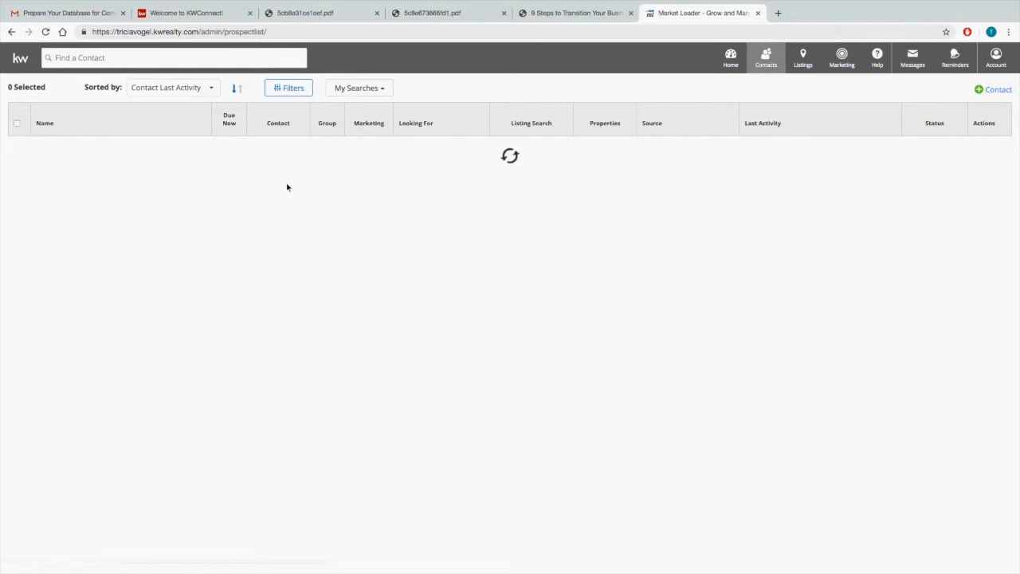
mouse_move(284, 182)
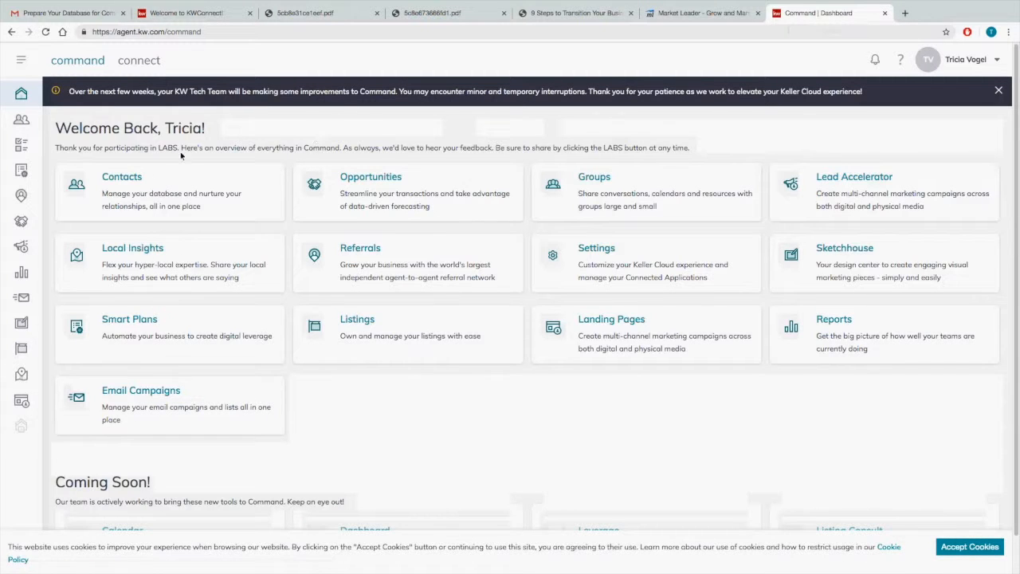
Reach Command's Contacts page from the dashboard card and bring its browser tab forward
left_click(121, 175)
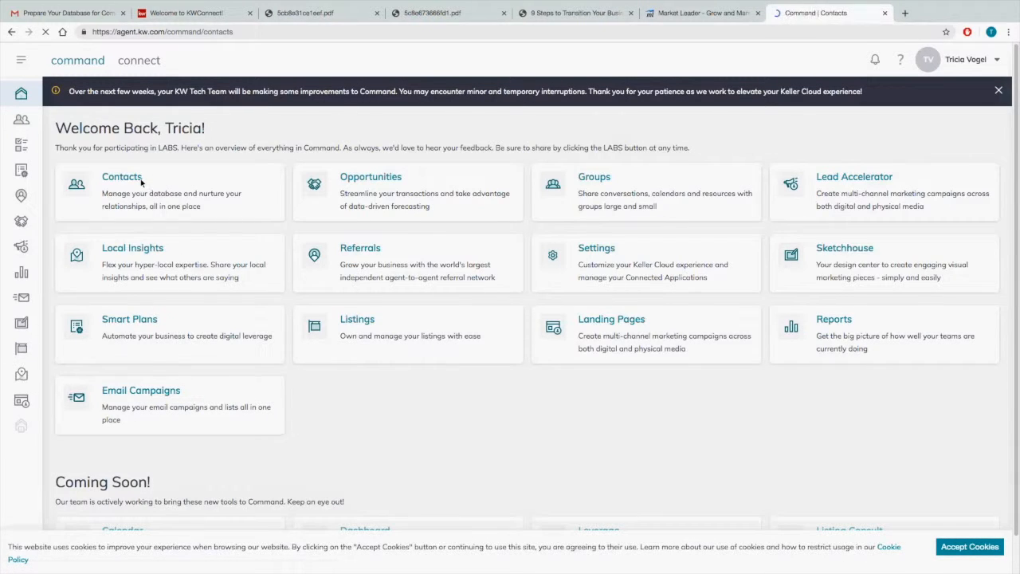
left_click(121, 175)
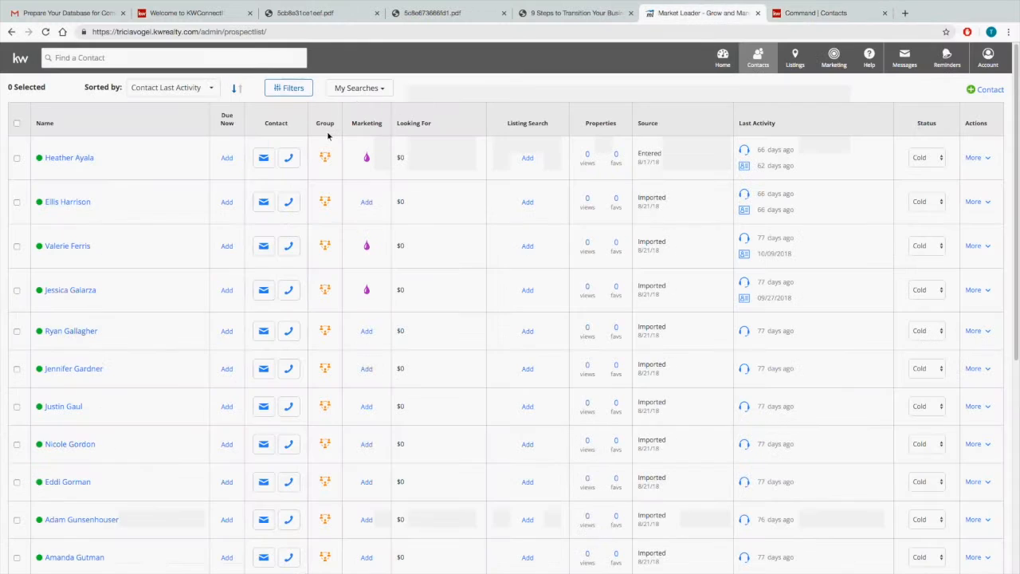
left_click(828, 13)
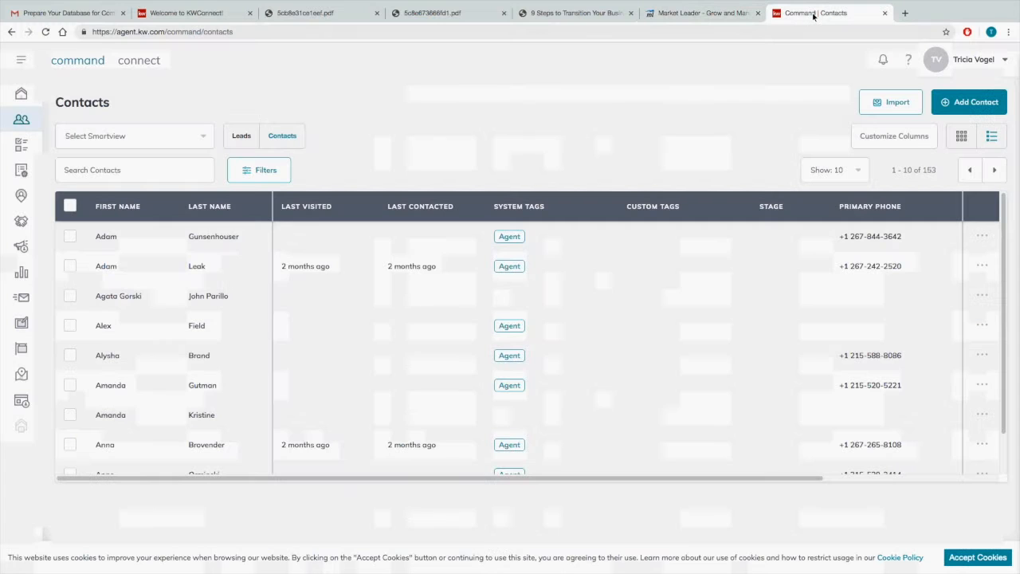
mouse_move(802, 49)
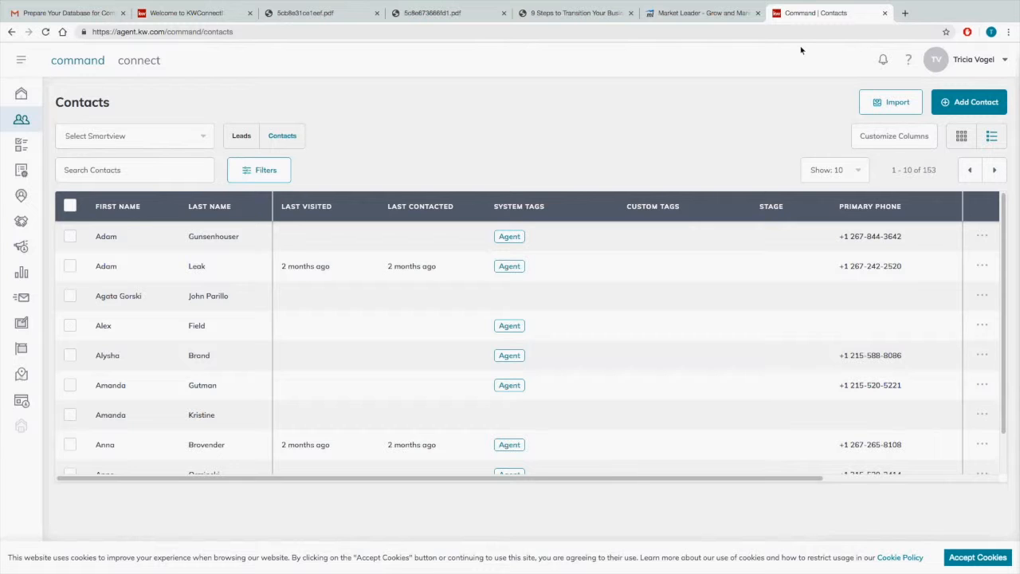
Bring the Market Leader contact list tab back in front
left_click(701, 13)
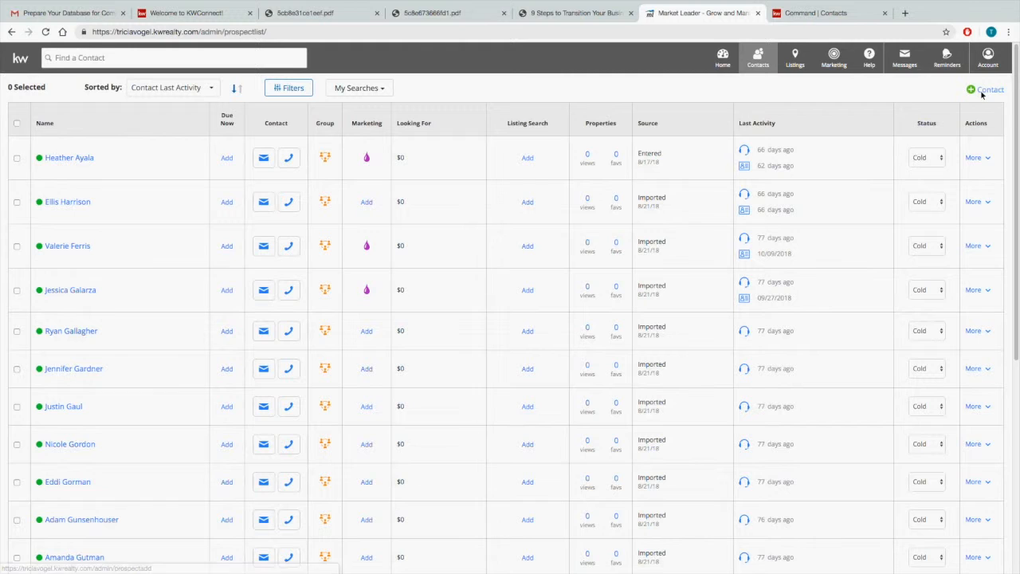
Start a new contact in Market Leader and compare its form against Command's Add Contact form
left_click(986, 89)
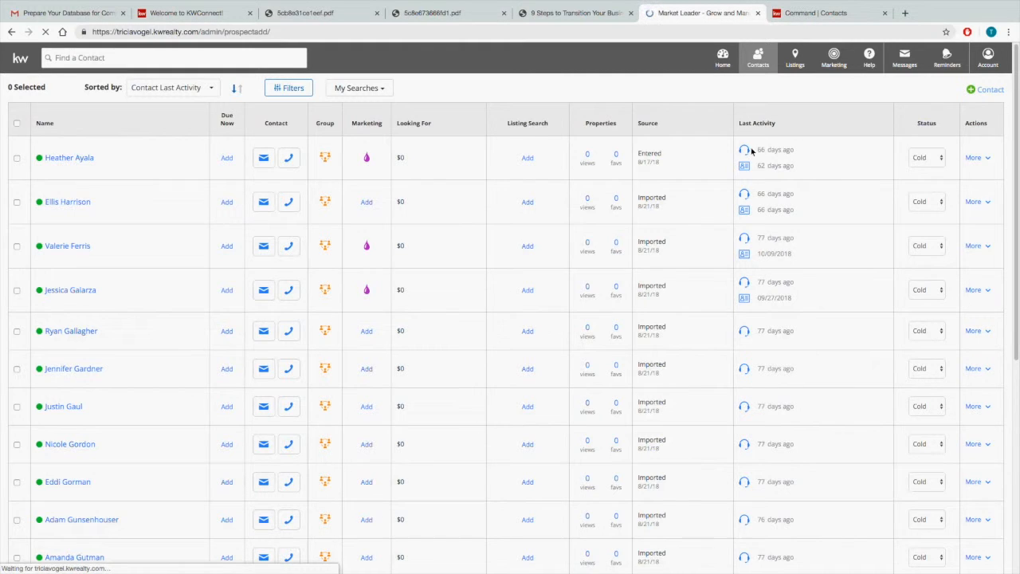
left_click(991, 90)
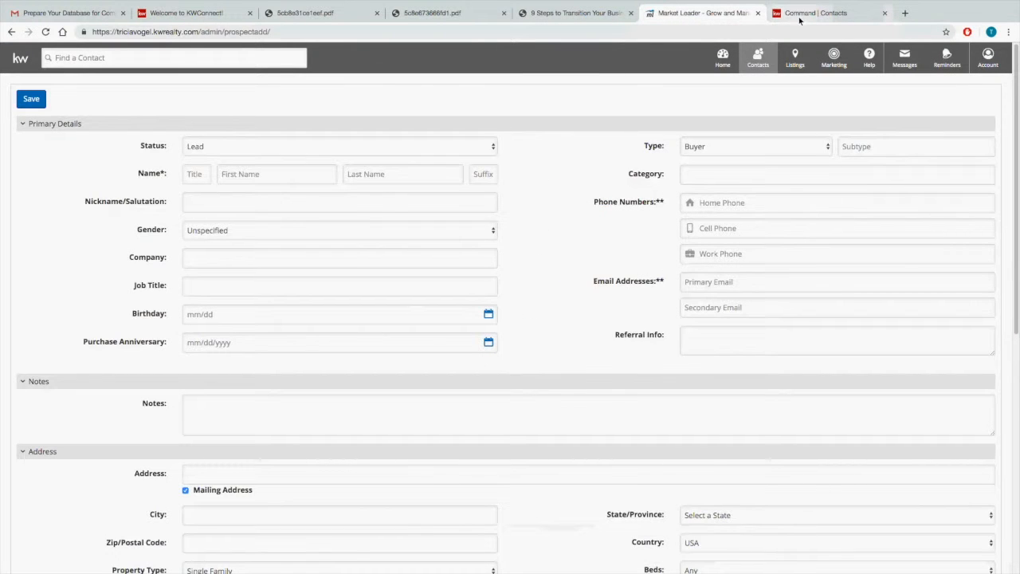
left_click(828, 13)
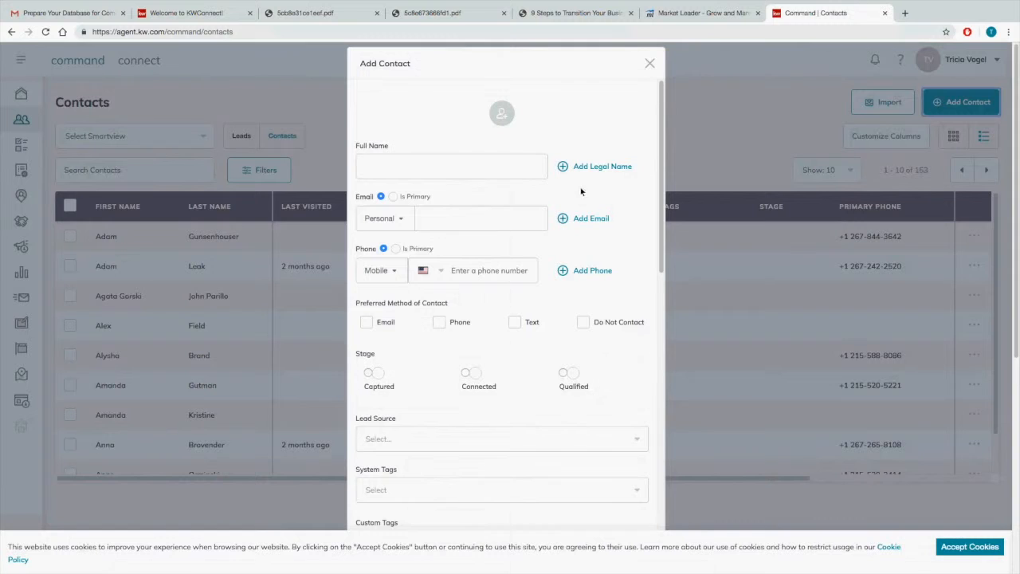
mouse_move(469, 188)
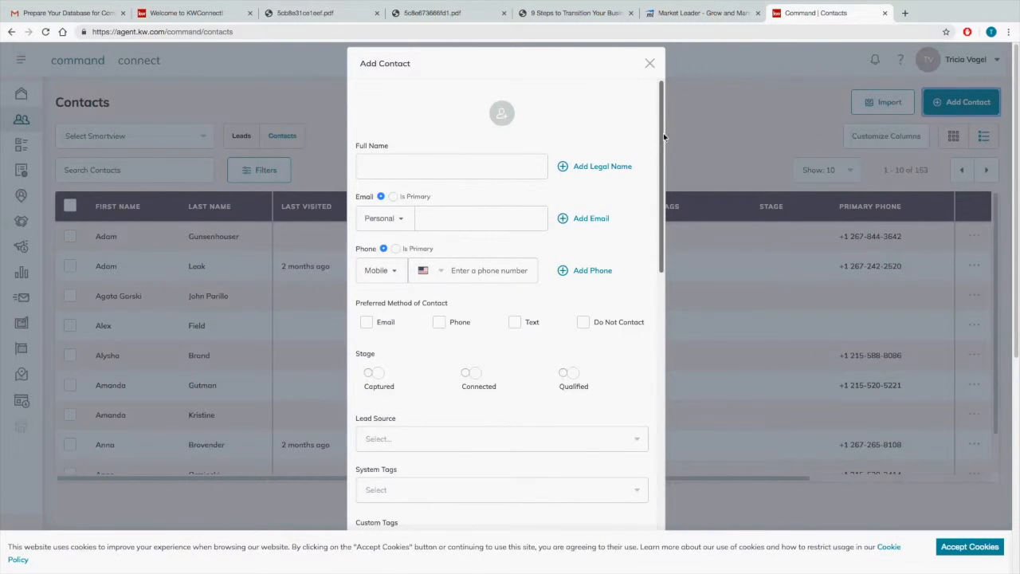
scroll("down", 3)
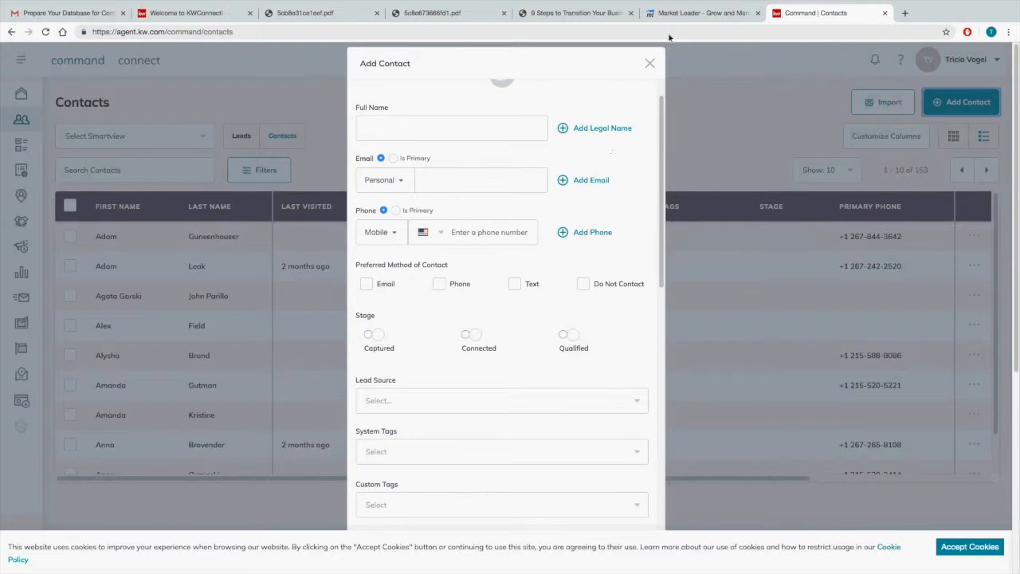
left_click(702, 13)
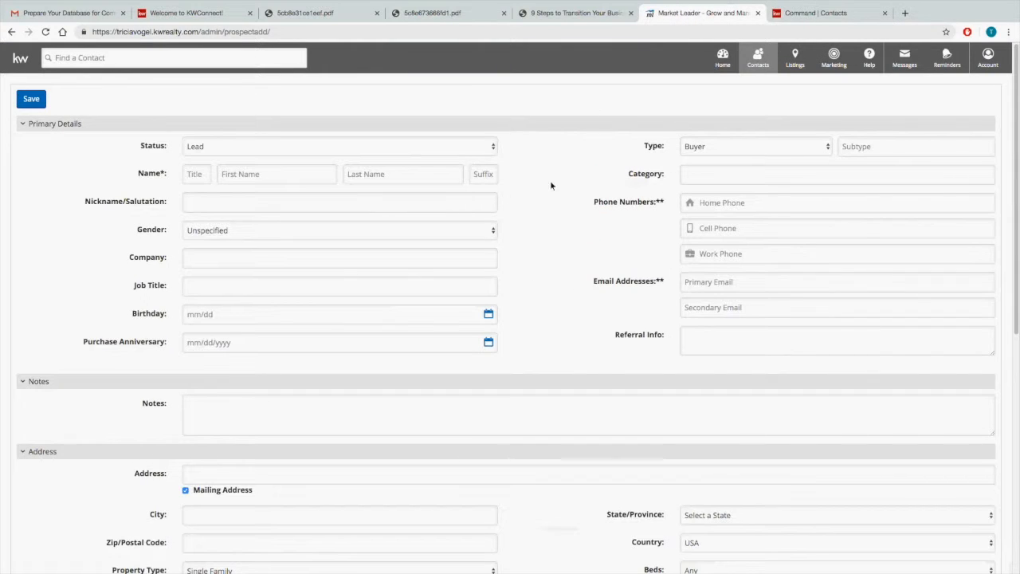
mouse_move(588, 328)
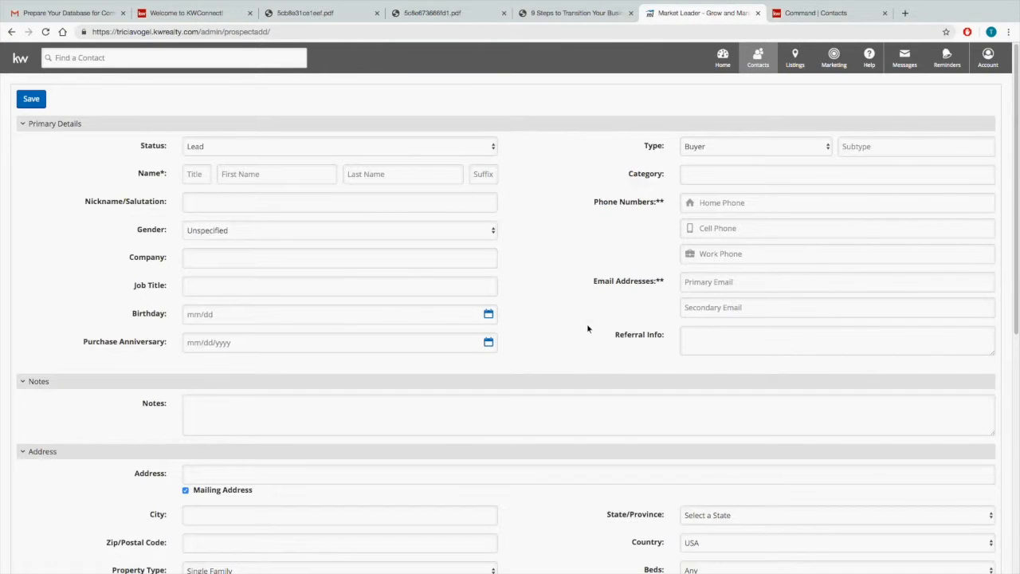
scroll("down", 3)
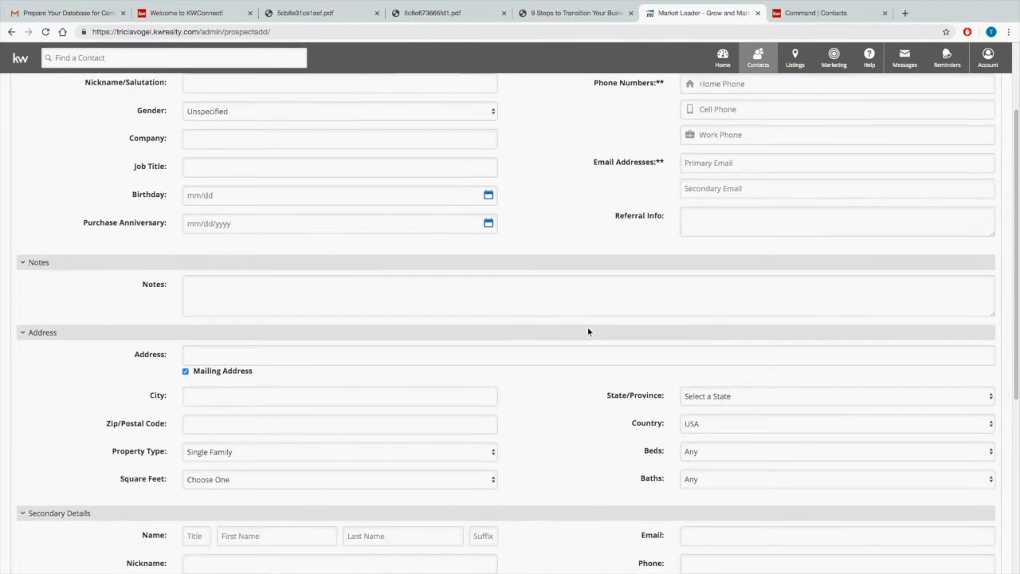
scroll("down", 3)
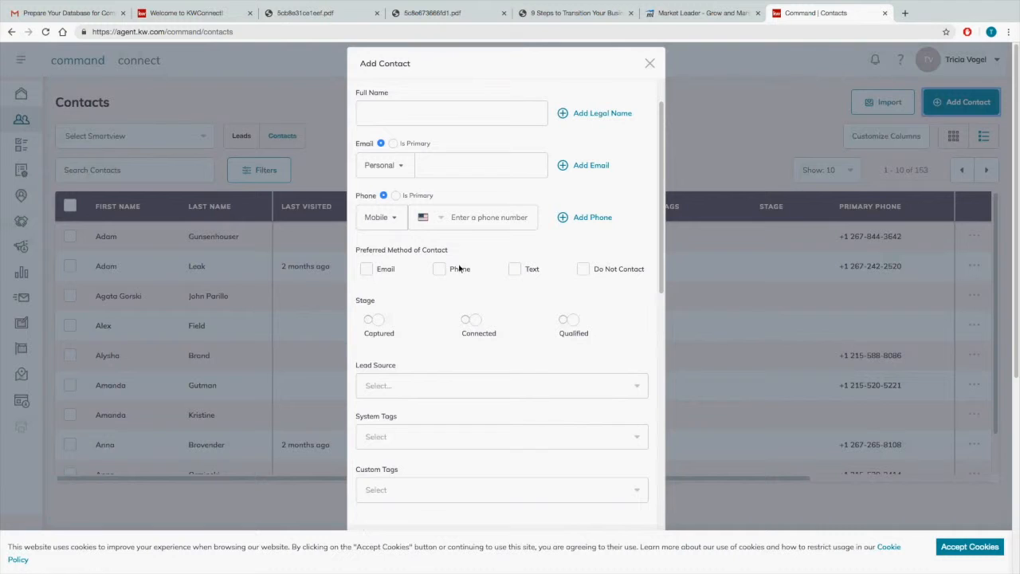
Review Command's lead source choices (Call-In, Entered, Google Contacts, Homes.com, Imported), then return to Market Leader
left_click(500, 385)
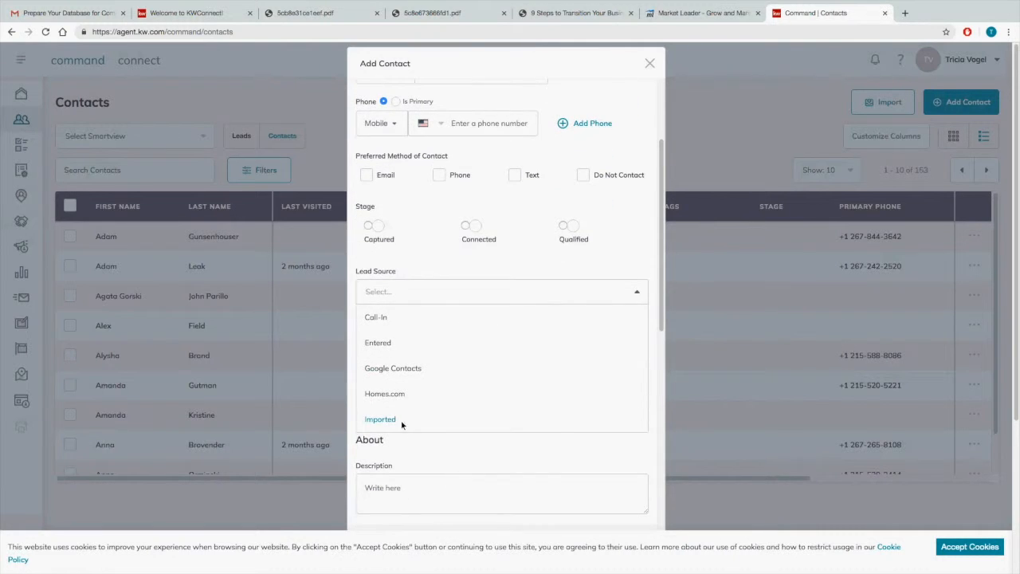
left_click(502, 290)
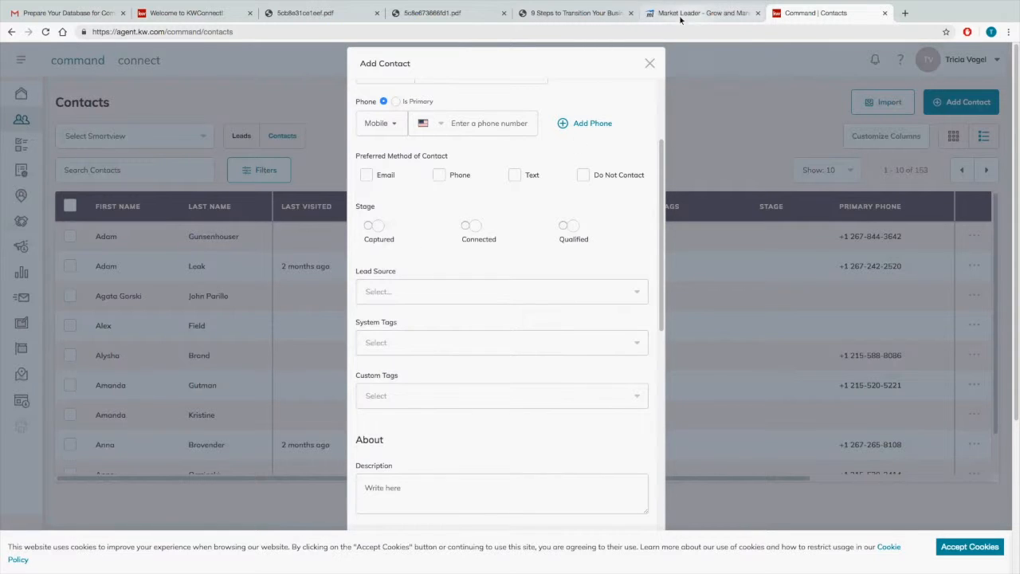
left_click(701, 13)
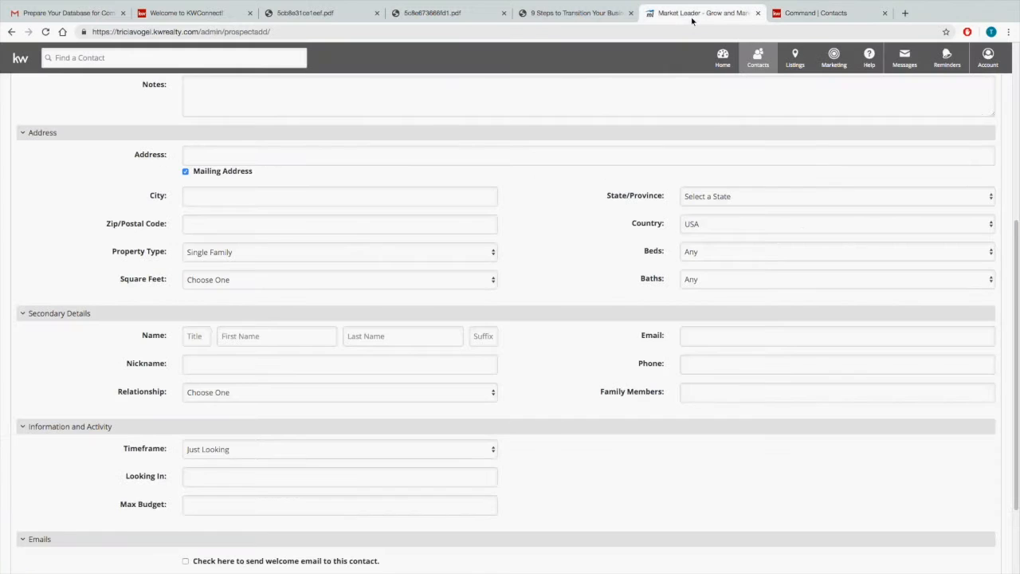
Review Market Leader's contact type choices: Buyer, Seller, Renter, Investor, Agent and more
scroll("down", 3)
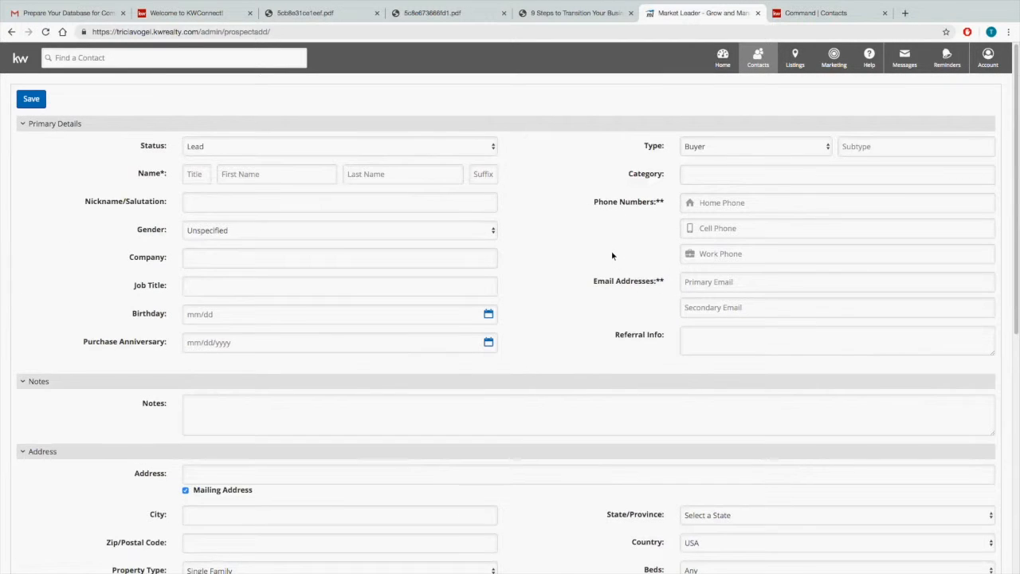
left_click(752, 147)
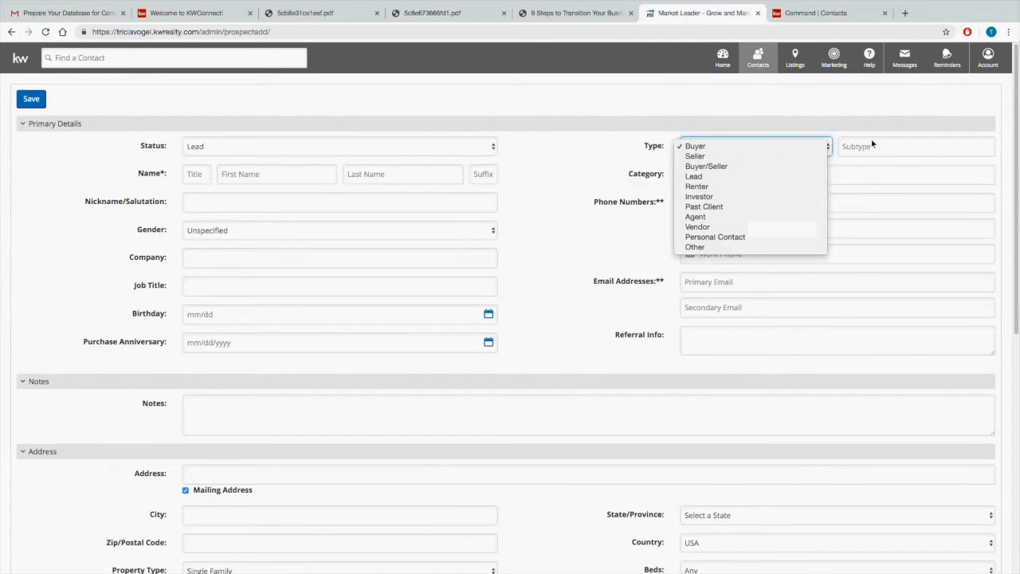
left_click(695, 147)
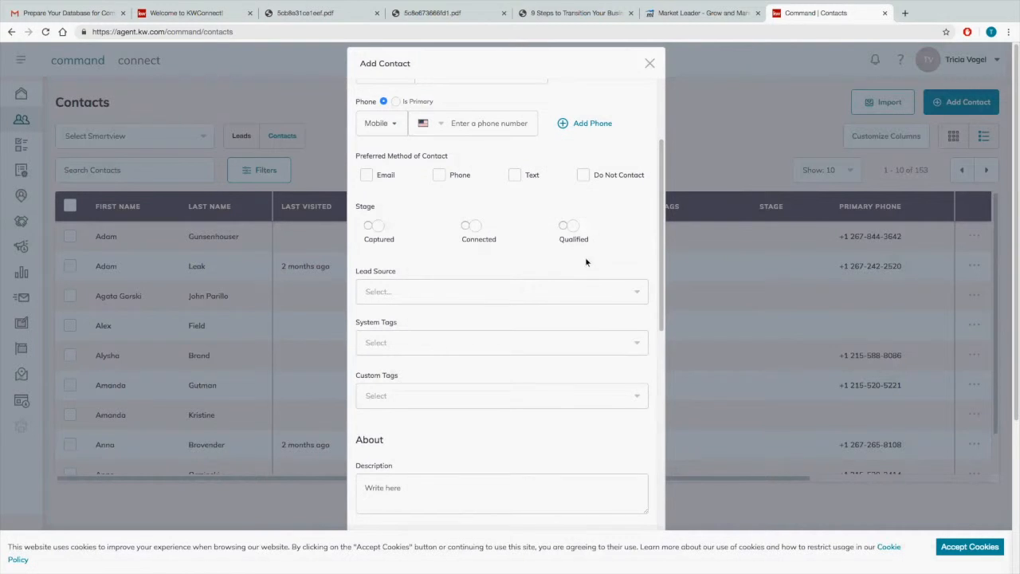
mouse_move(513, 197)
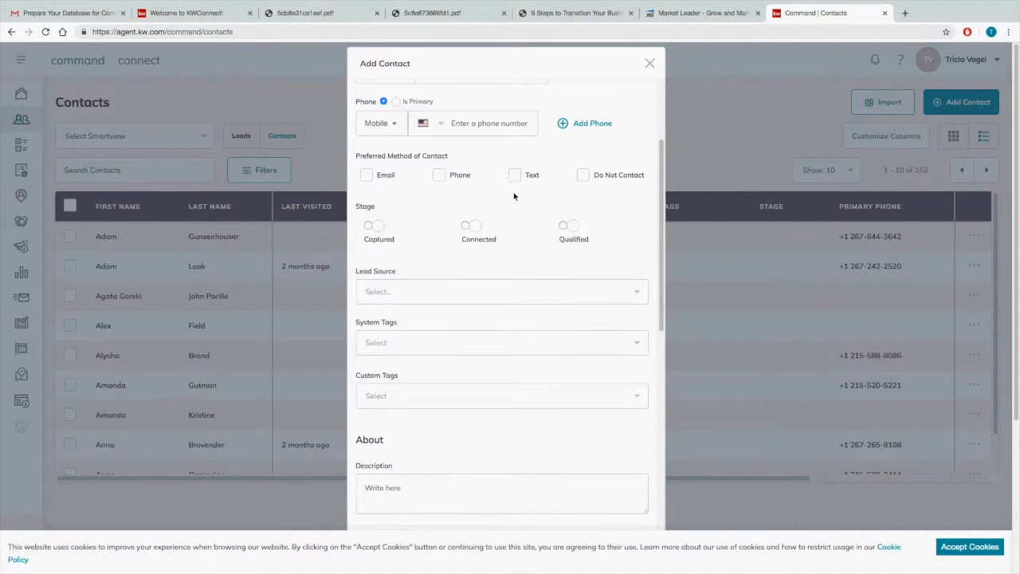
mouse_move(519, 207)
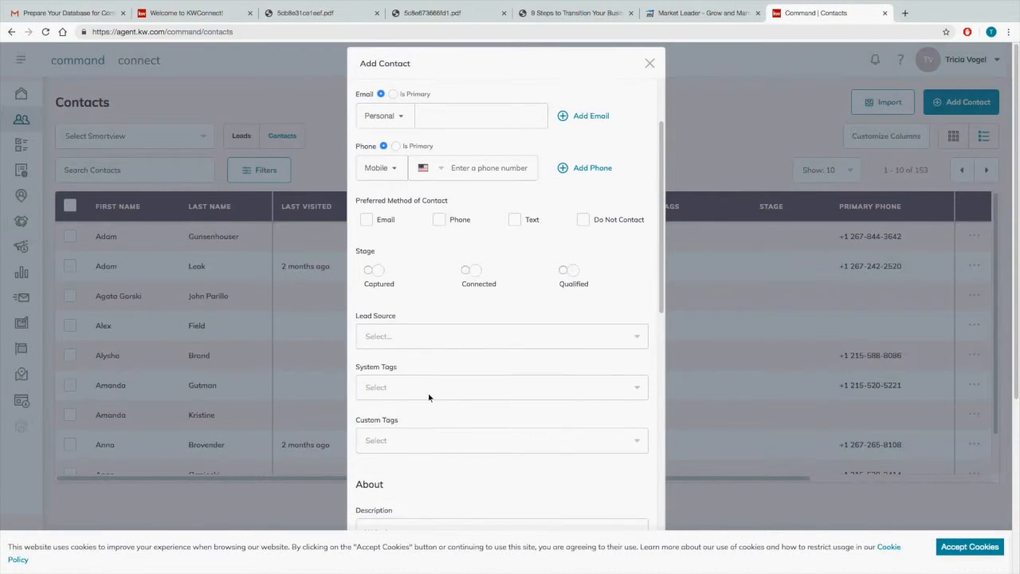
Check Command's system tags (Agent, Talent, Buyer, Seller) and the still-empty Custom Tags list
left_click(501, 387)
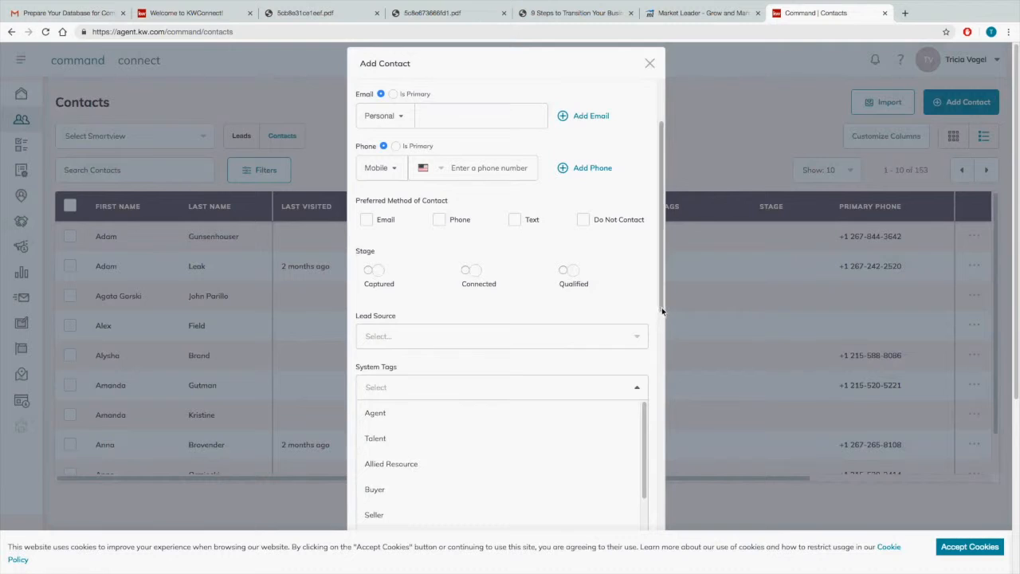
scroll("down", 3)
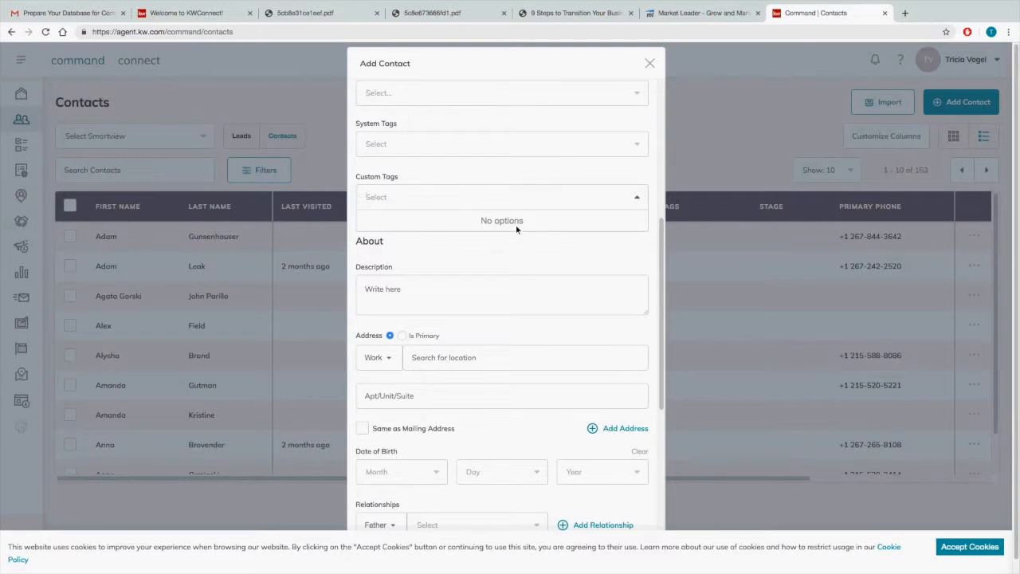
mouse_move(518, 227)
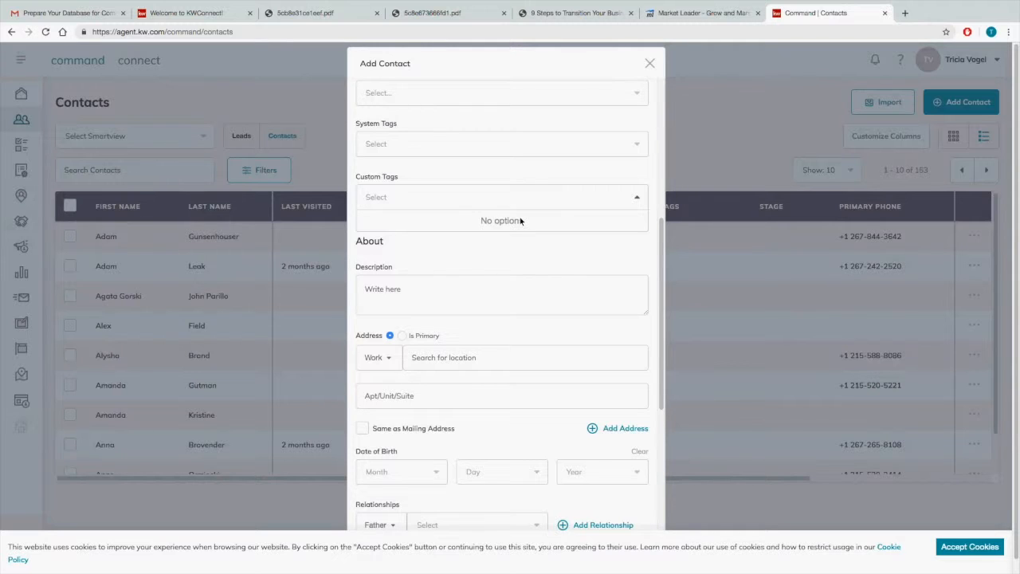
mouse_move(478, 334)
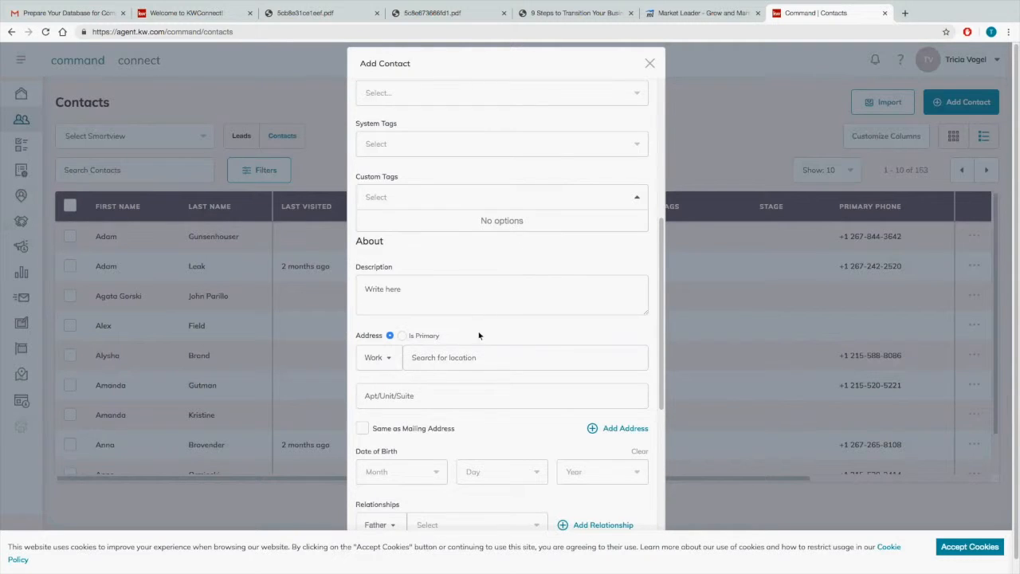
scroll("down", 3)
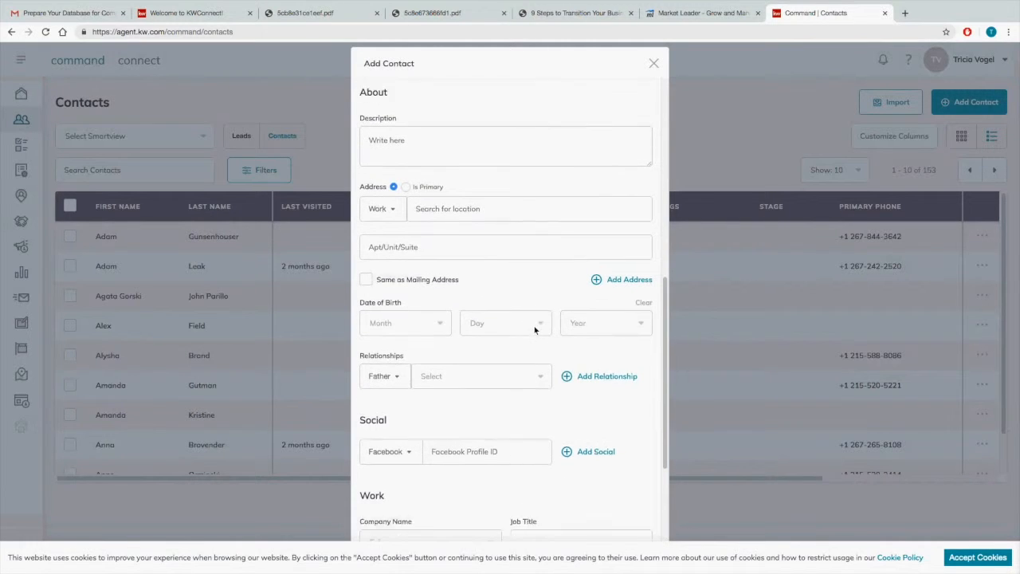
scroll("down", 3)
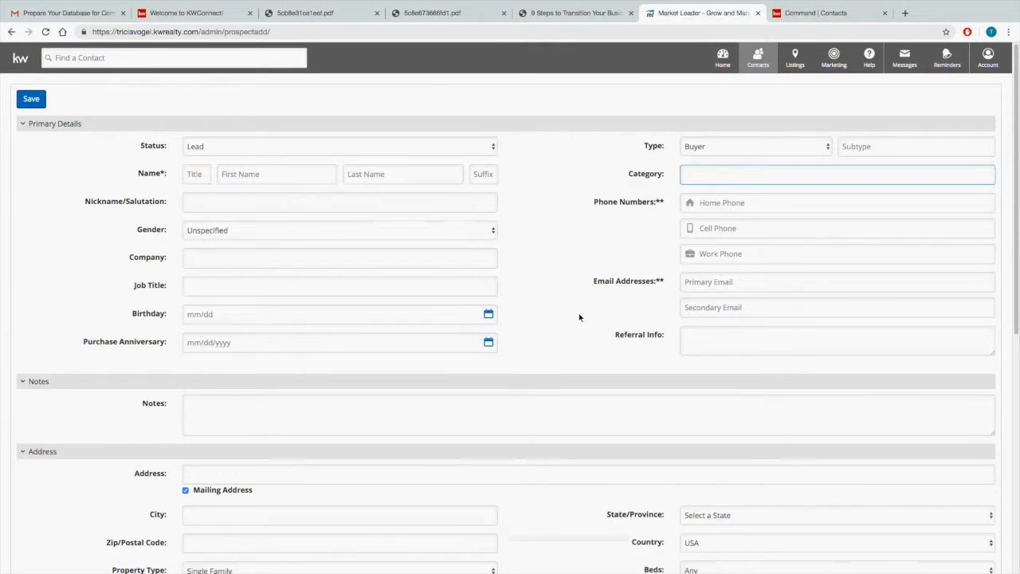
Scroll Market Leader's form down to its secondary details, emails and groups sections
scroll("down", 3)
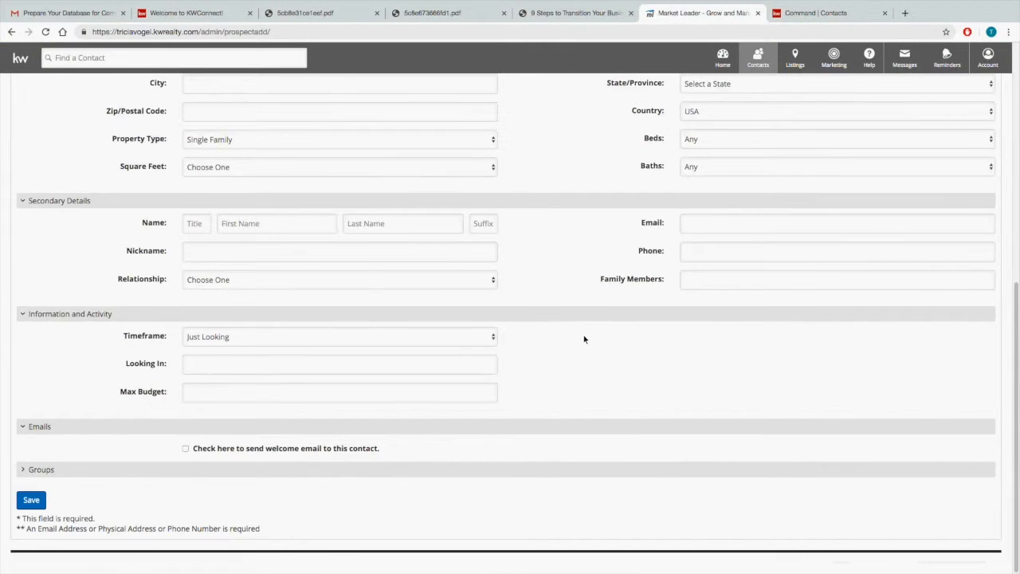
mouse_move(590, 330)
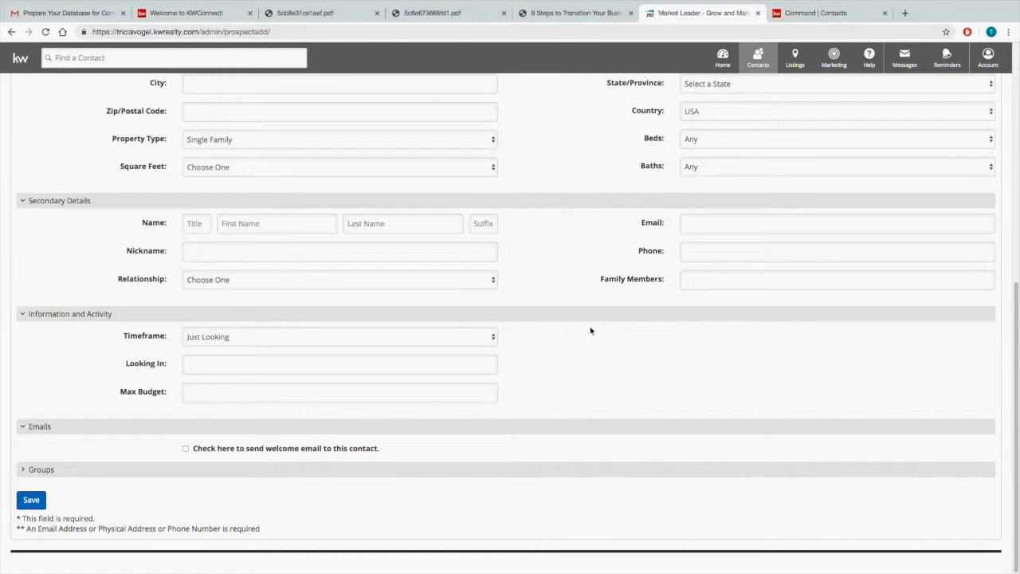
mouse_move(569, 343)
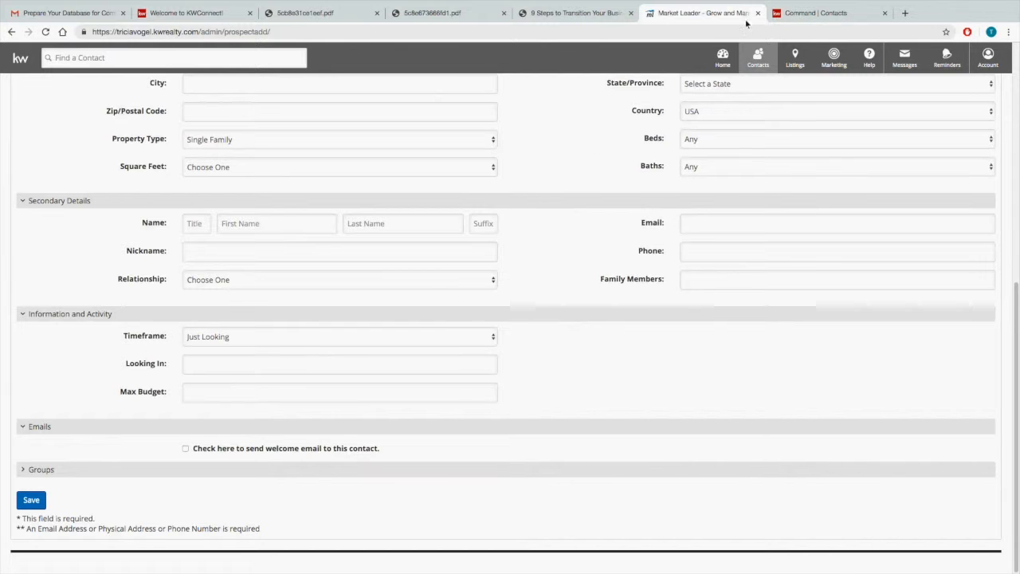
Review Command's Add Contact address, birthday, relationship, social and work fields
left_click(828, 13)
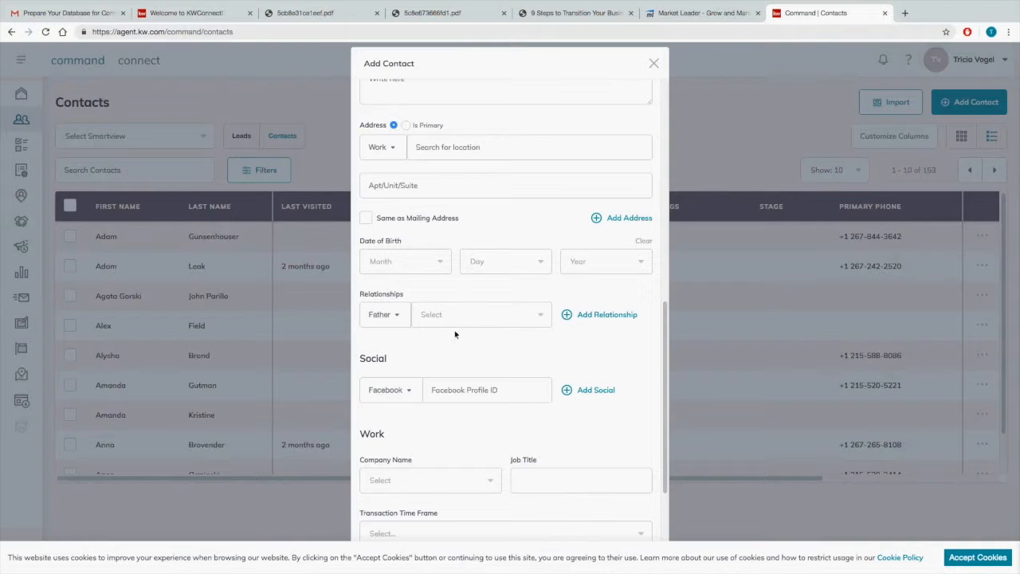
left_click(488, 389)
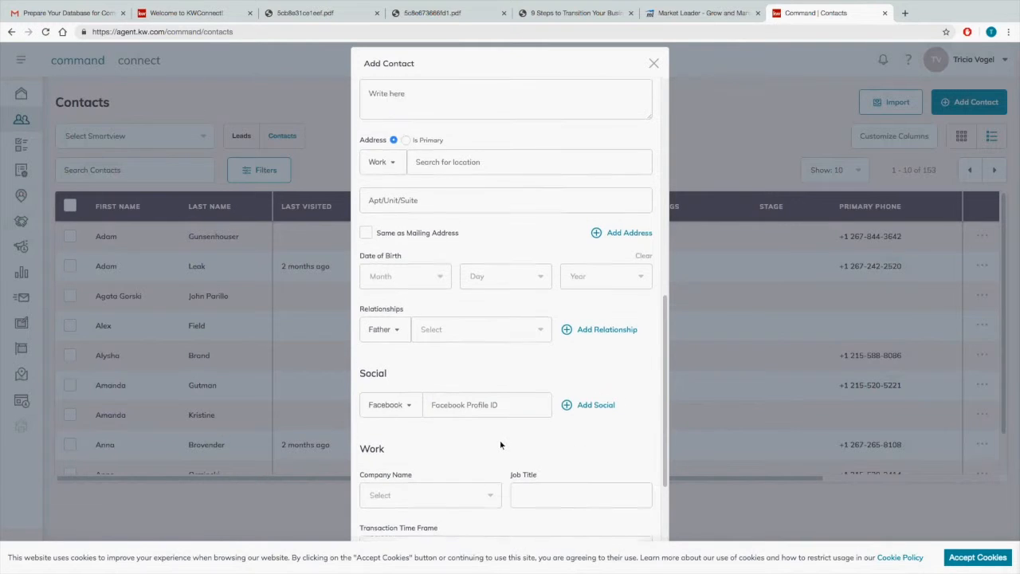
scroll("down", 3)
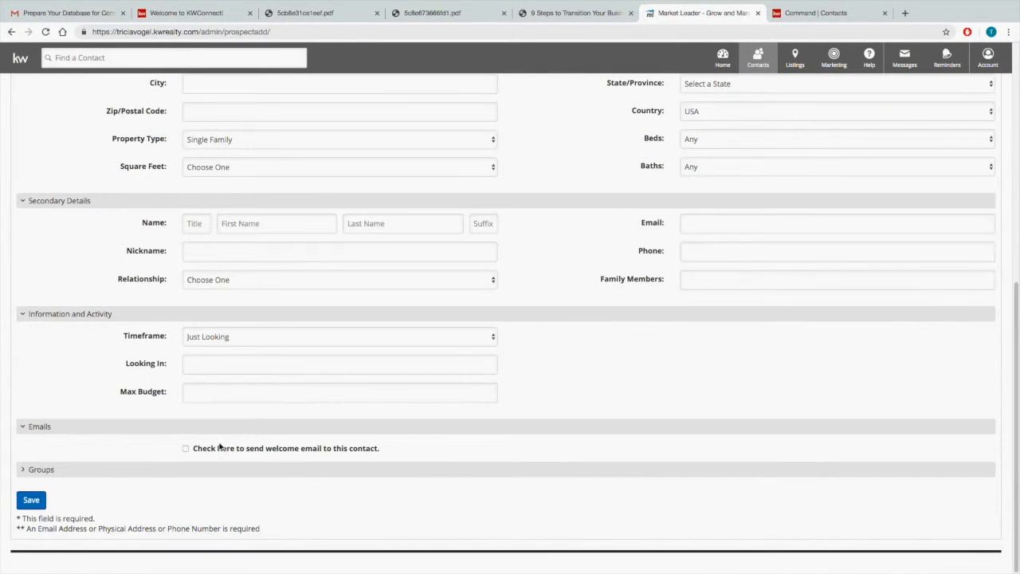
Expand Market Leader's Groups section listing Buyers, Family, Newtown Agents, Past Clients and Sphere
left_click(42, 468)
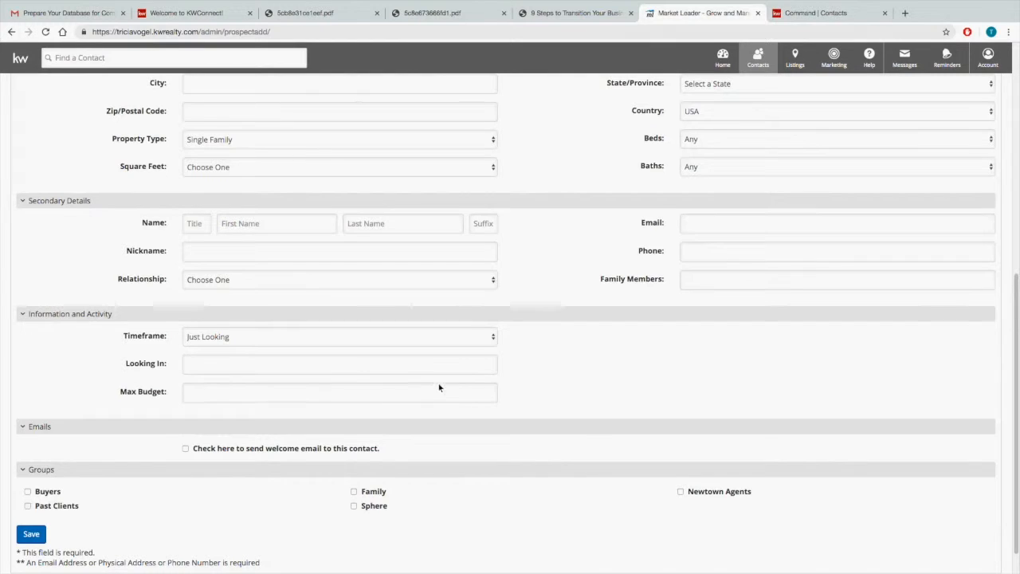
mouse_move(362, 551)
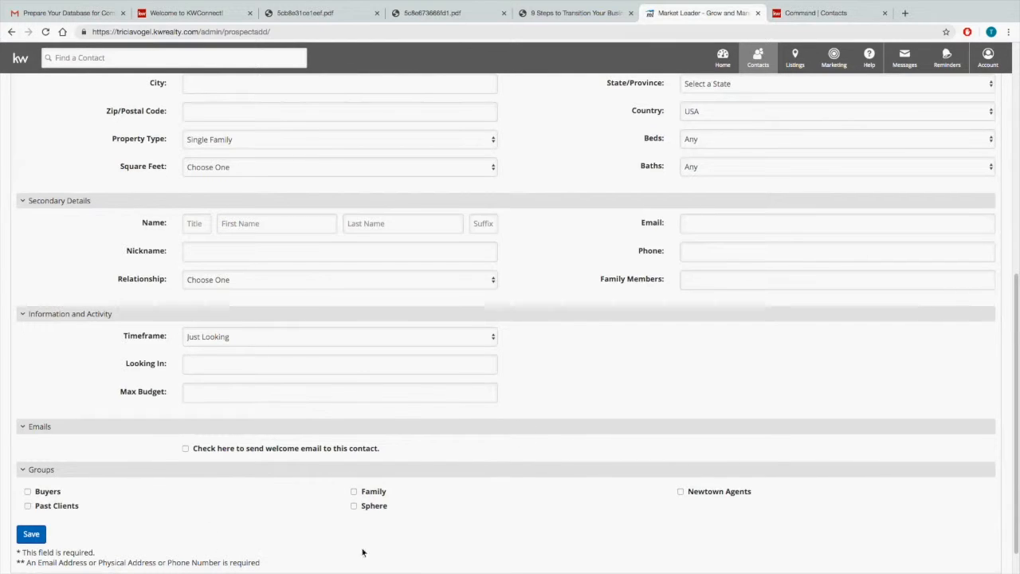
mouse_move(223, 524)
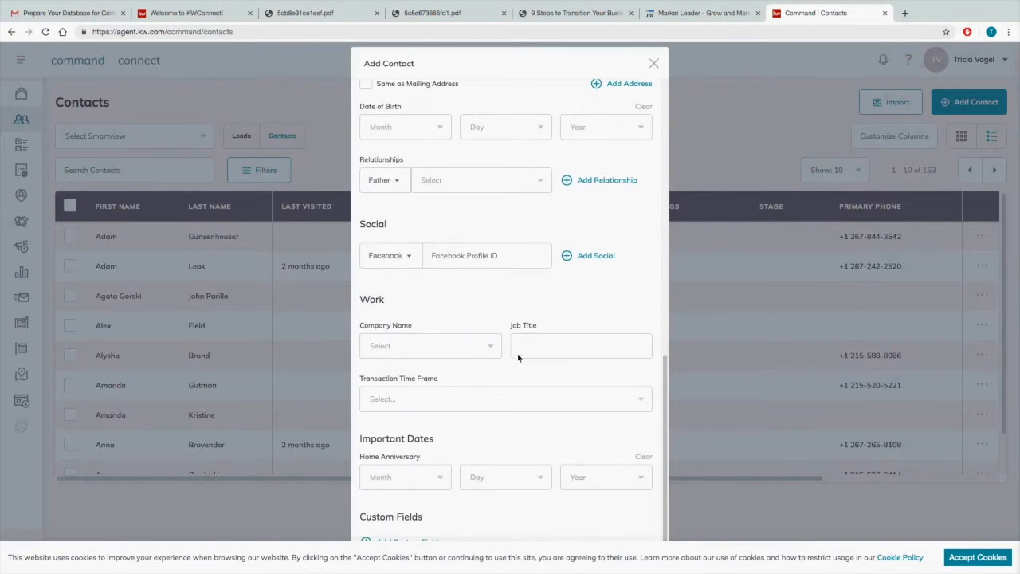
scroll("down", 3)
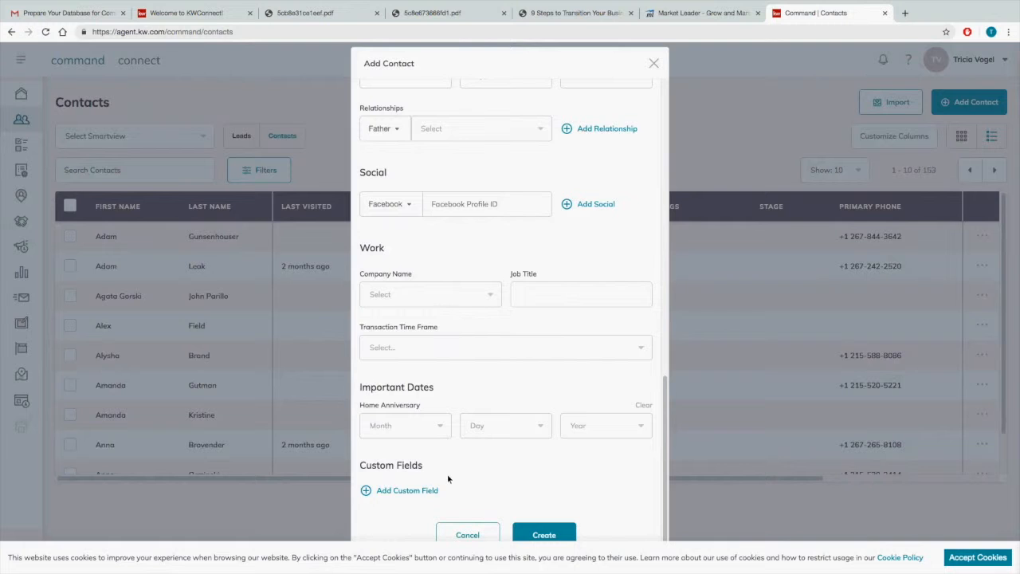
mouse_move(478, 287)
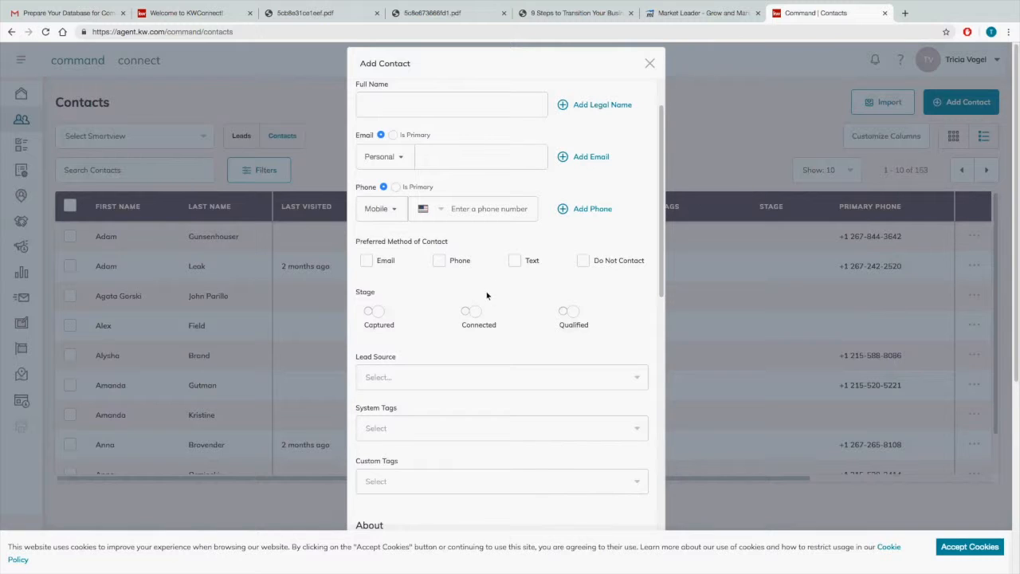
mouse_move(485, 156)
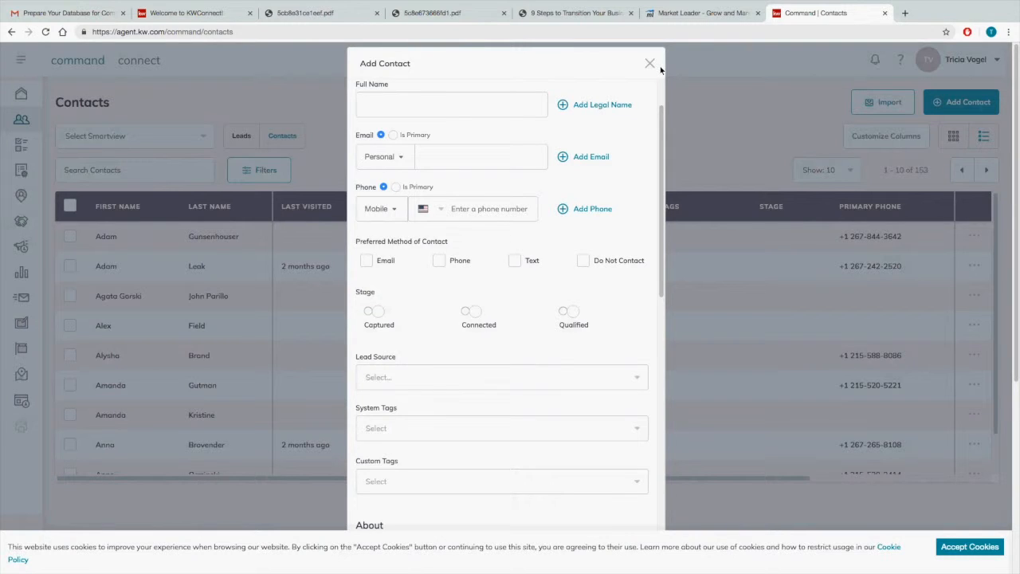
mouse_move(836, 343)
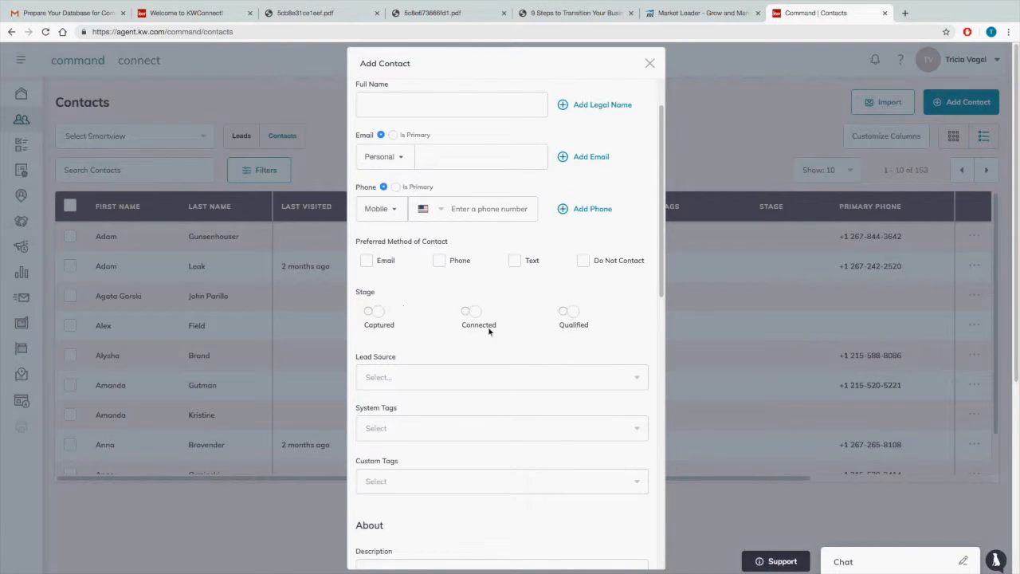
Return to Market Leader's form and scroll to its Groups checkboxes
left_click(701, 13)
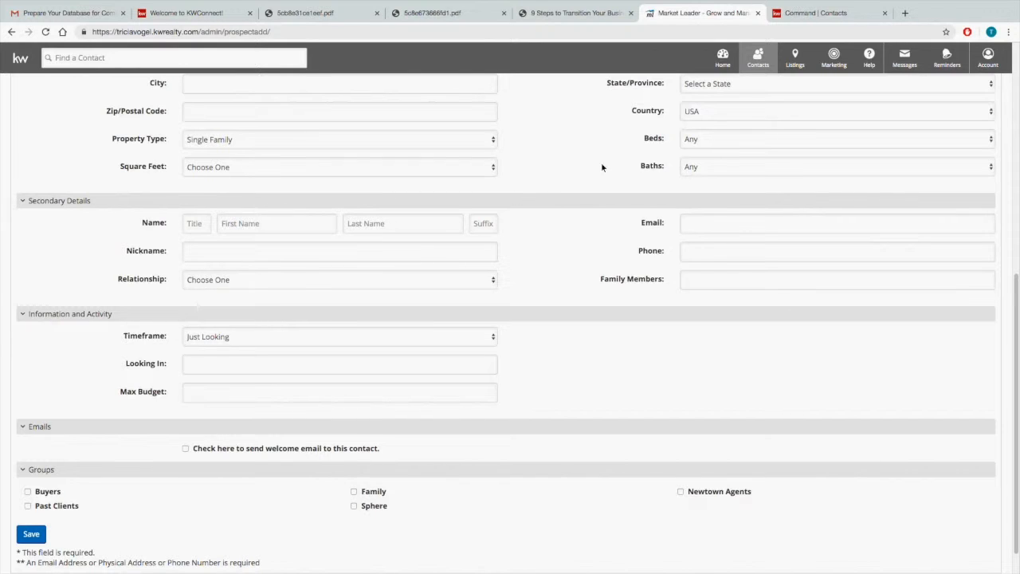
scroll("down", 3)
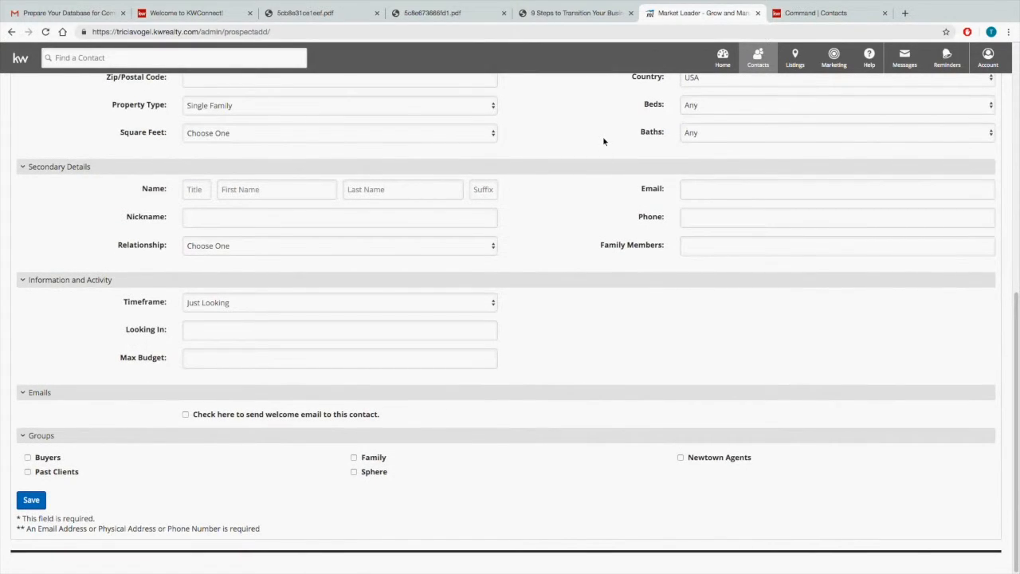
mouse_move(596, 146)
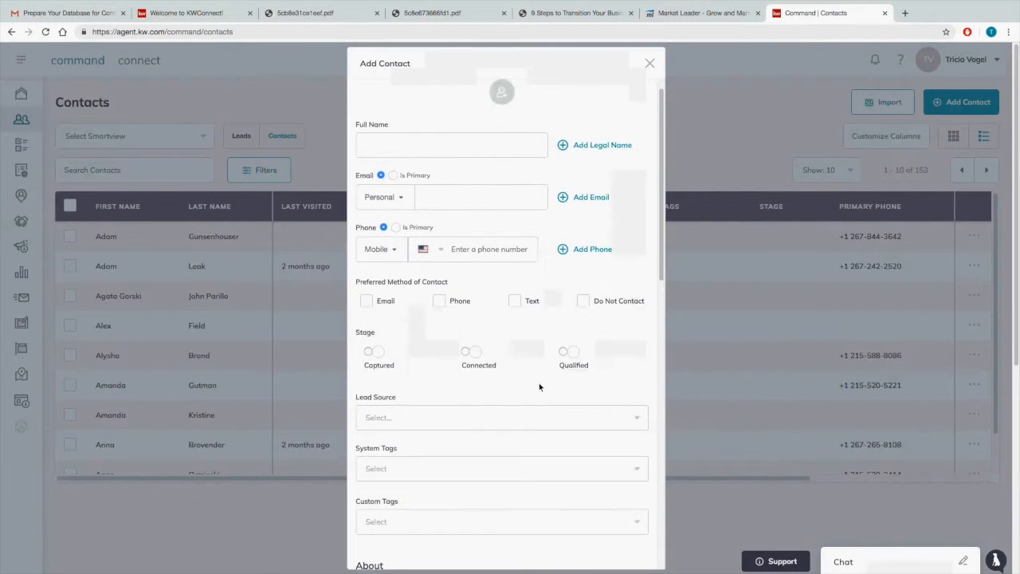
Change the new contact's relationship type from Father to Spouse
scroll("down", 3)
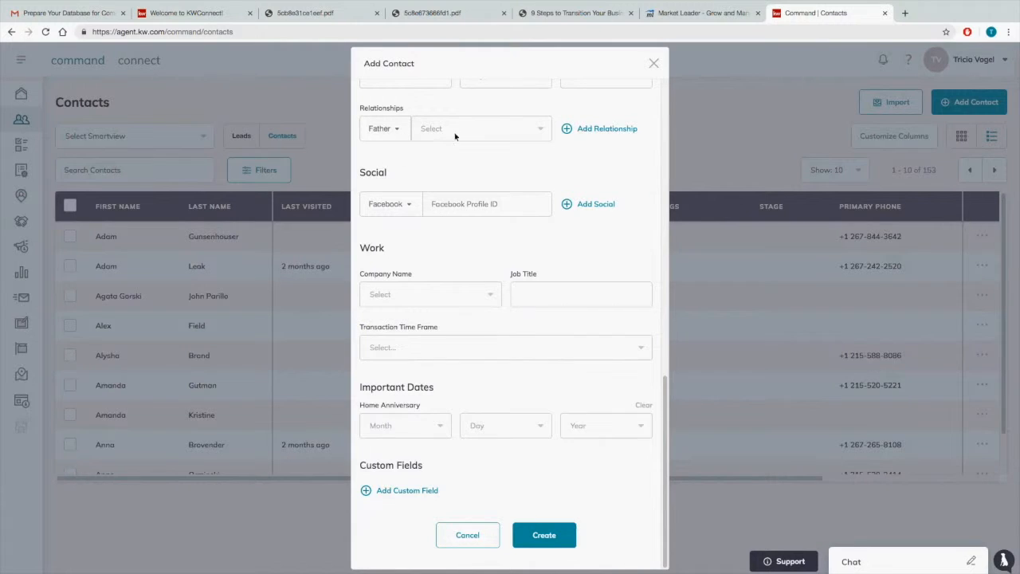
left_click(382, 128)
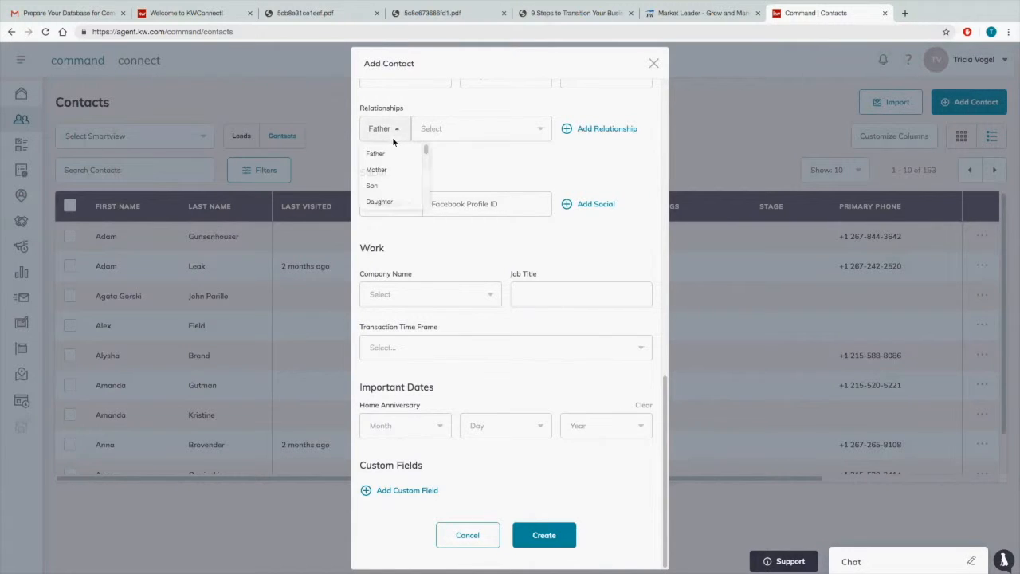
mouse_move(379, 201)
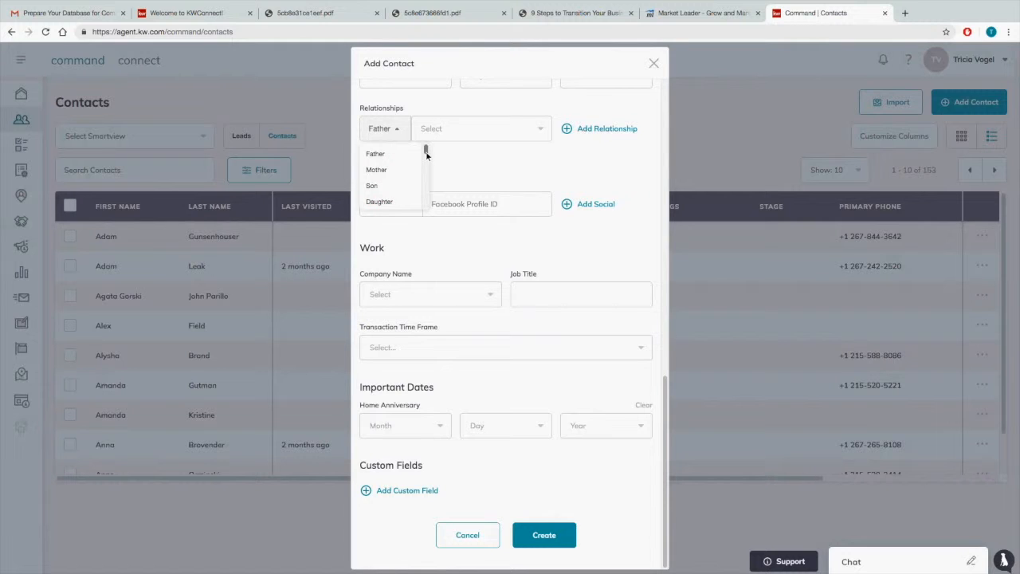
scroll("down", 3)
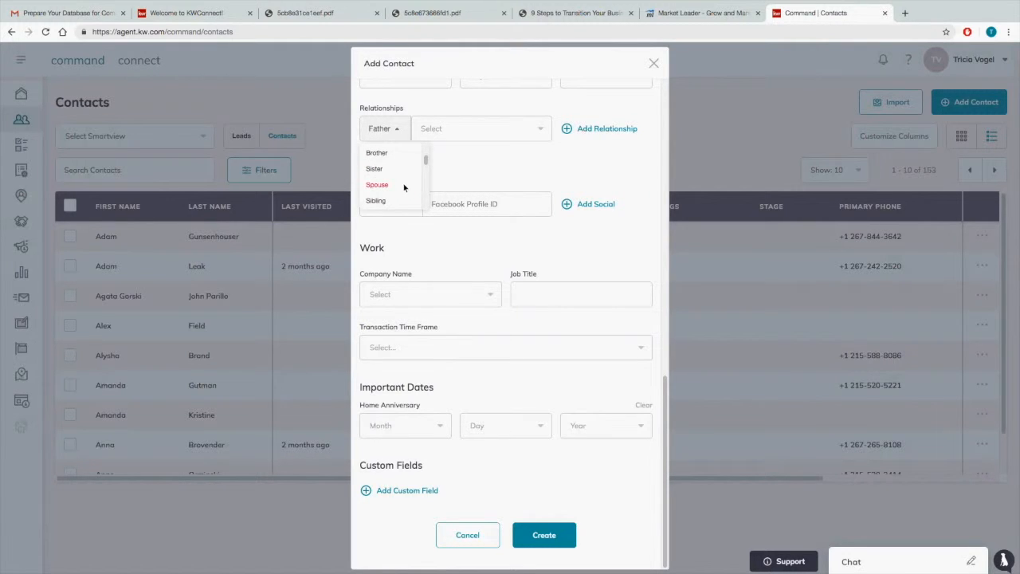
left_click(377, 185)
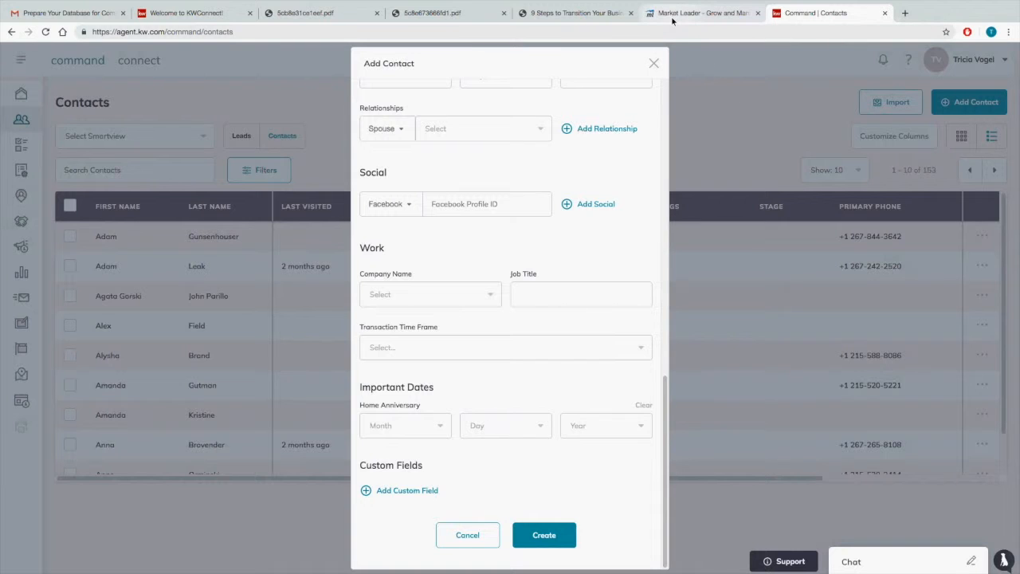
mouse_move(702, 13)
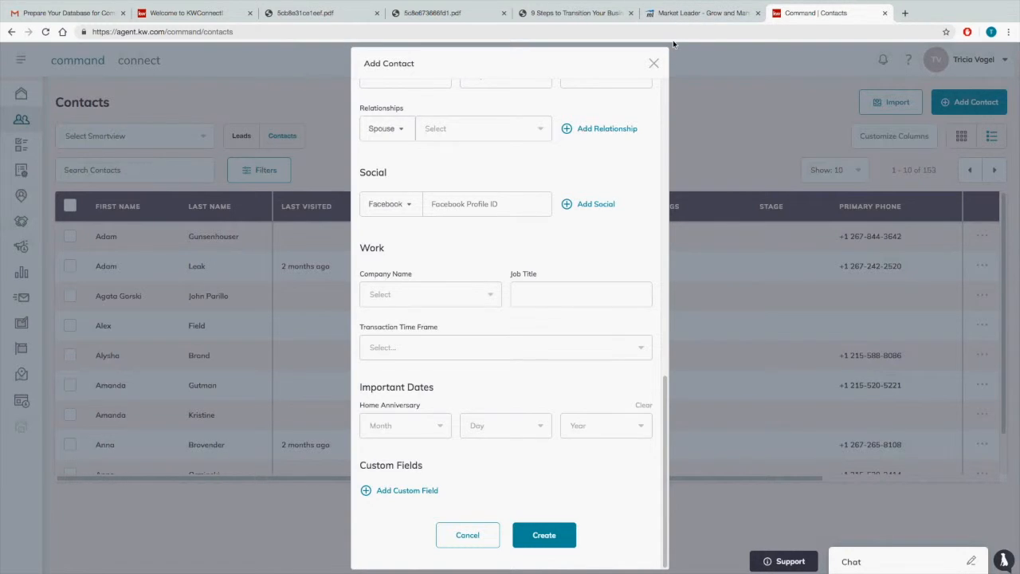
mouse_move(538, 67)
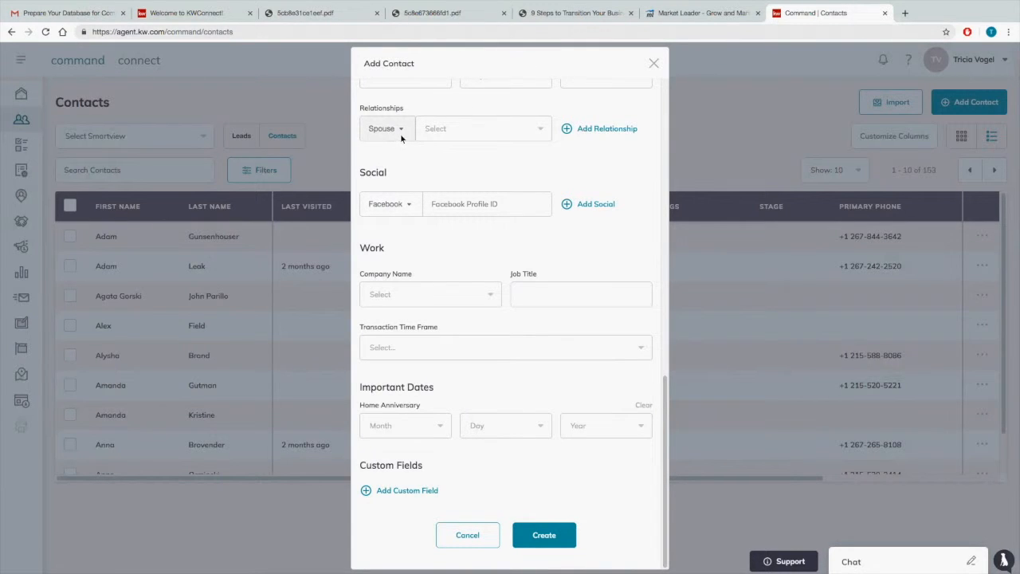
Review the relationship type options, then bring up Market Leader's Contacts menu
double_click(373, 172)
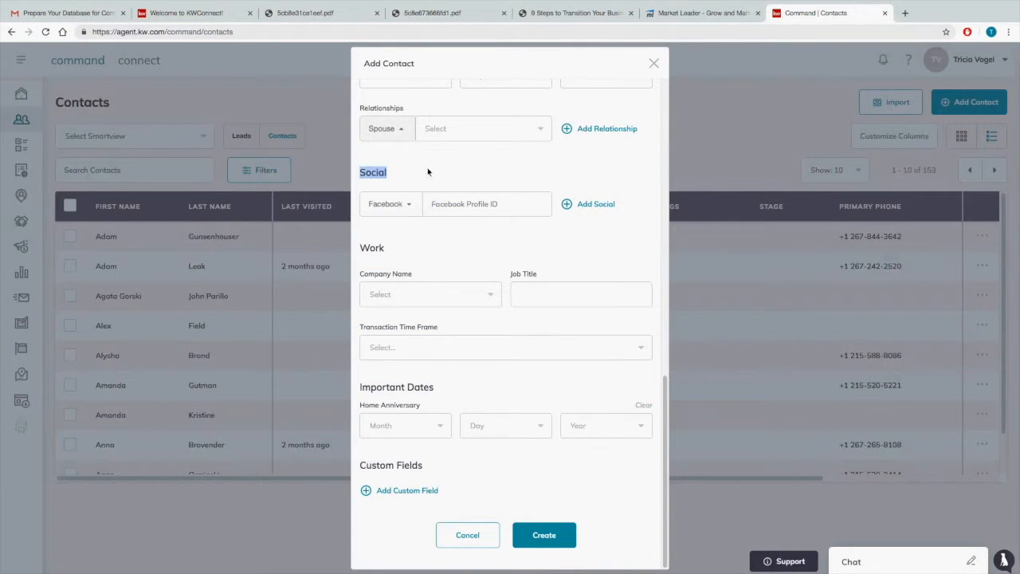
left_click(385, 127)
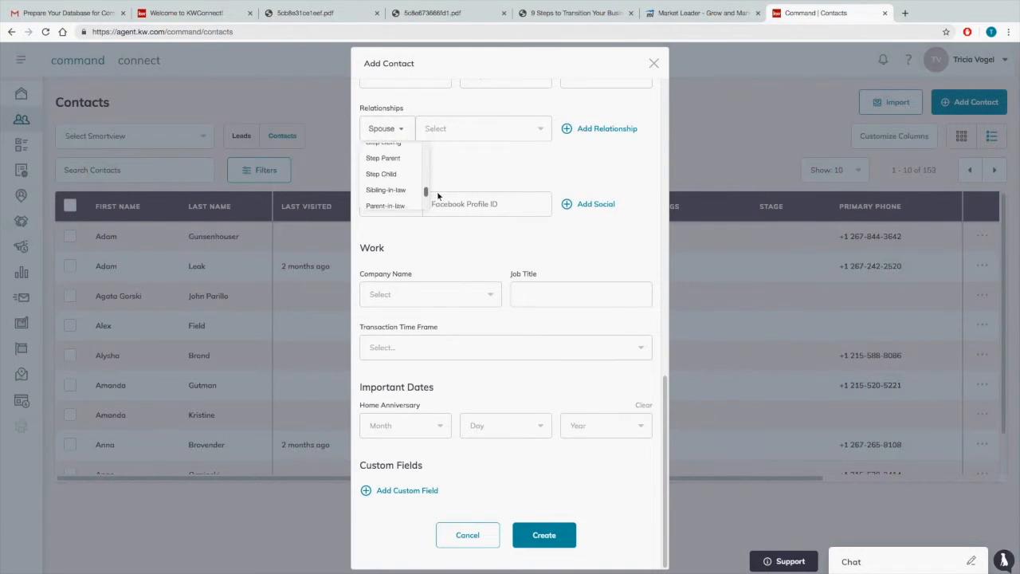
scroll("down", 3)
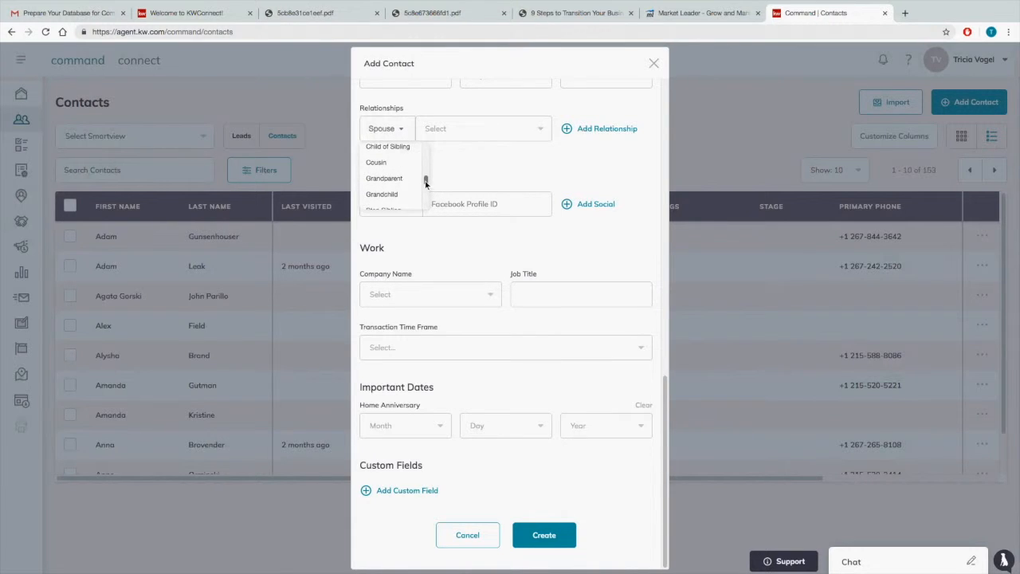
scroll("down", 3)
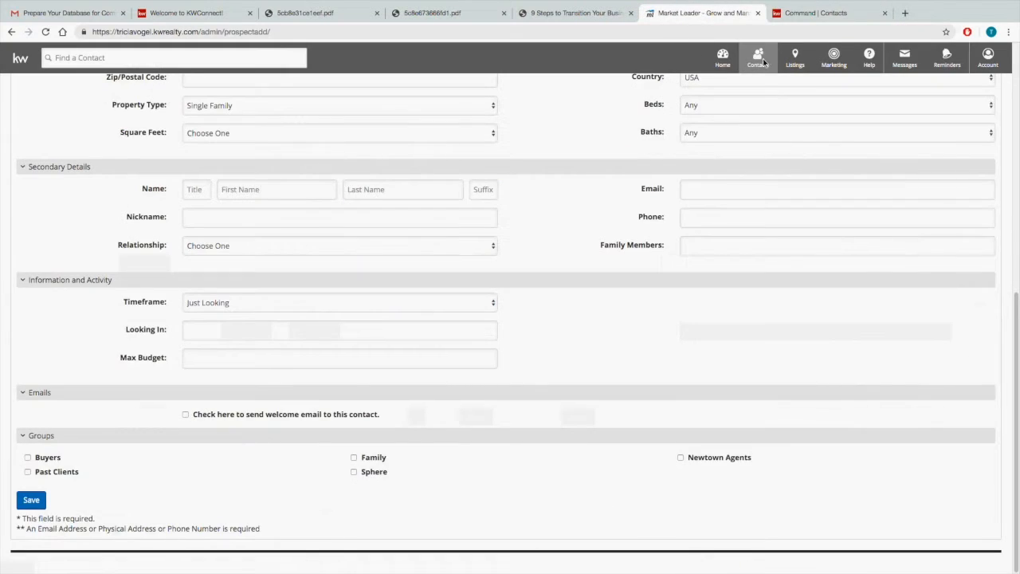
left_click(759, 57)
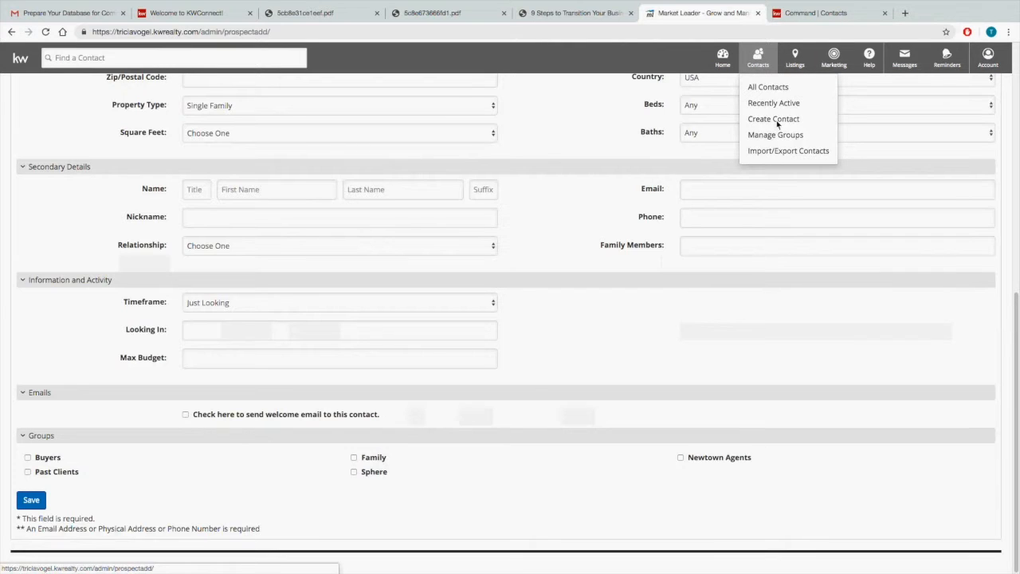
Show Market Leader's Manage Groups page listing Newtown Agents, Sphere, Buyers, Family and Past Clients
left_click(773, 118)
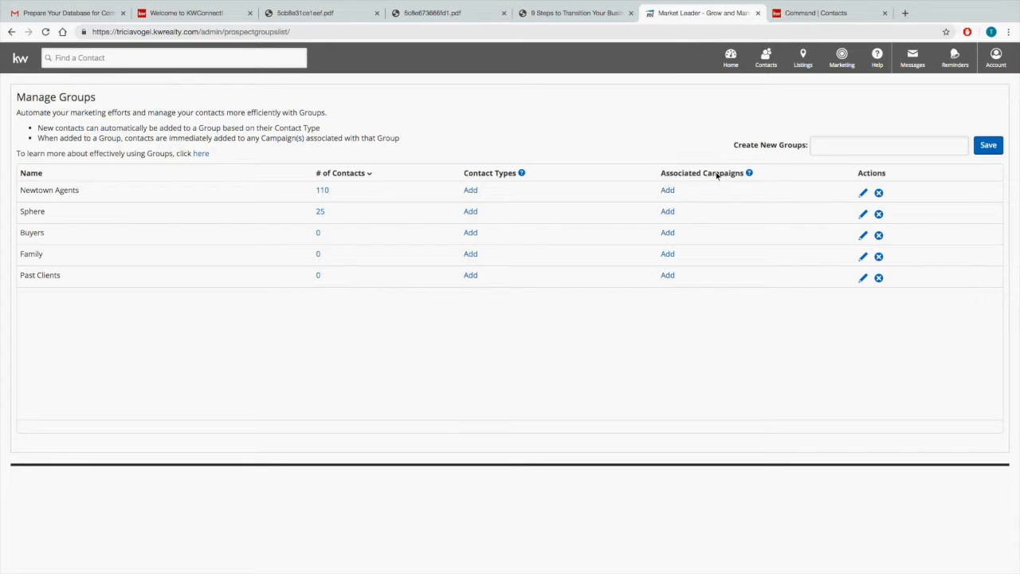
mouse_move(704, 180)
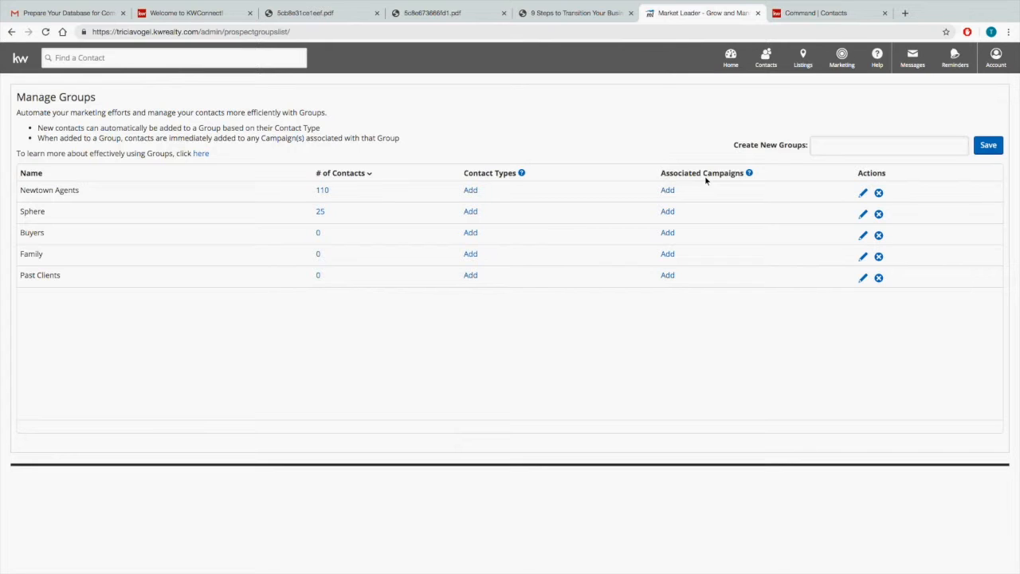
mouse_move(646, 95)
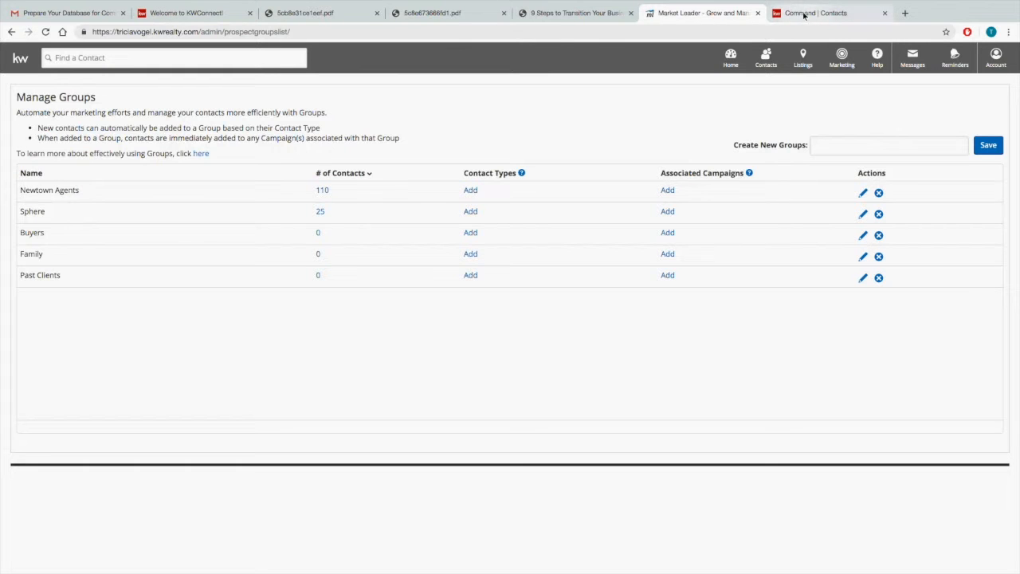
Return to KW Command and show the Custom Fields settings listing average_price, status, agent and timeframe
left_click(813, 13)
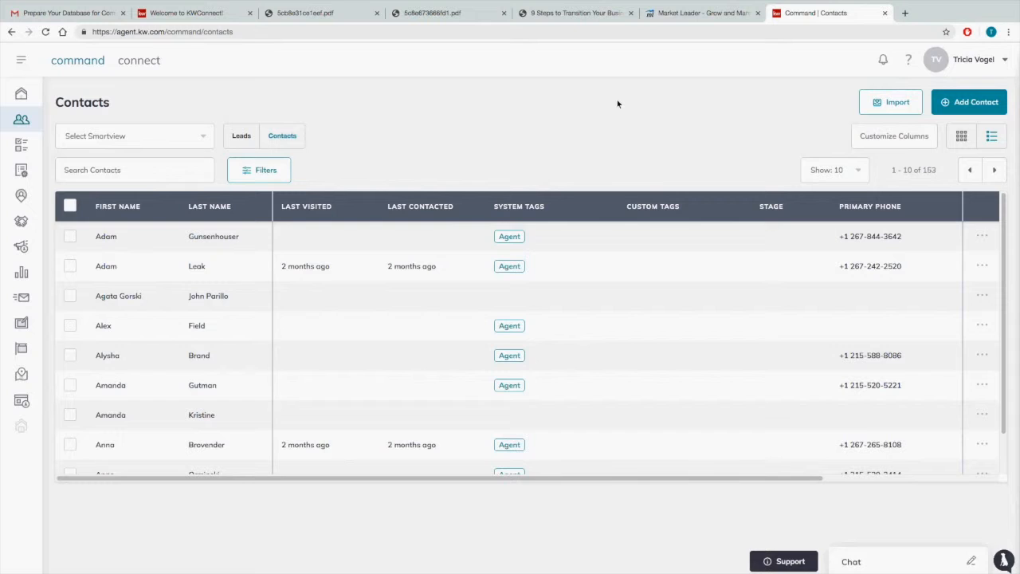
mouse_move(991, 67)
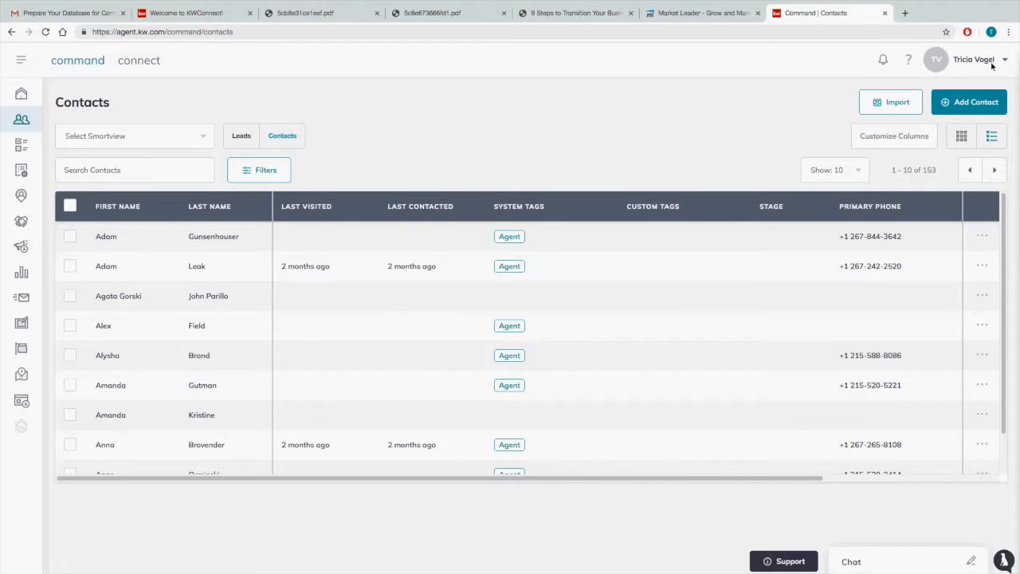
left_click(974, 59)
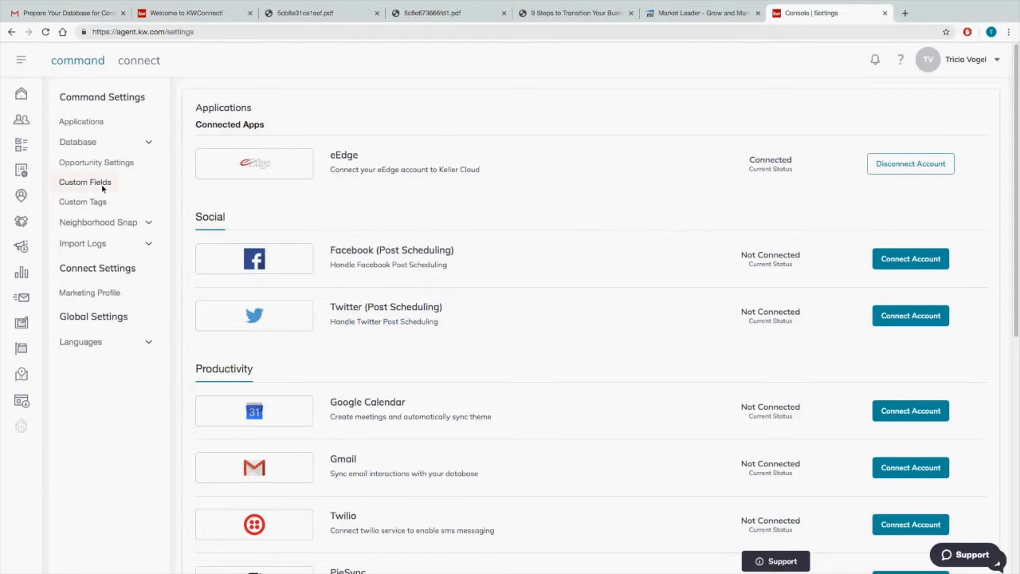
left_click(84, 182)
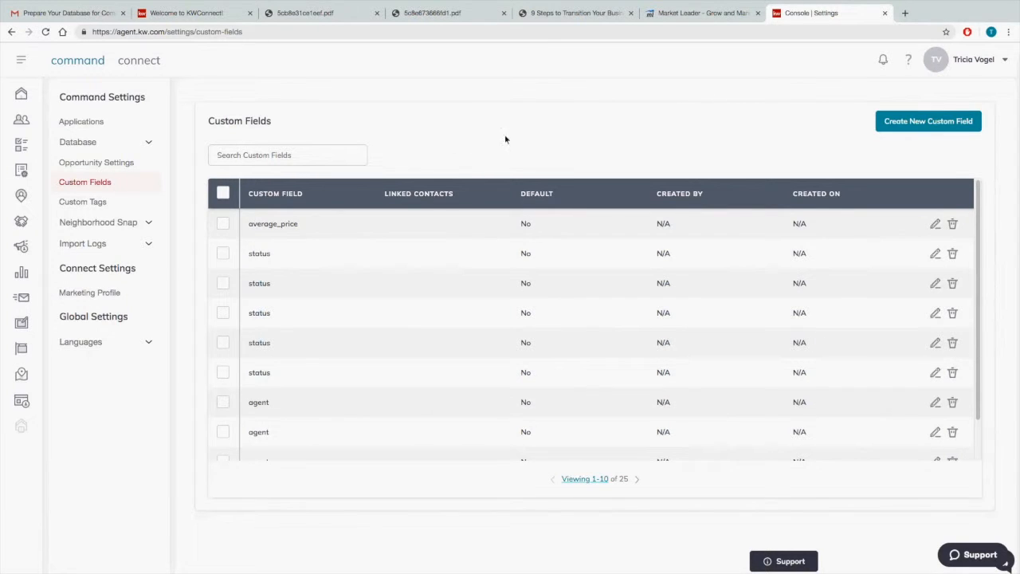
mouse_move(679, 271)
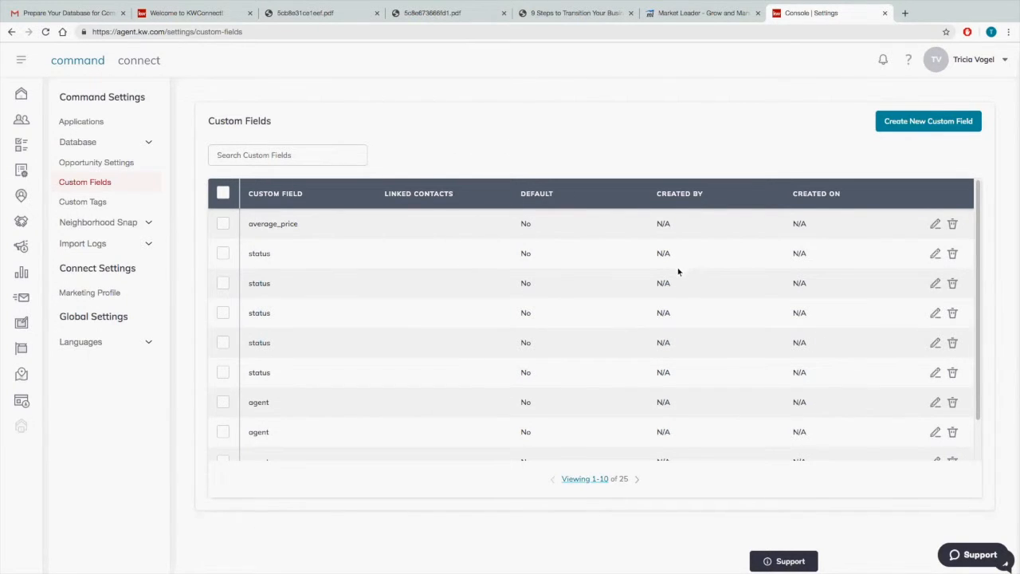
mouse_move(976, 268)
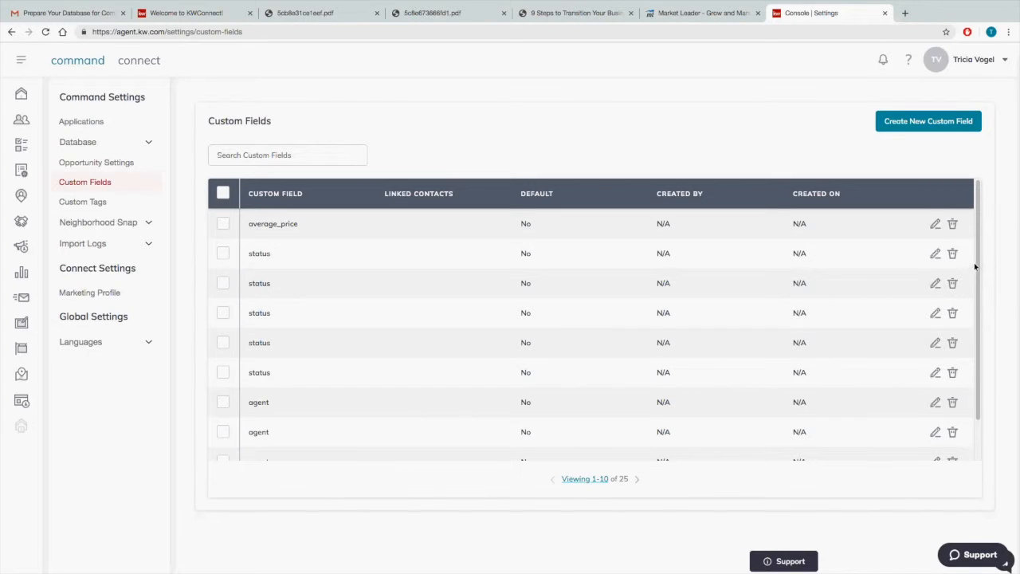
scroll("down", 3)
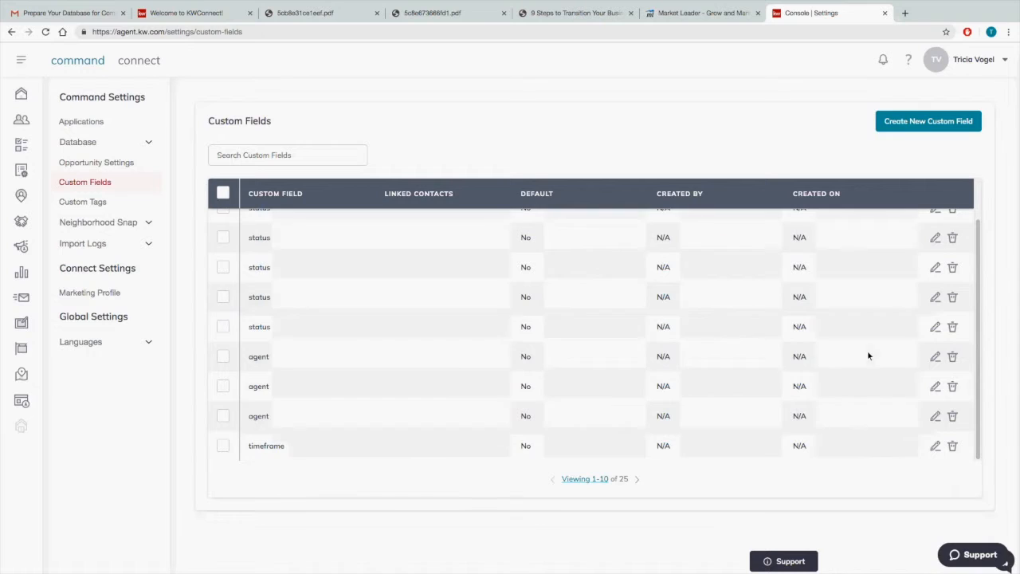
mouse_move(873, 365)
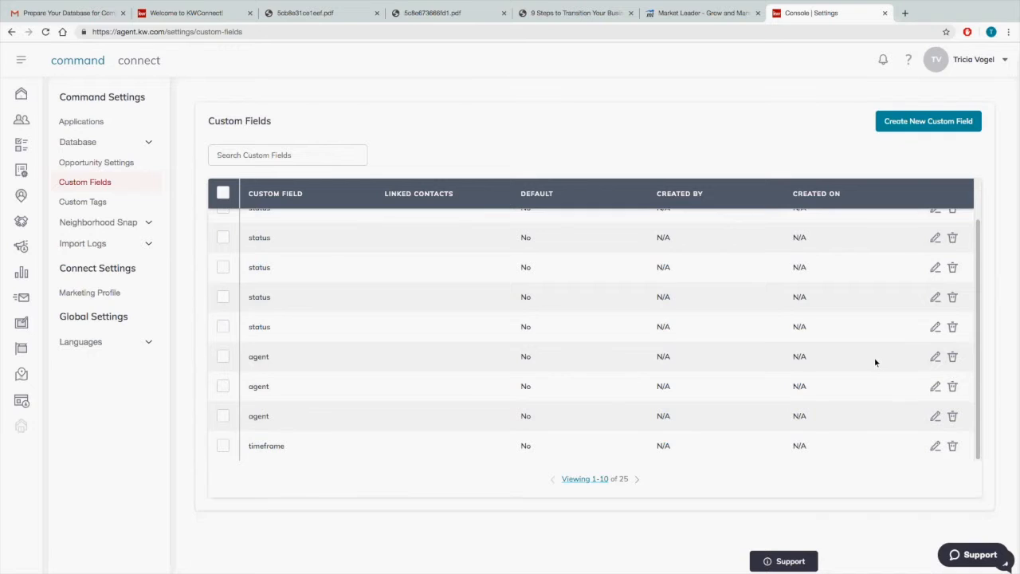
mouse_move(879, 361)
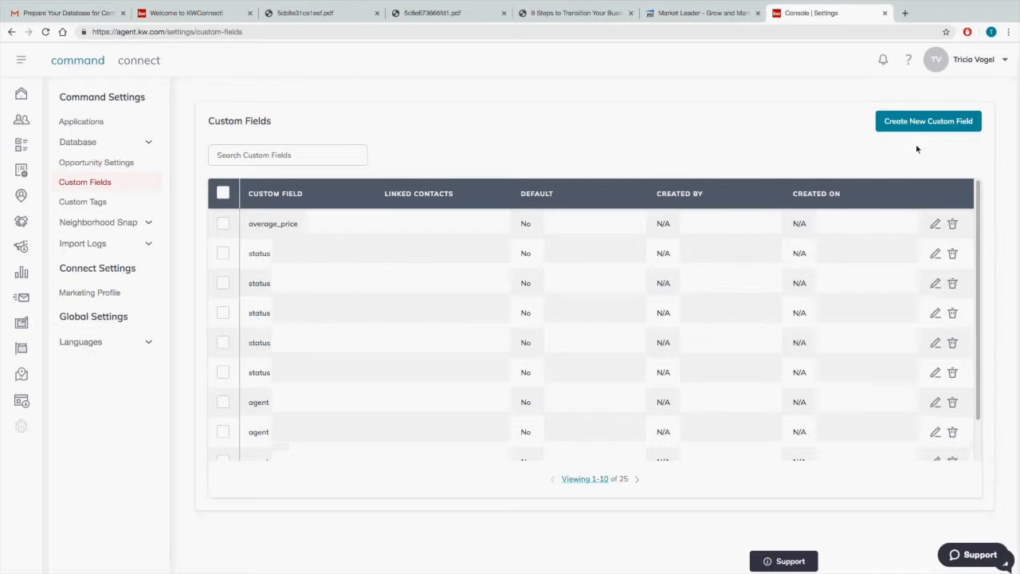
Start a new custom field and review the available field types
left_click(927, 121)
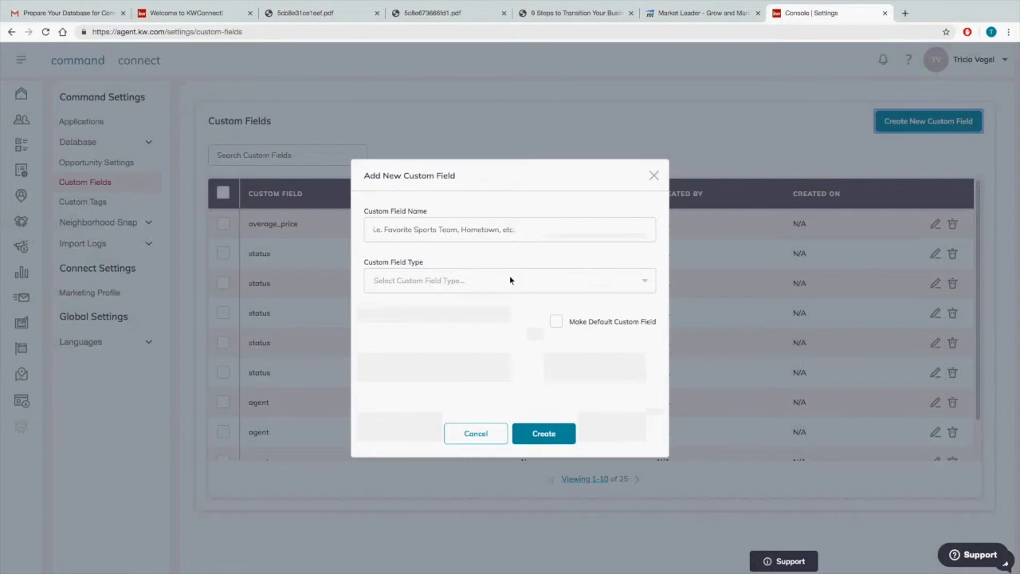
left_click(510, 281)
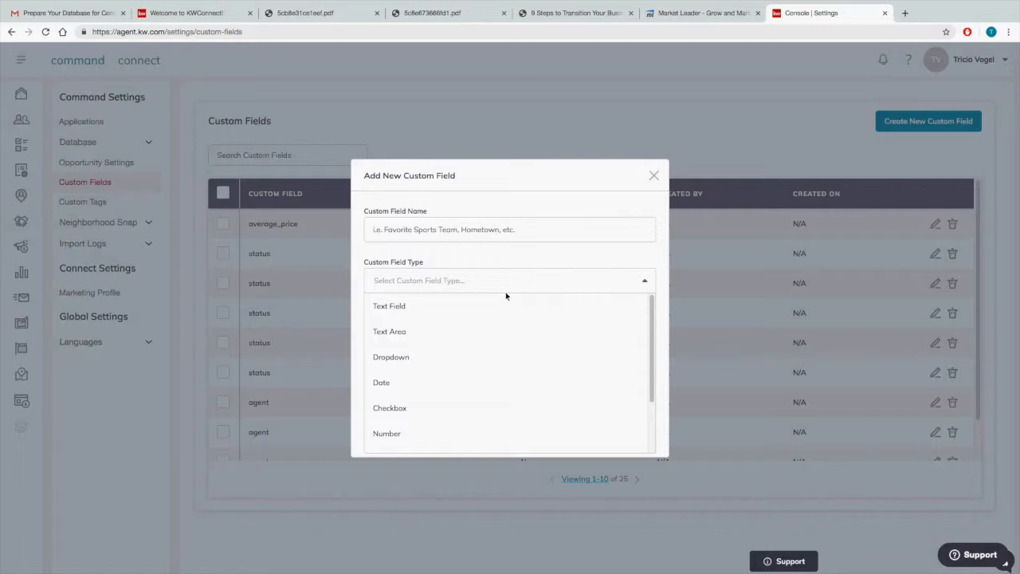
scroll("down", 3)
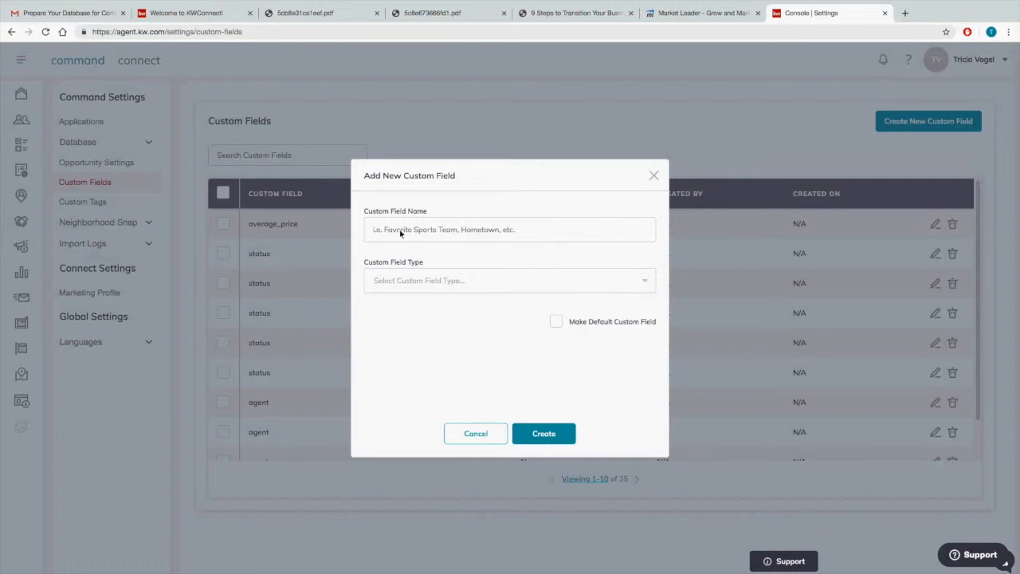
left_click(510, 230)
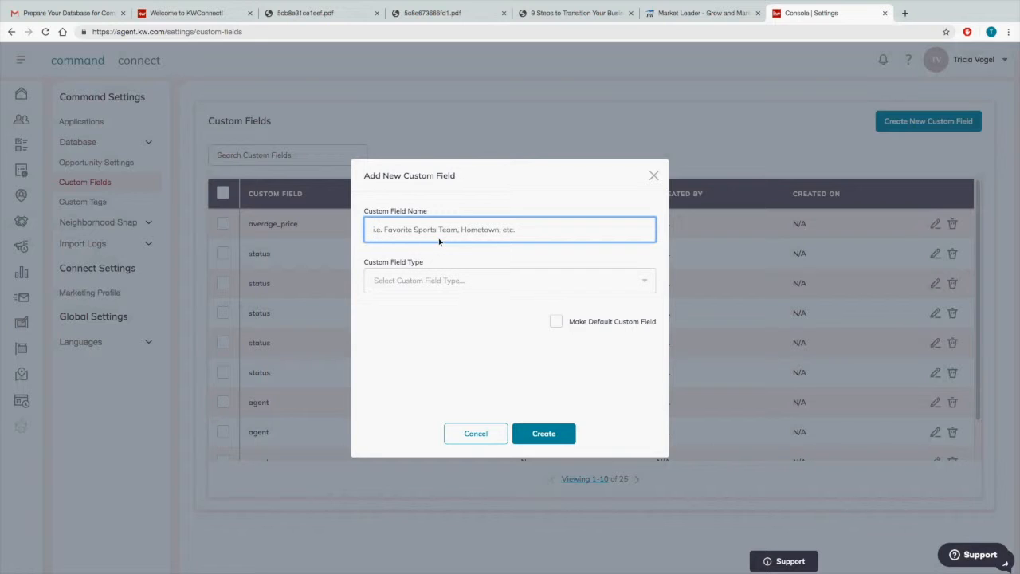
Create a default text custom field named Sphere
left_click(510, 230)
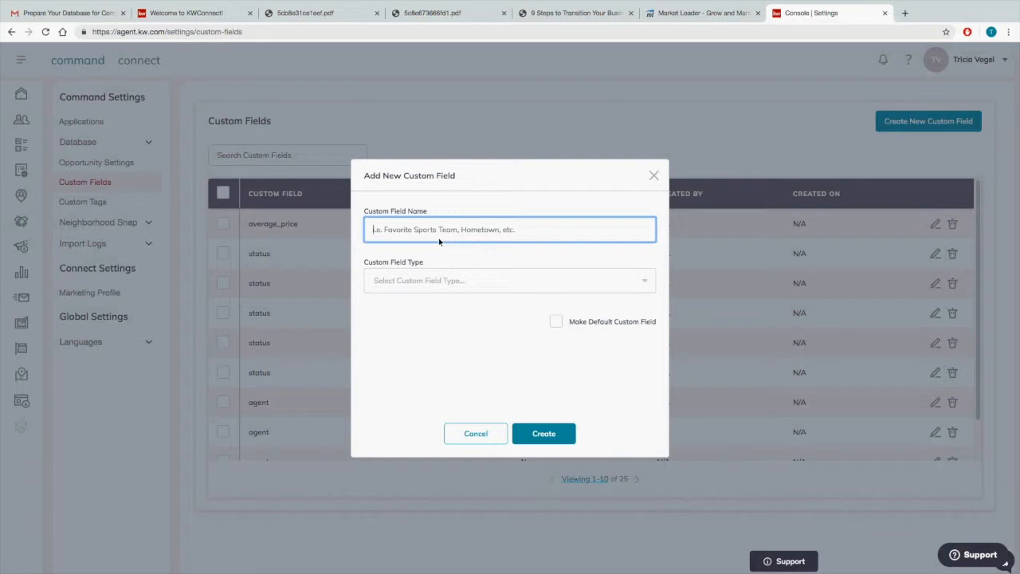
type("Sphere")
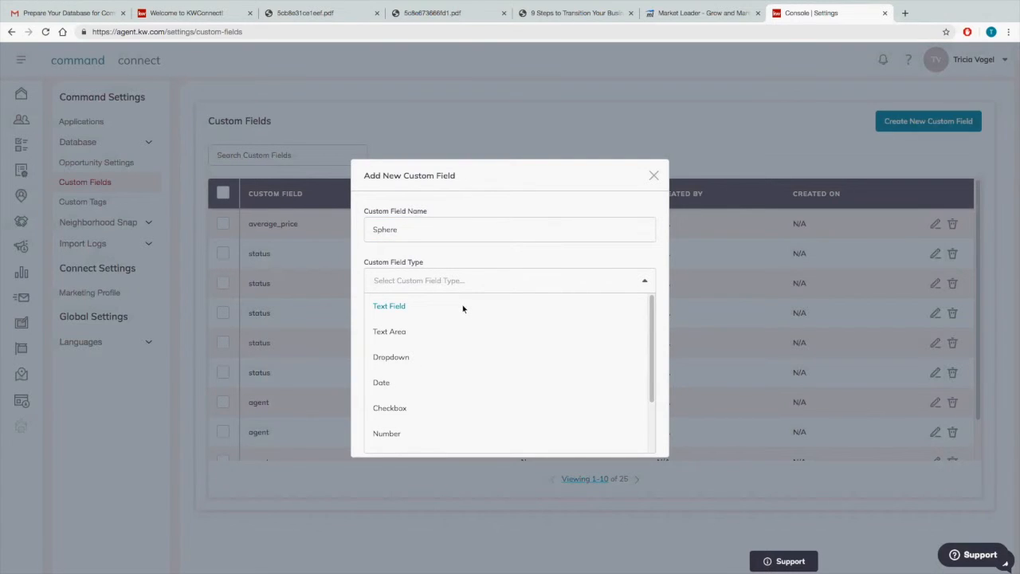
mouse_move(472, 320)
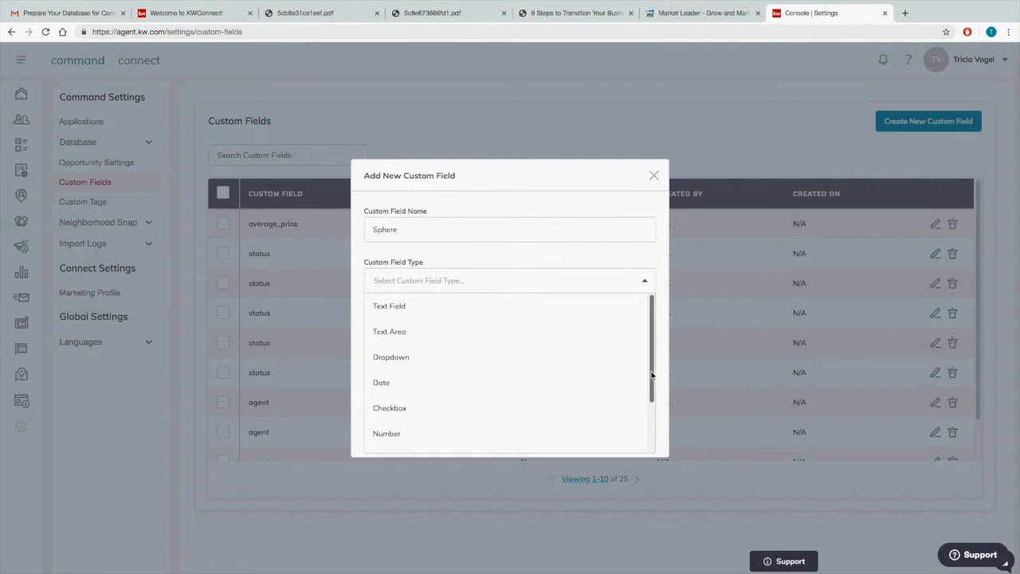
scroll("down", 3)
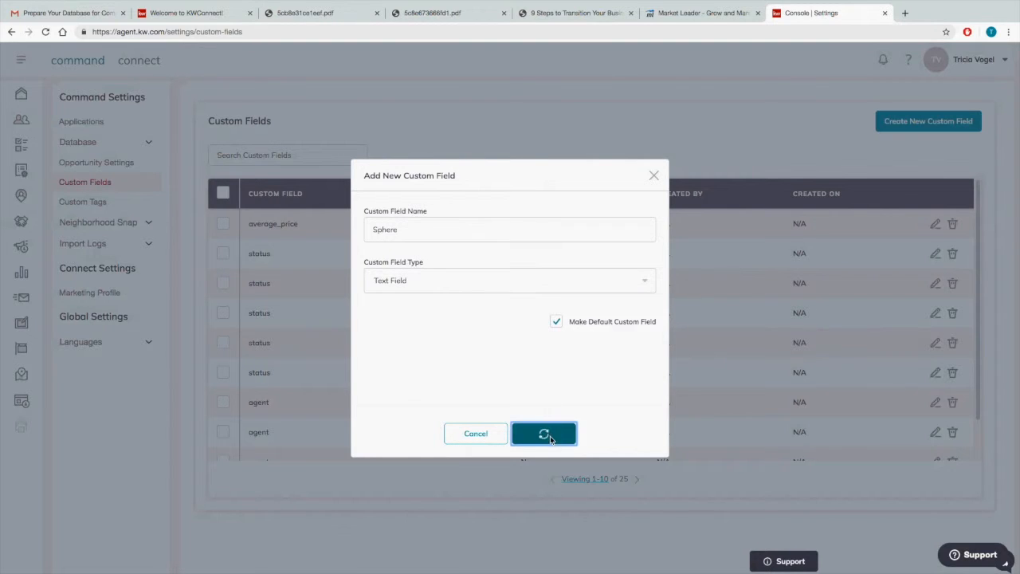
left_click(545, 433)
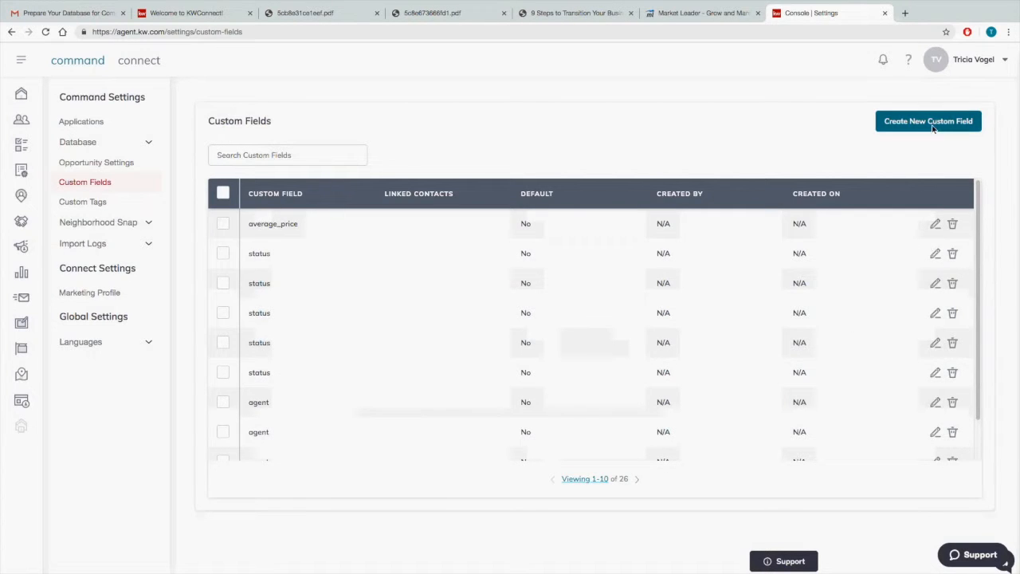
Create a Text Field custom field named Favorite Sports Team and return to the dashboard
left_click(928, 121)
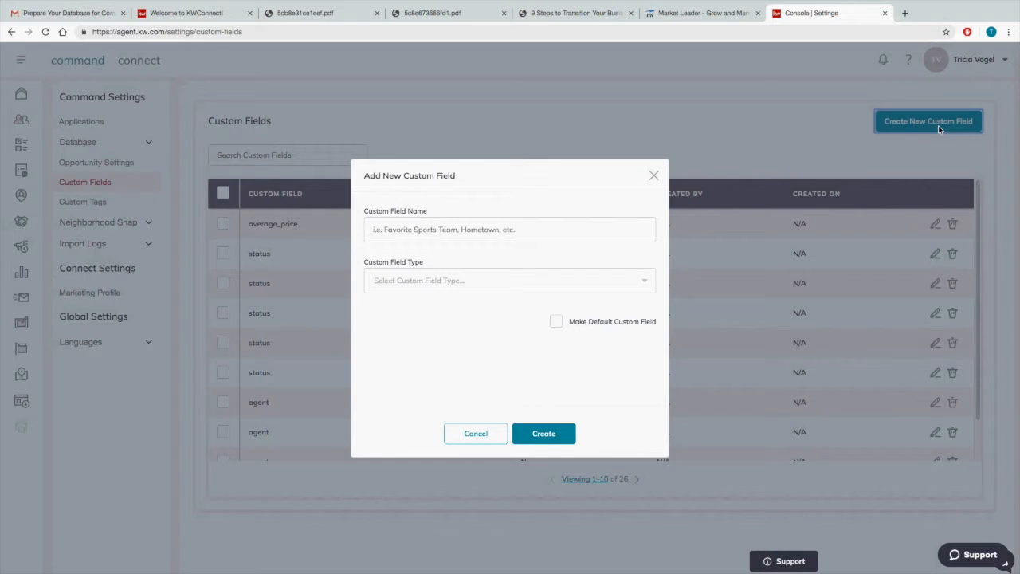
left_click(510, 229)
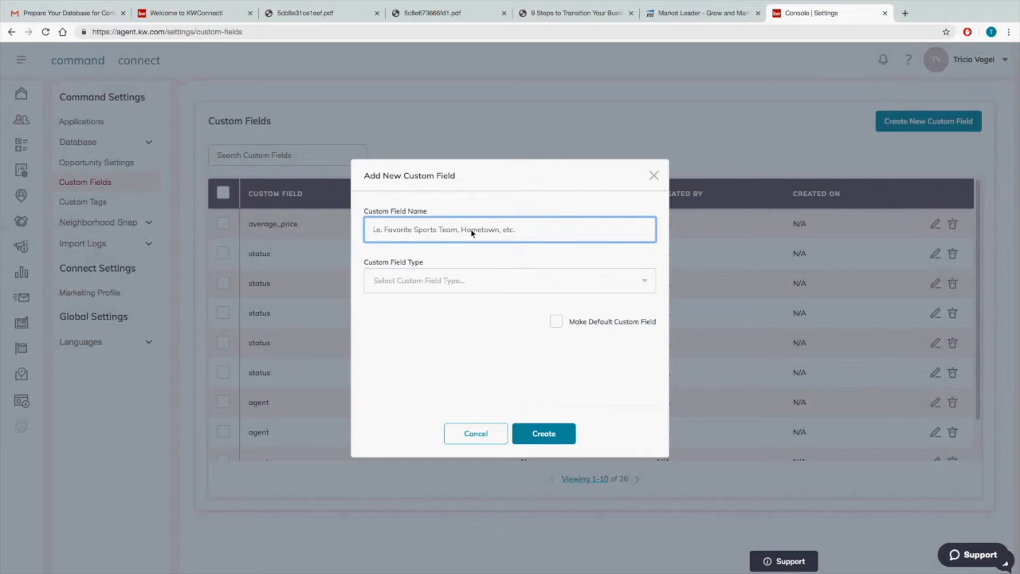
type("Favorite Sports Te")
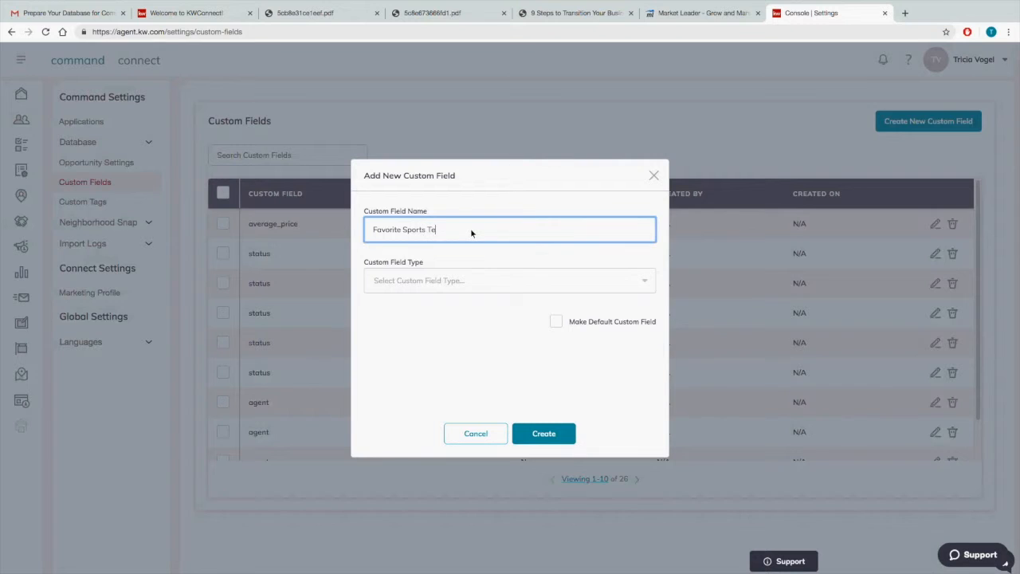
left_click(510, 280)
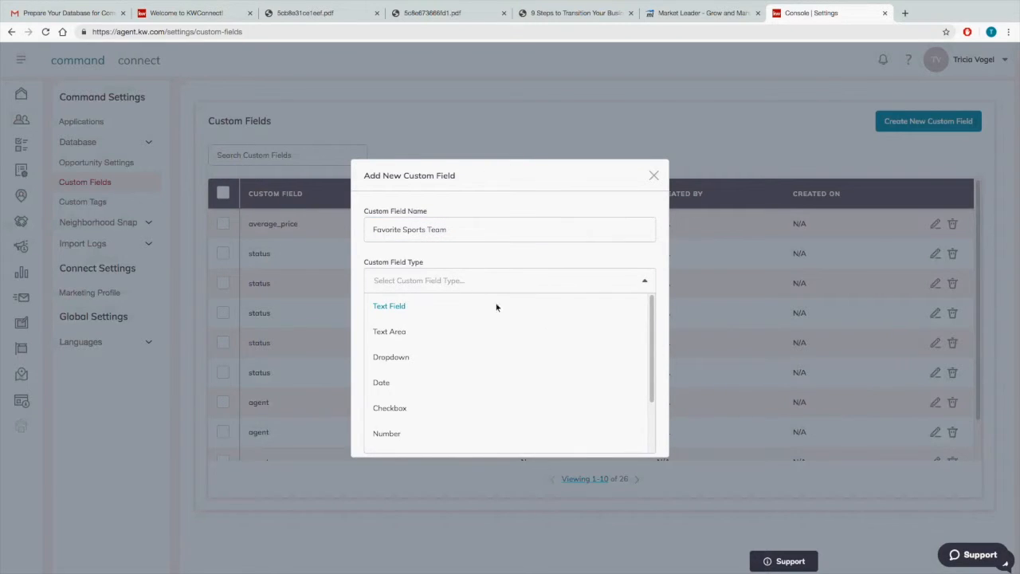
mouse_move(510, 303)
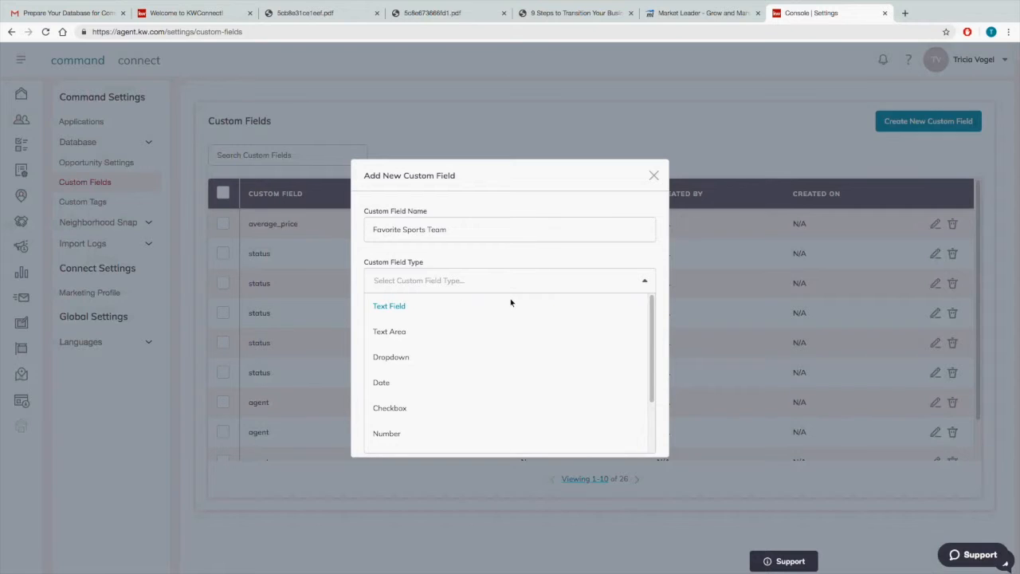
left_click(389, 306)
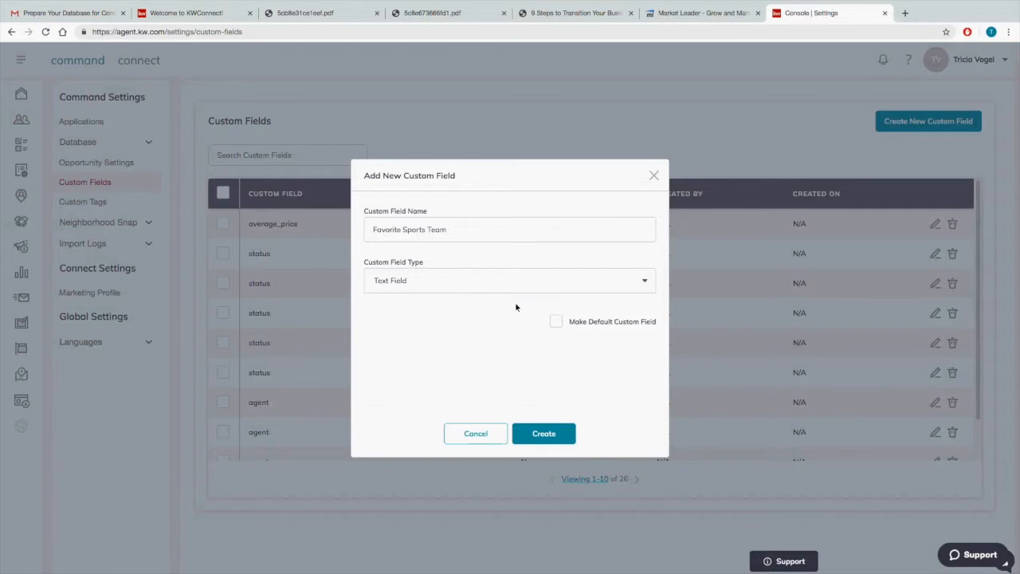
mouse_move(567, 410)
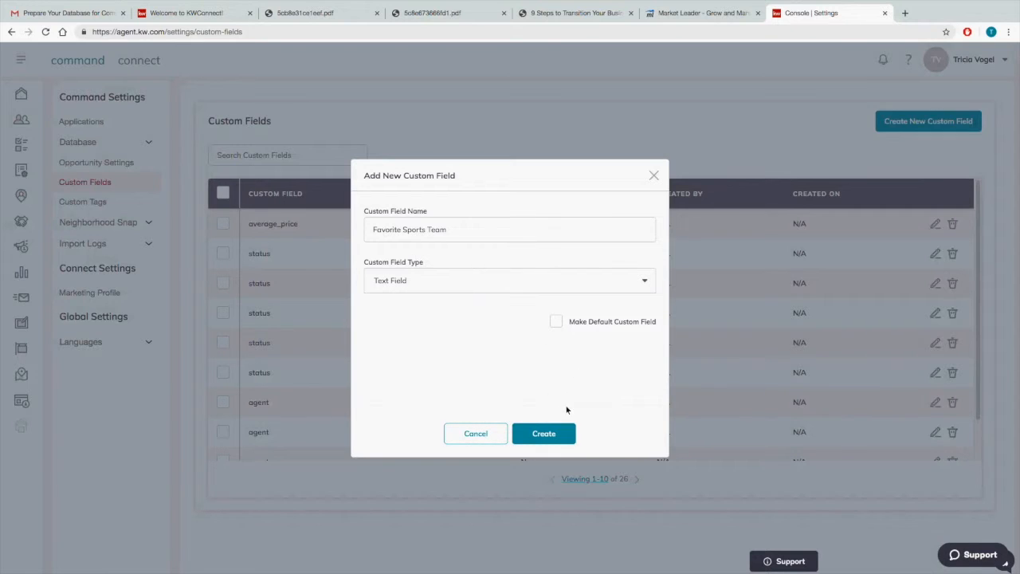
mouse_move(554, 409)
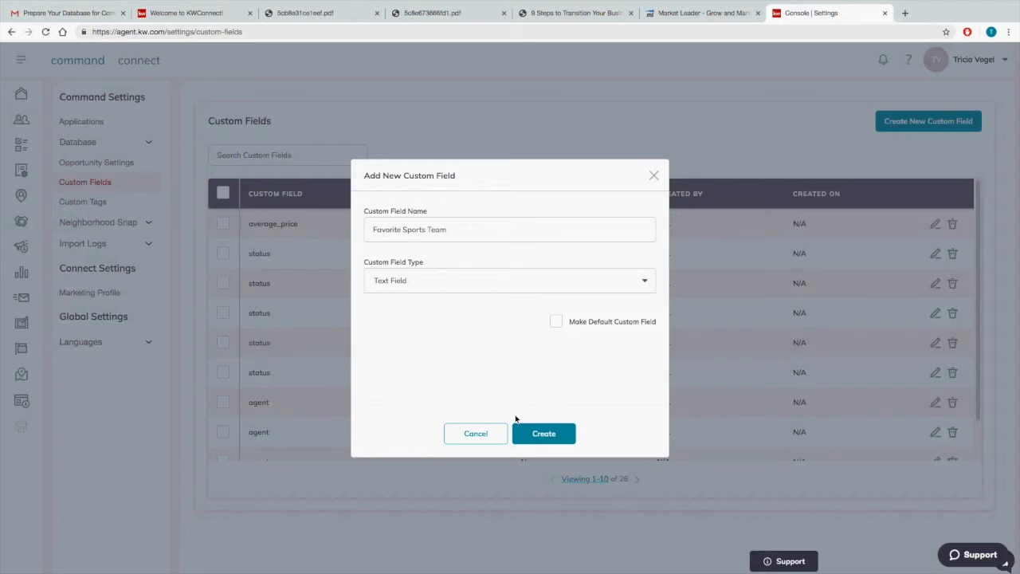
left_click(544, 433)
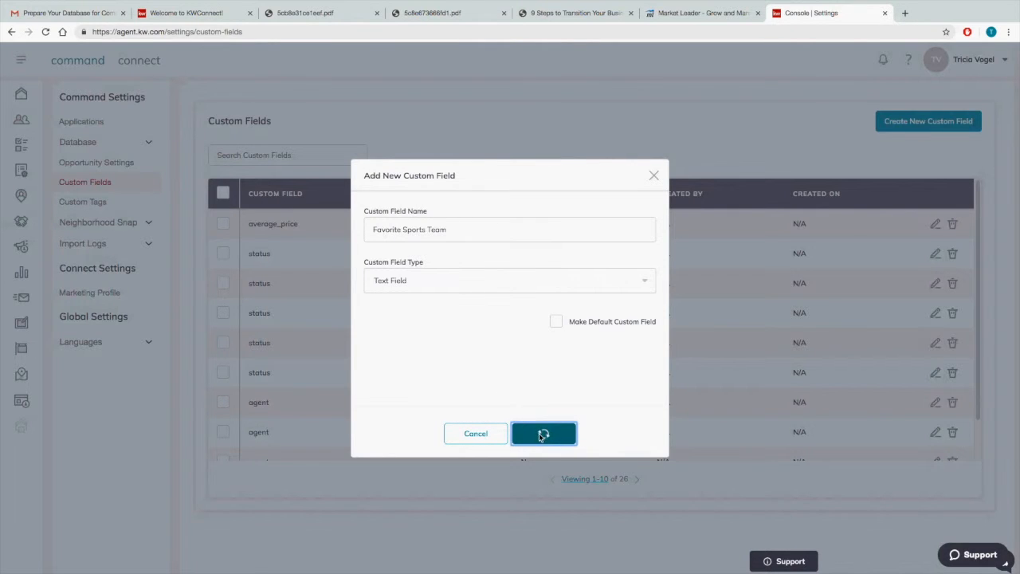
left_click(543, 433)
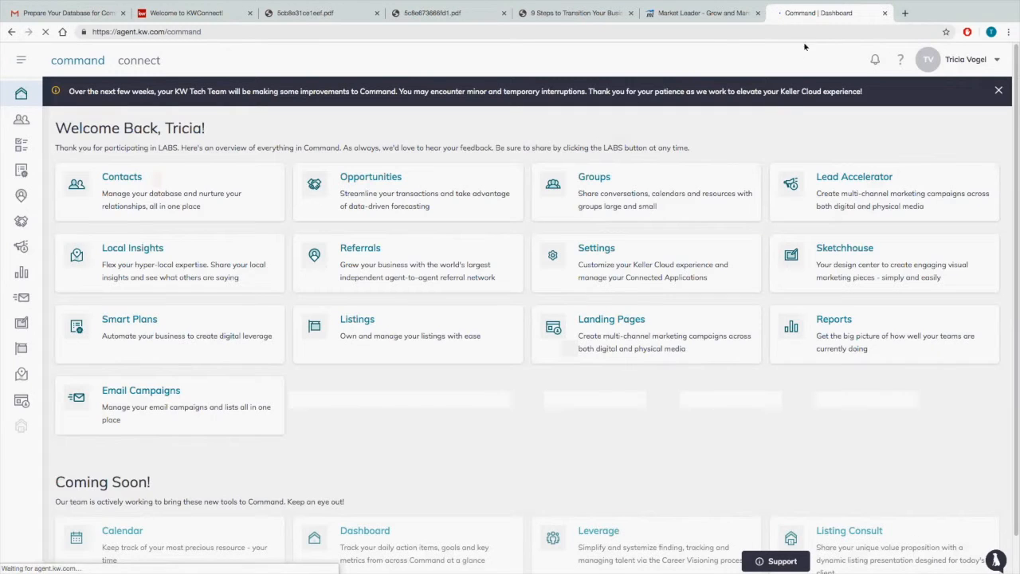
mouse_move(705, 105)
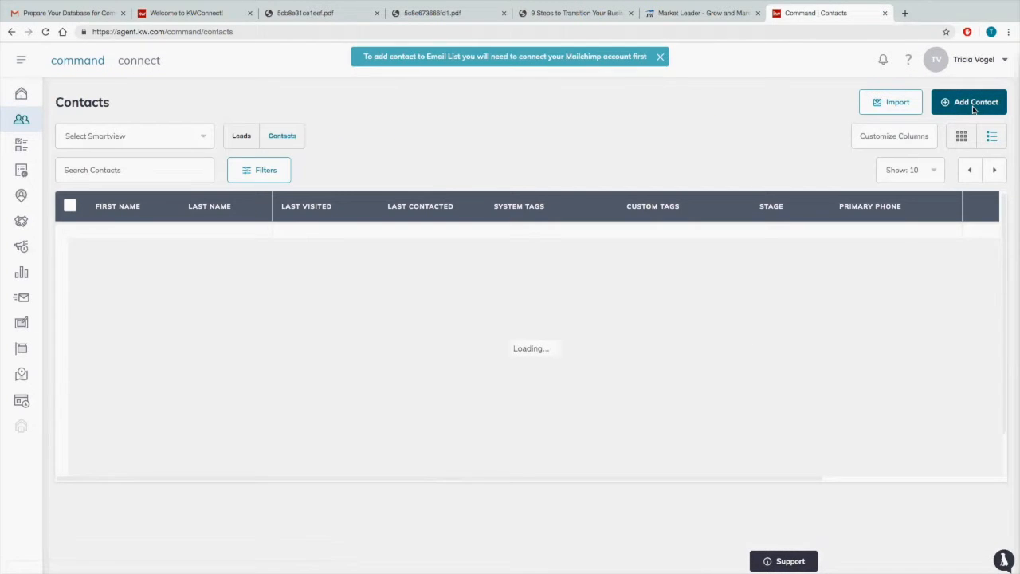
Check the new Sphere custom field on the Add Contact form, then close it without saving
left_click(969, 102)
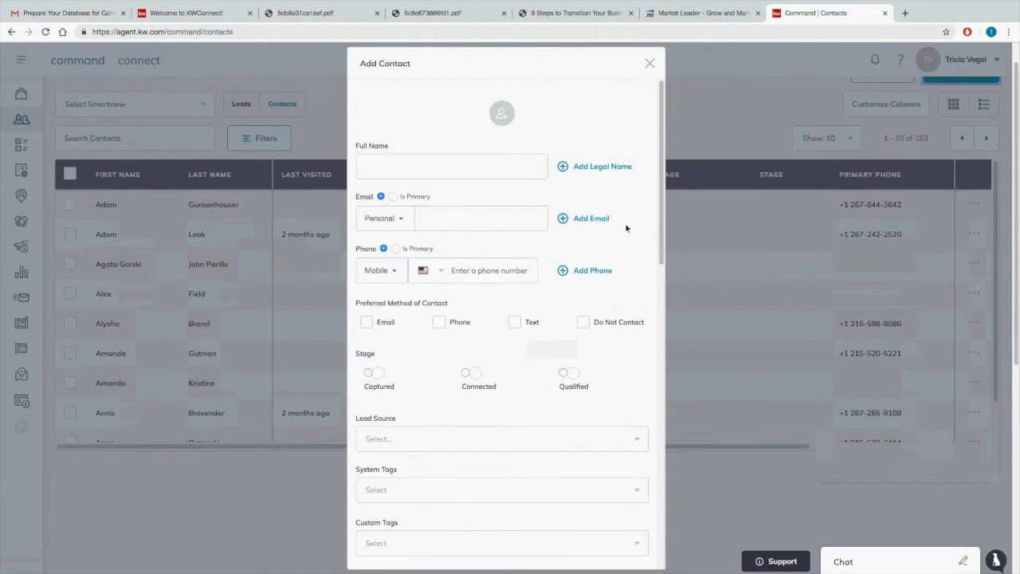
scroll("down", 3)
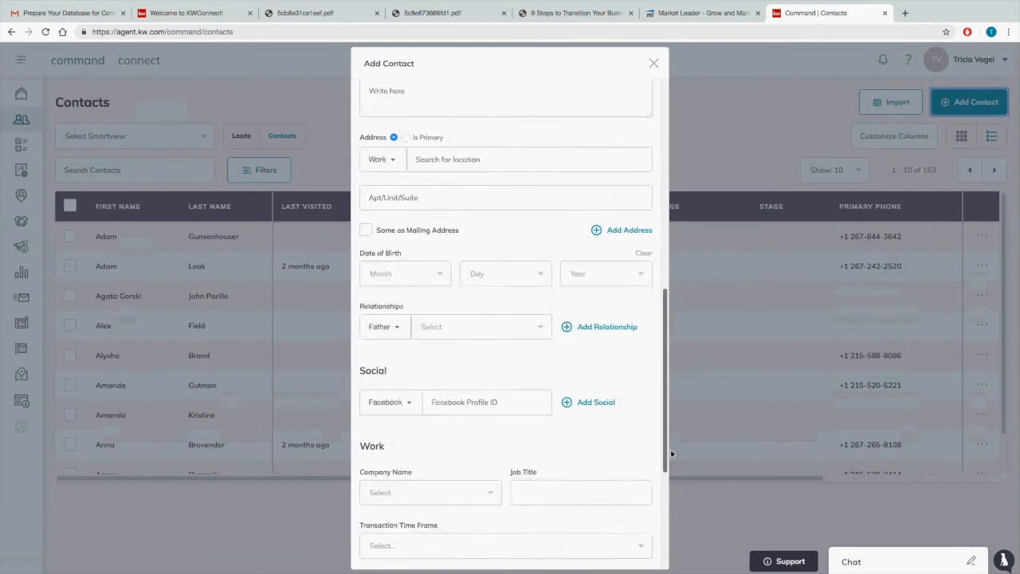
scroll("down", 3)
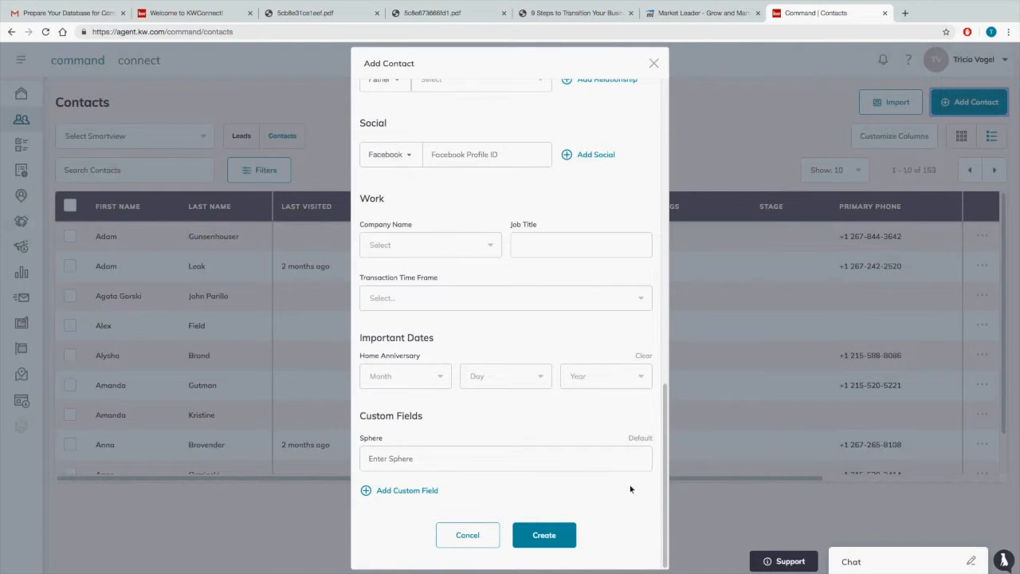
mouse_move(564, 373)
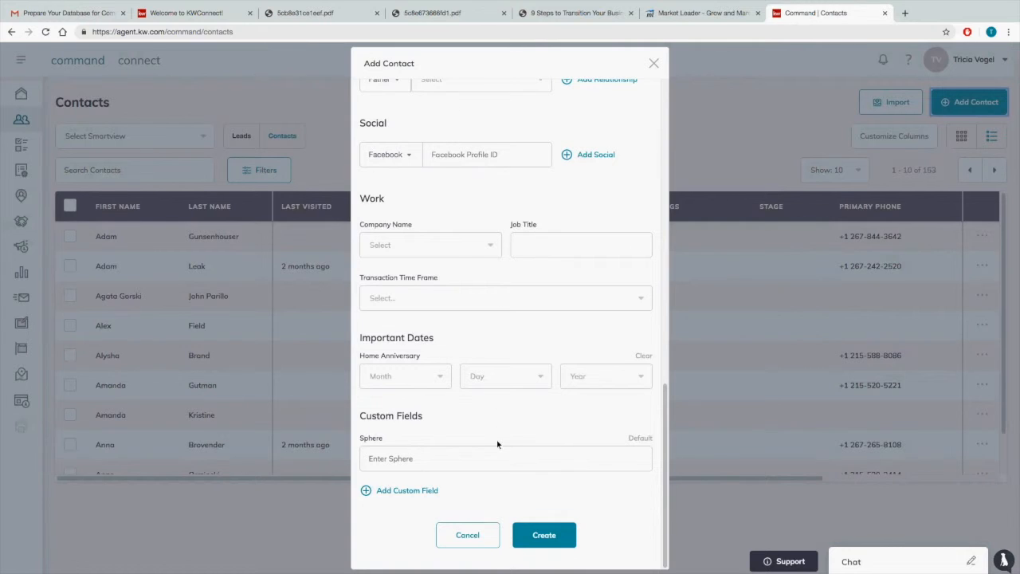
left_click(503, 459)
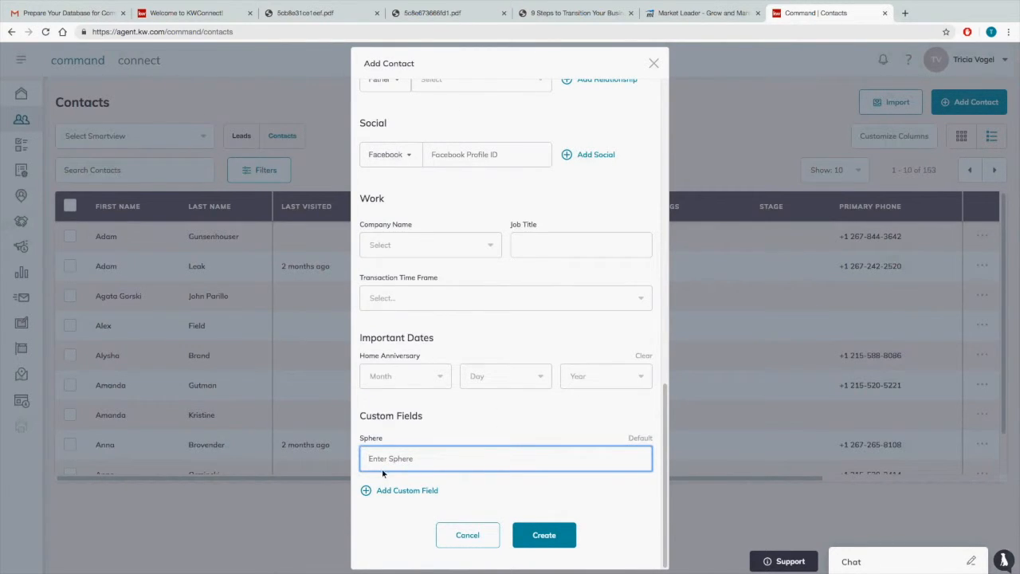
mouse_move(461, 475)
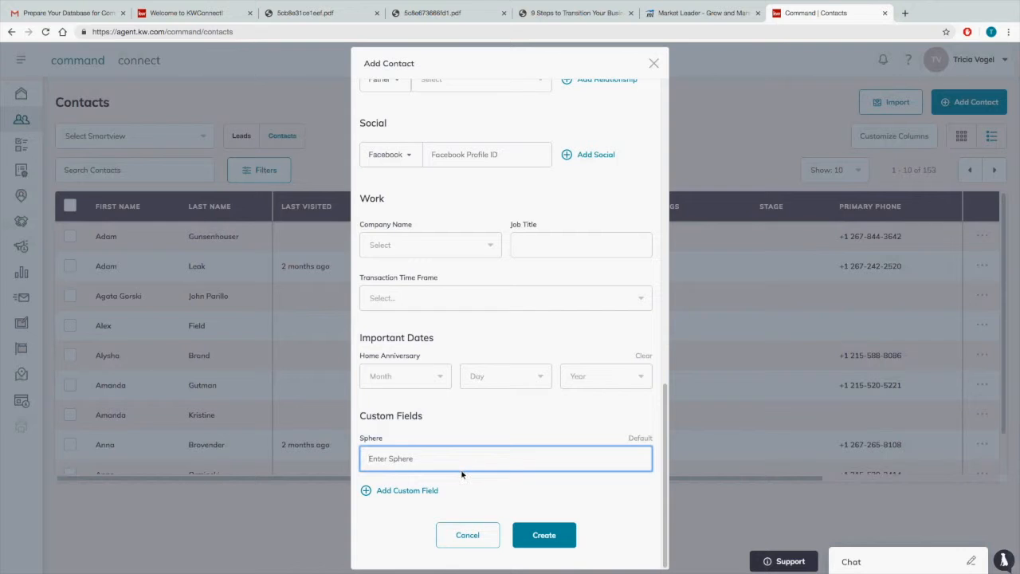
mouse_move(468, 478)
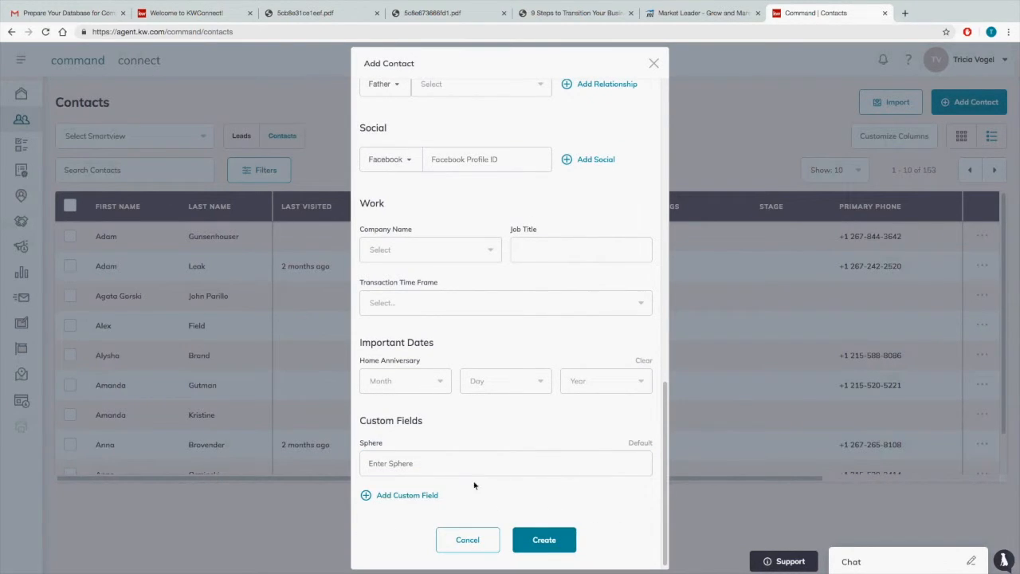
left_click(505, 462)
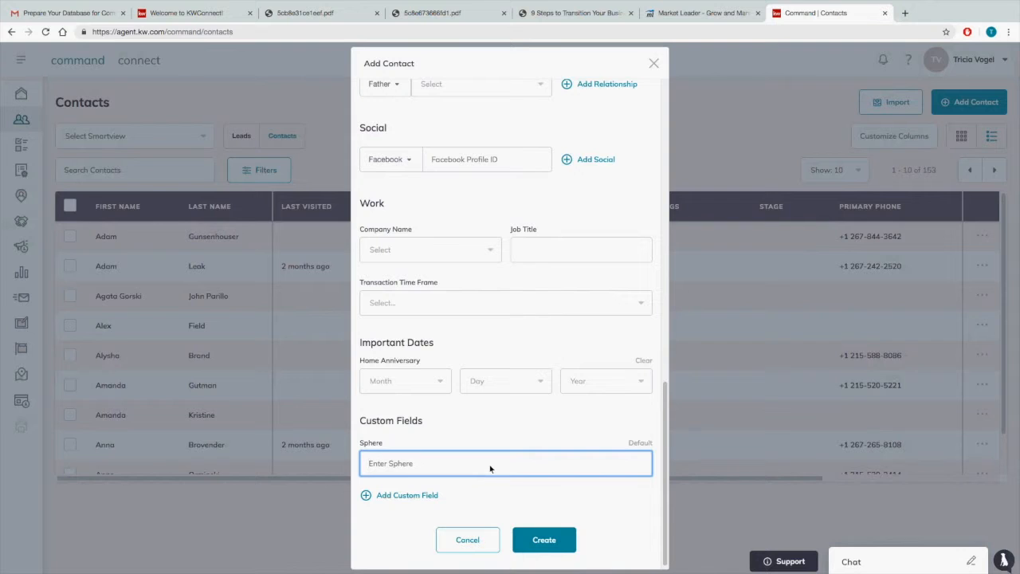
mouse_move(459, 462)
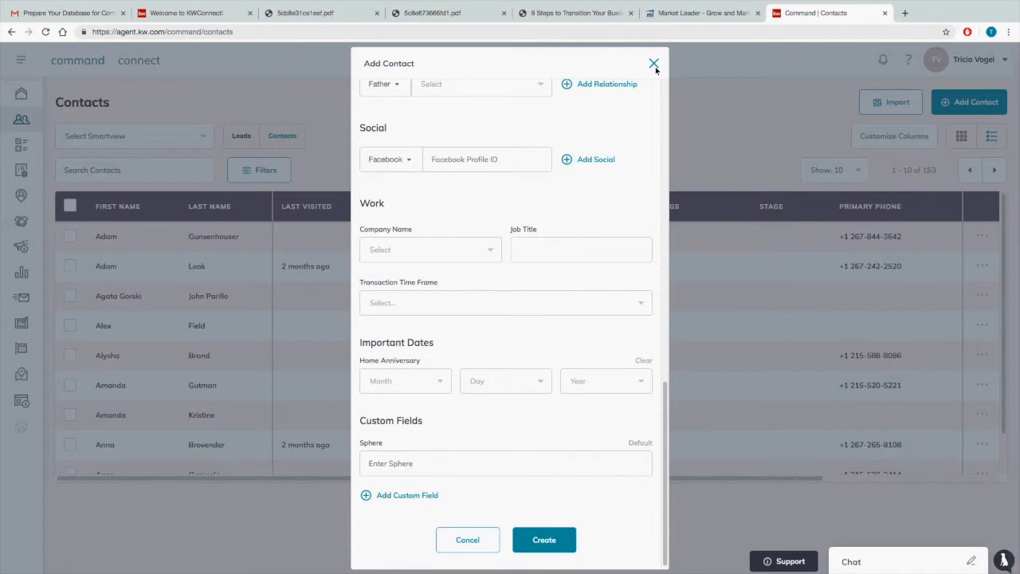
left_click(653, 64)
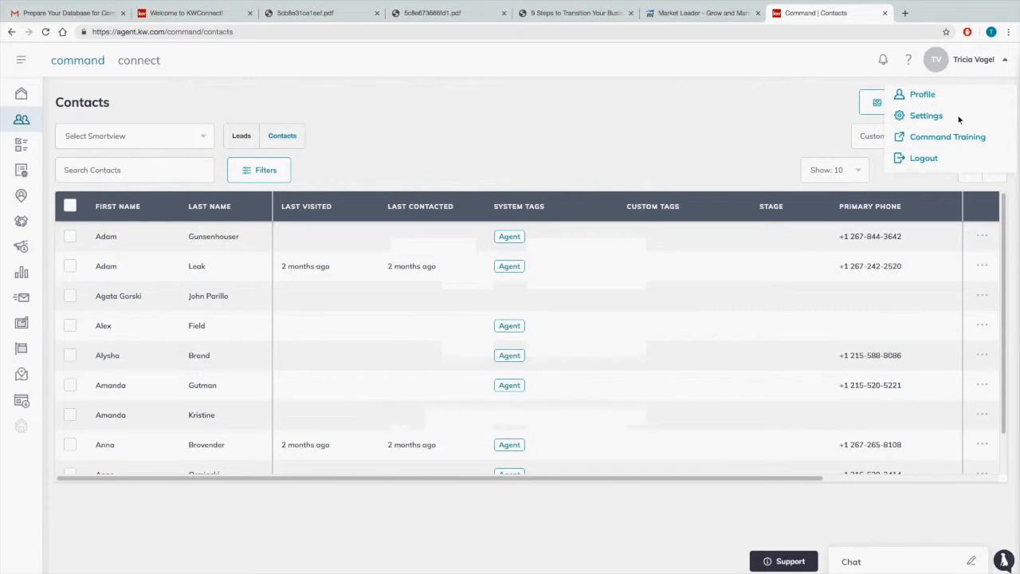
Reach the empty Custom Tags settings page and start adding a new tag
left_click(926, 114)
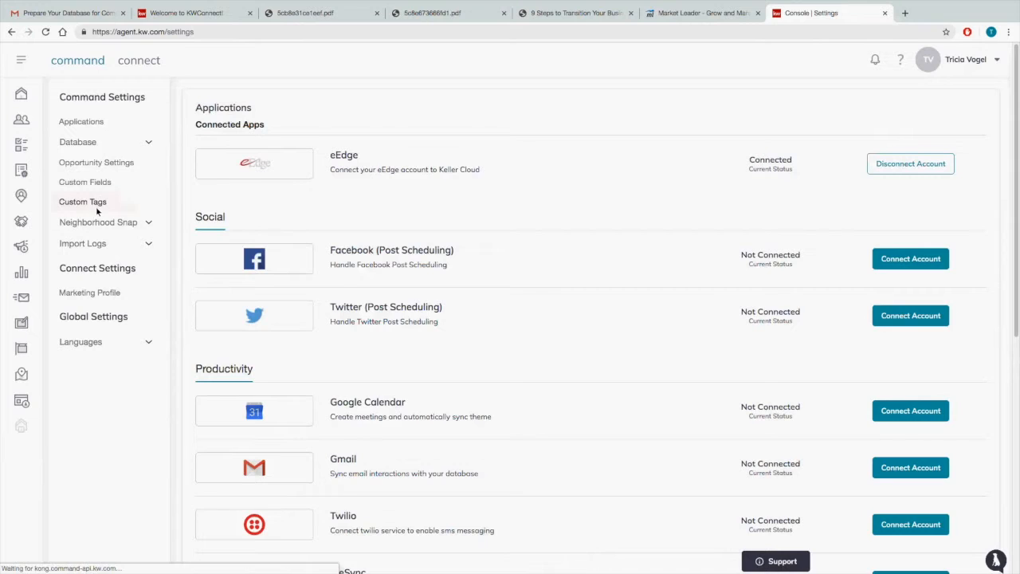
left_click(83, 201)
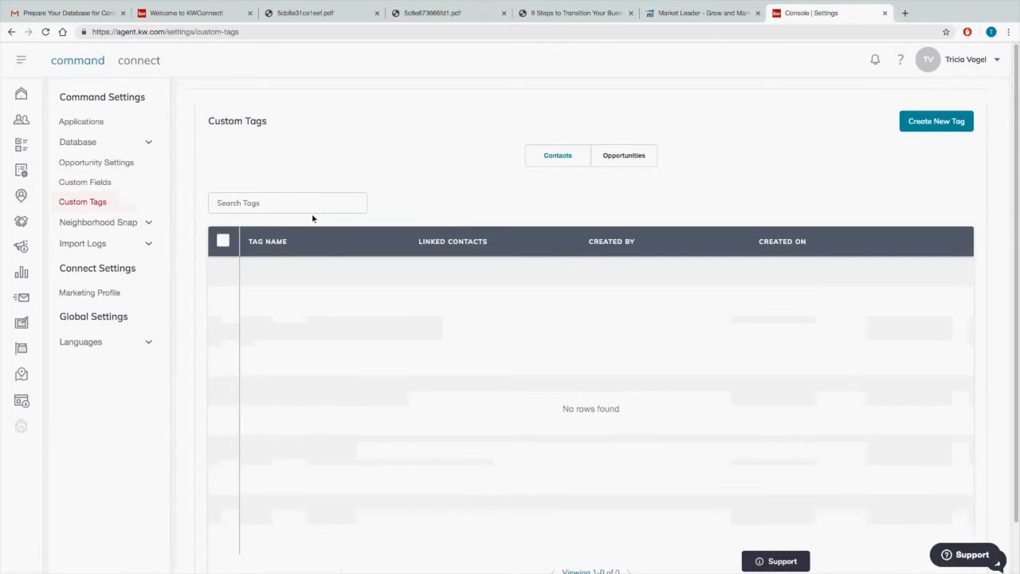
mouse_move(794, 271)
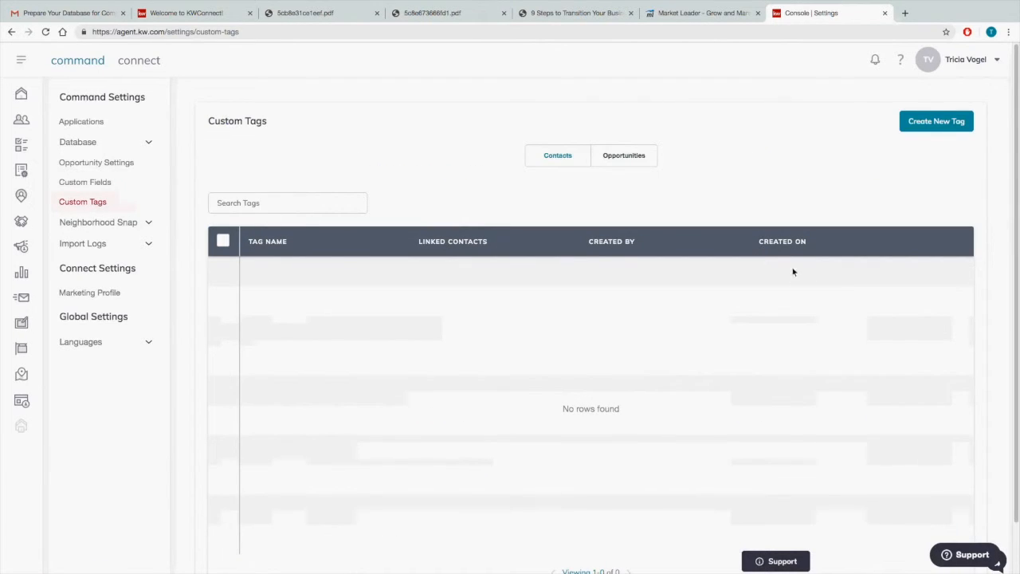
left_click(936, 121)
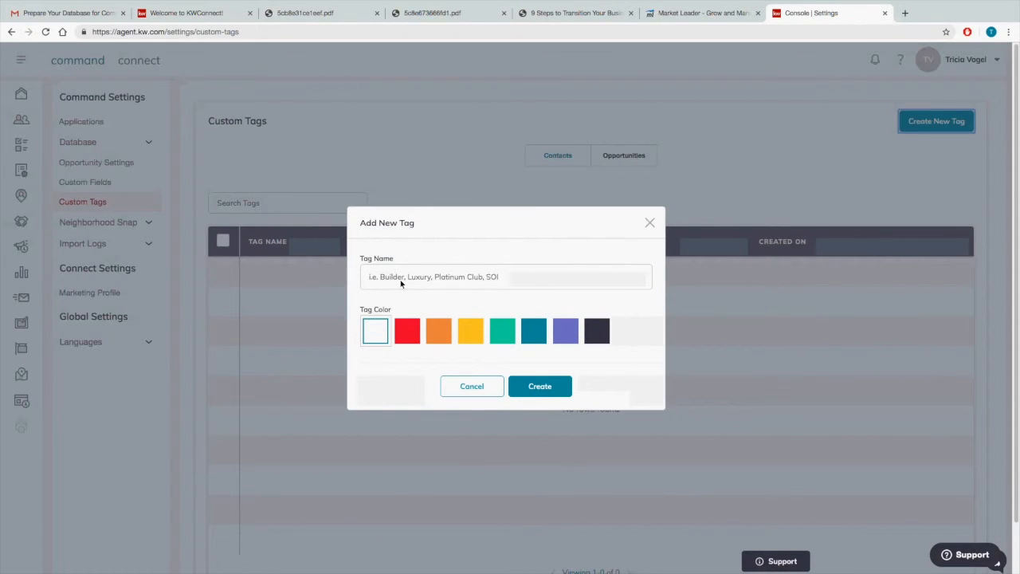
Create a green custom tag named Vendors
left_click(505, 277)
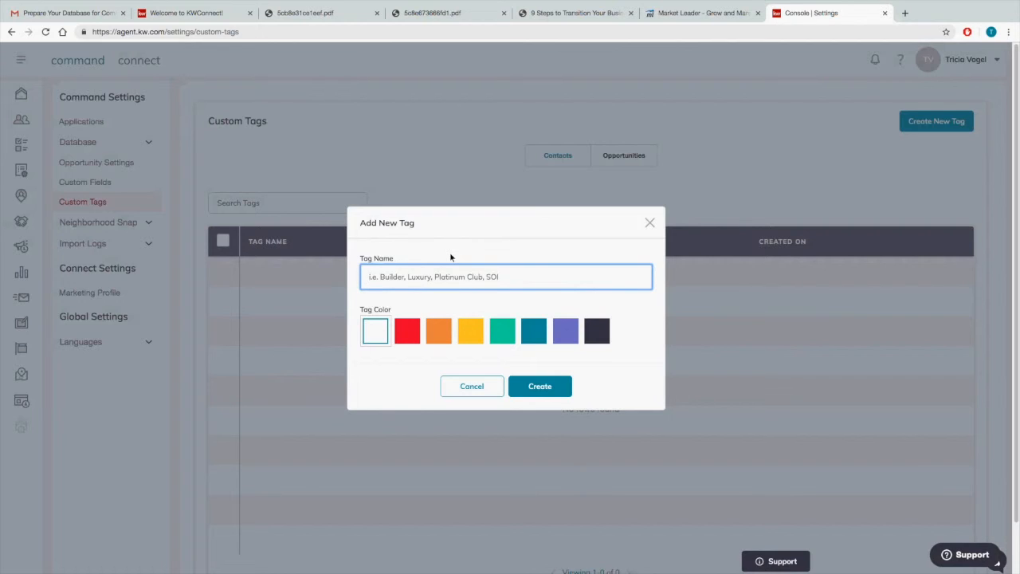
mouse_move(395, 287)
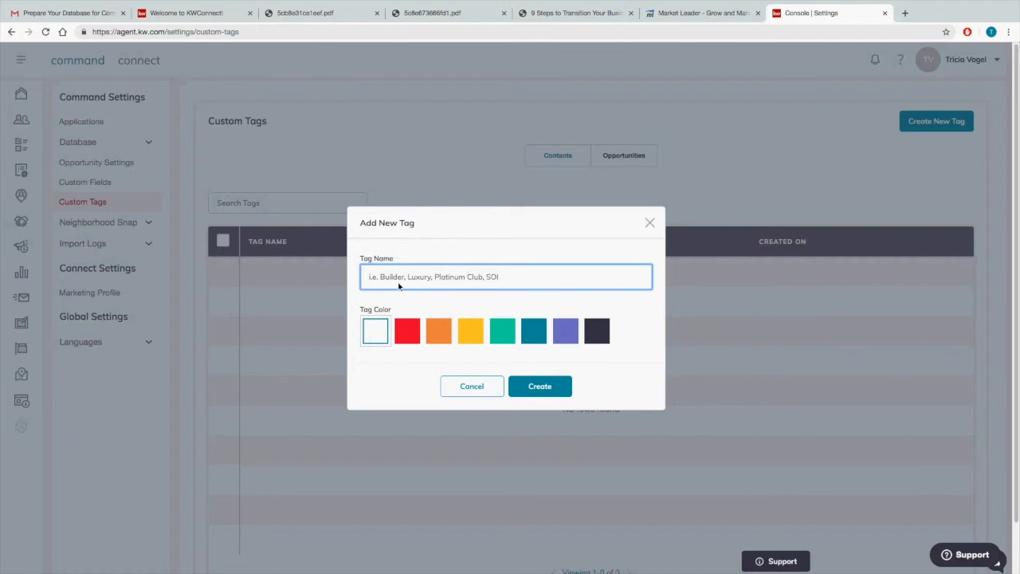
left_click(507, 277)
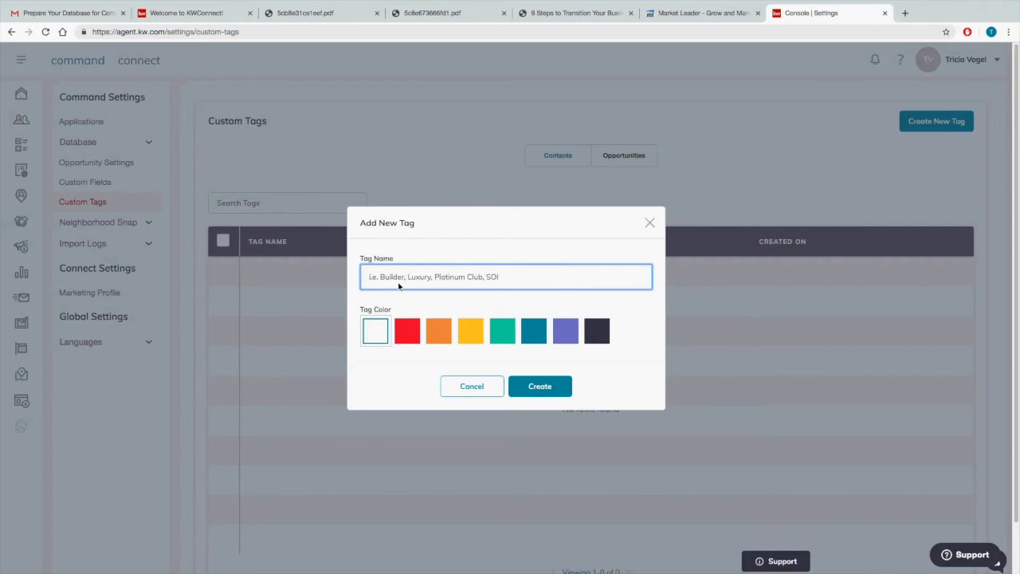
type("V")
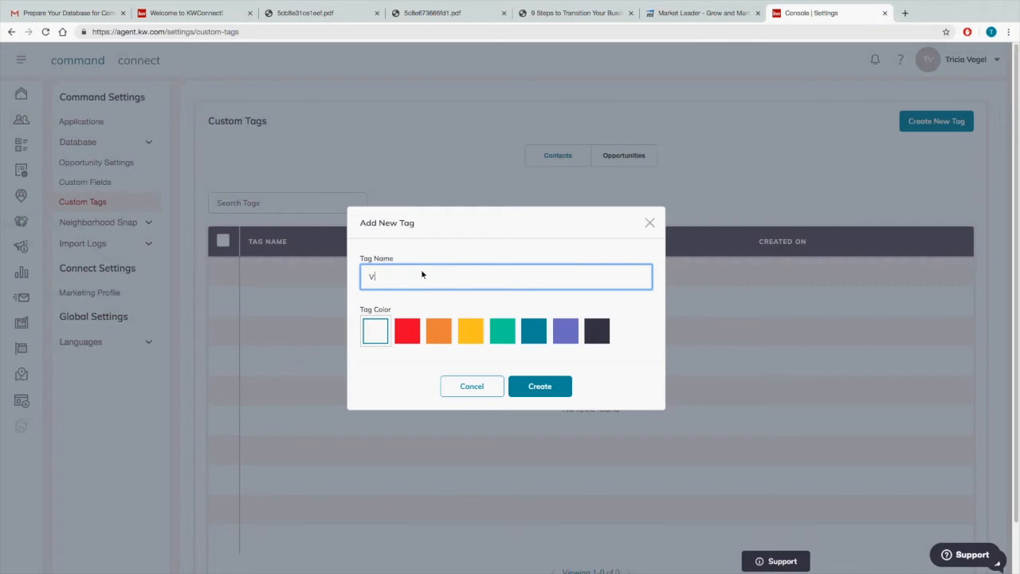
type("endors")
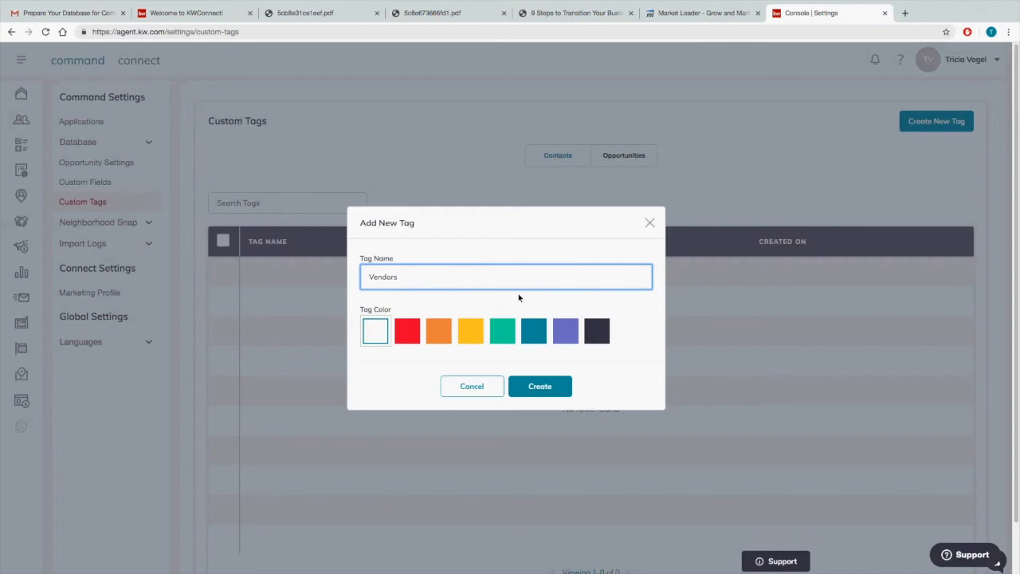
left_click(502, 330)
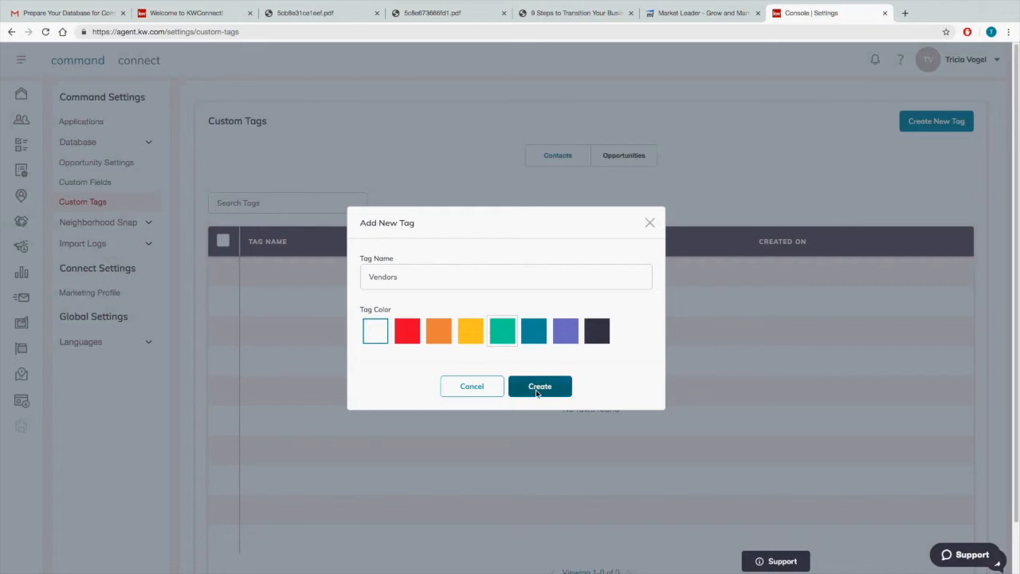
left_click(539, 386)
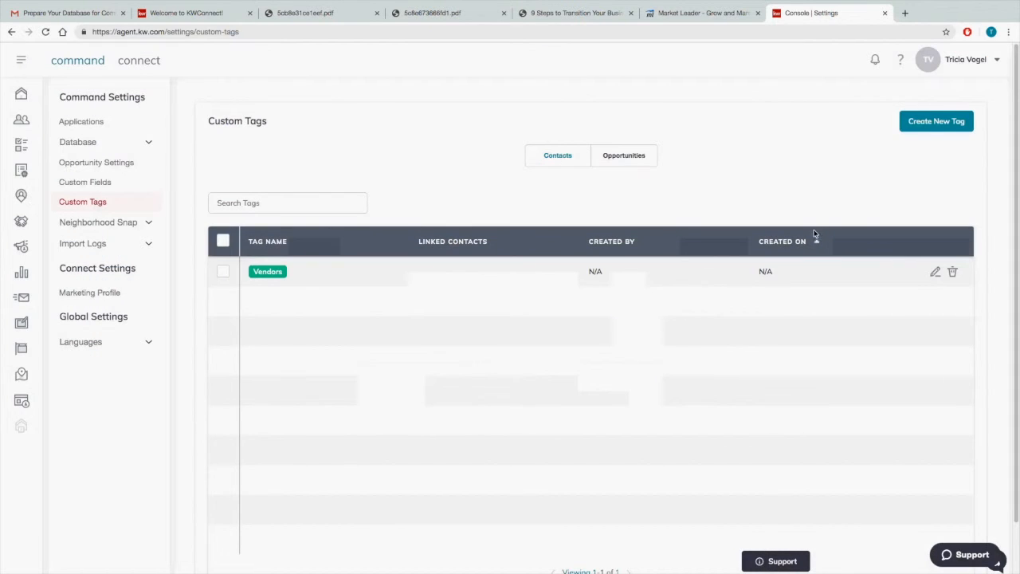
Create a red custom tag named Agents
left_click(936, 121)
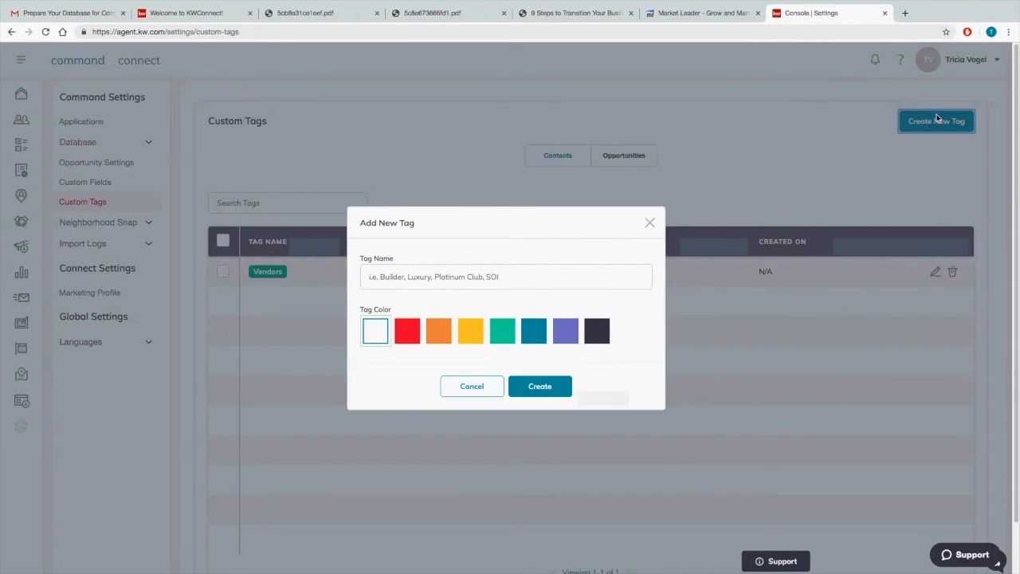
type("Agents")
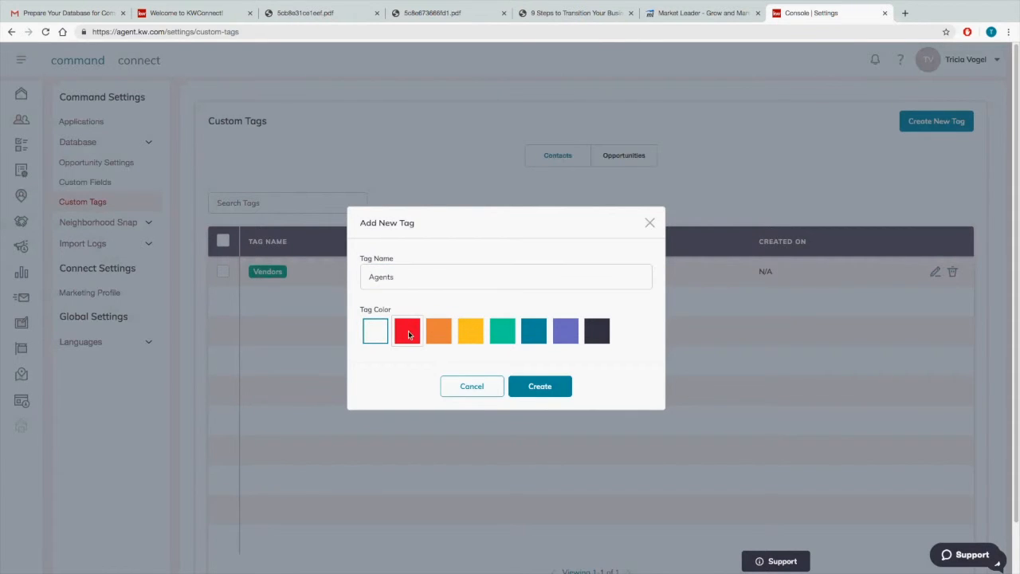
left_click(538, 385)
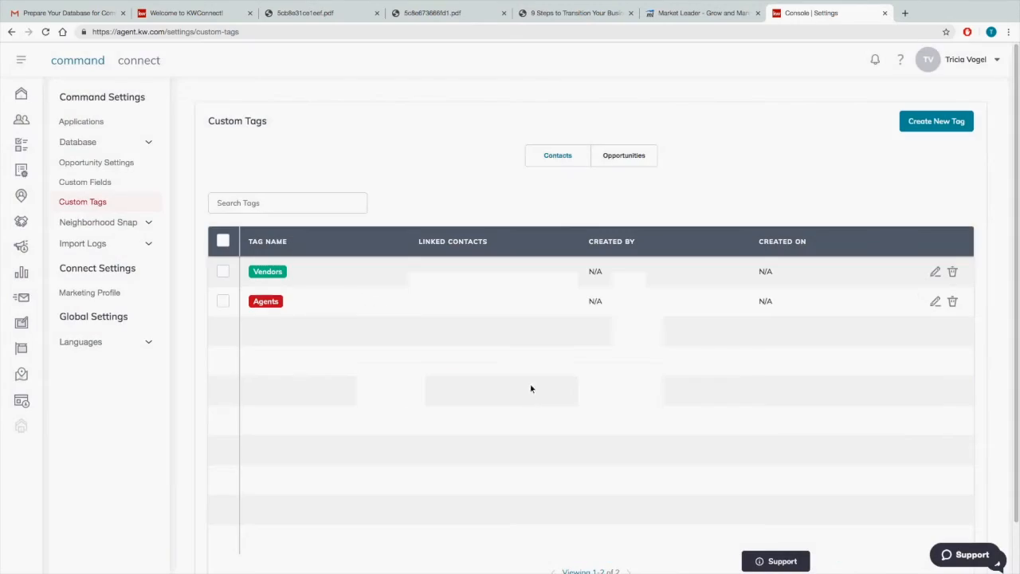
mouse_move(359, 290)
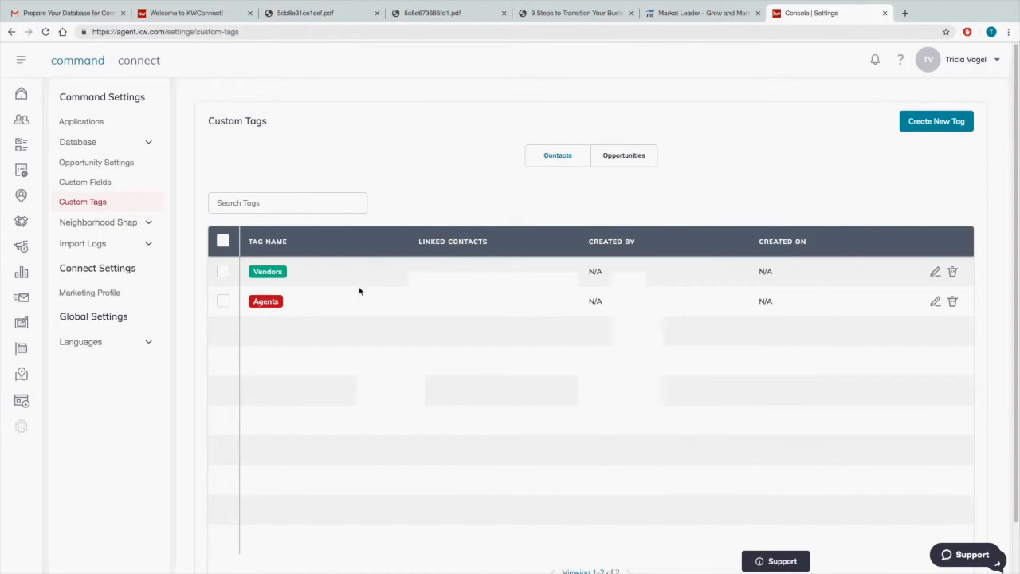
mouse_move(89, 76)
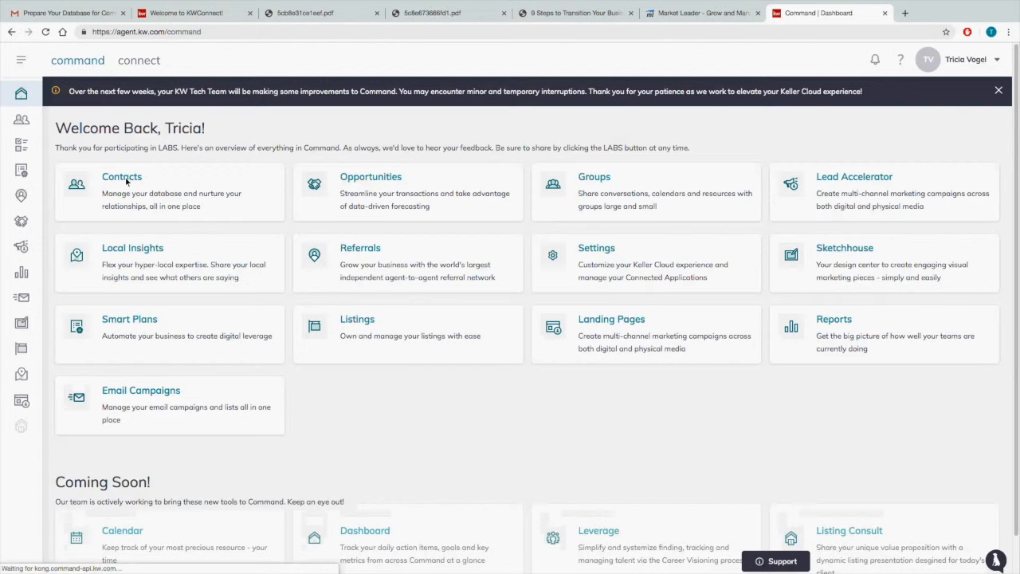
Start a new contact and apply the Agents custom tag to it
left_click(121, 175)
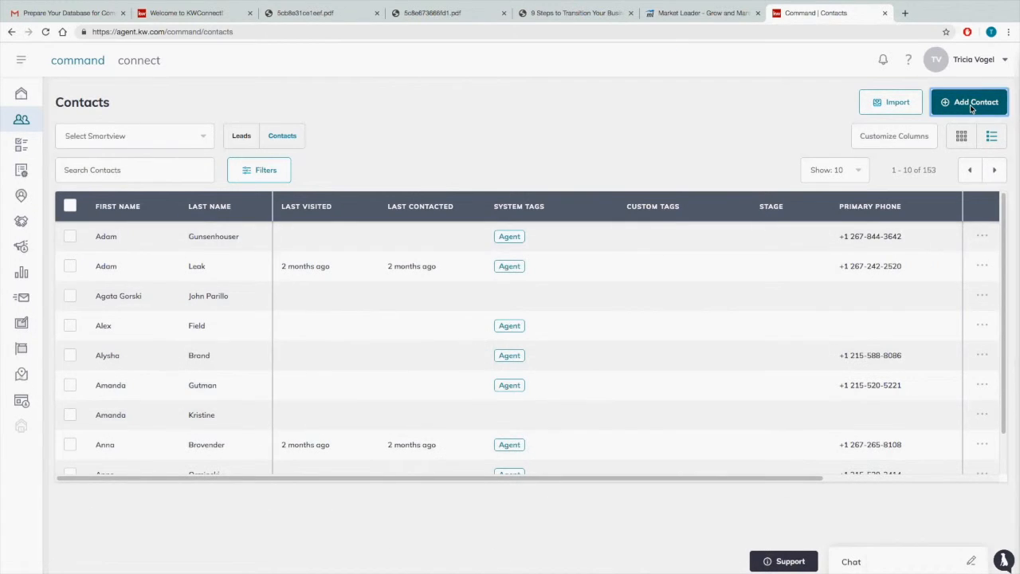
left_click(969, 102)
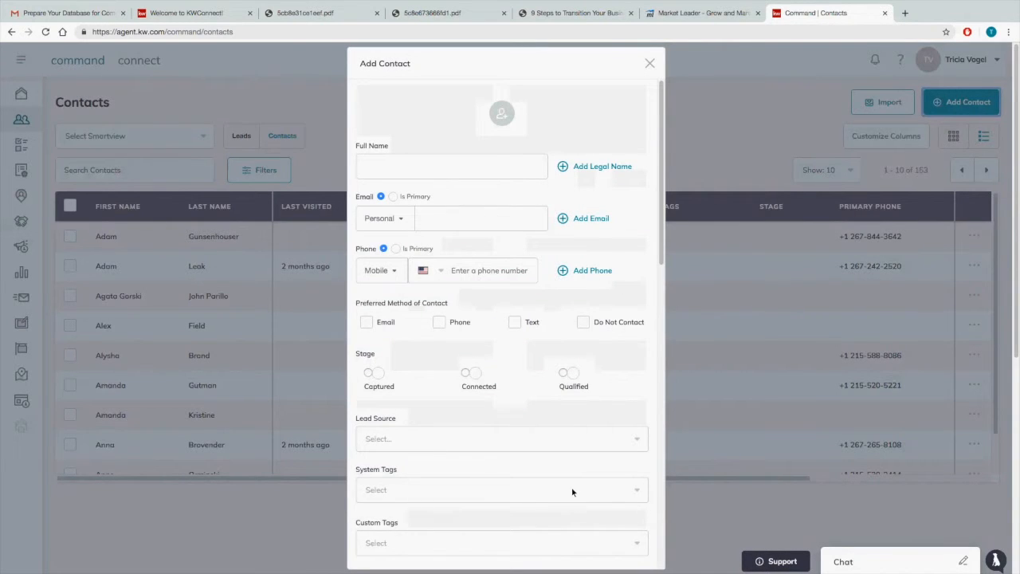
left_click(500, 489)
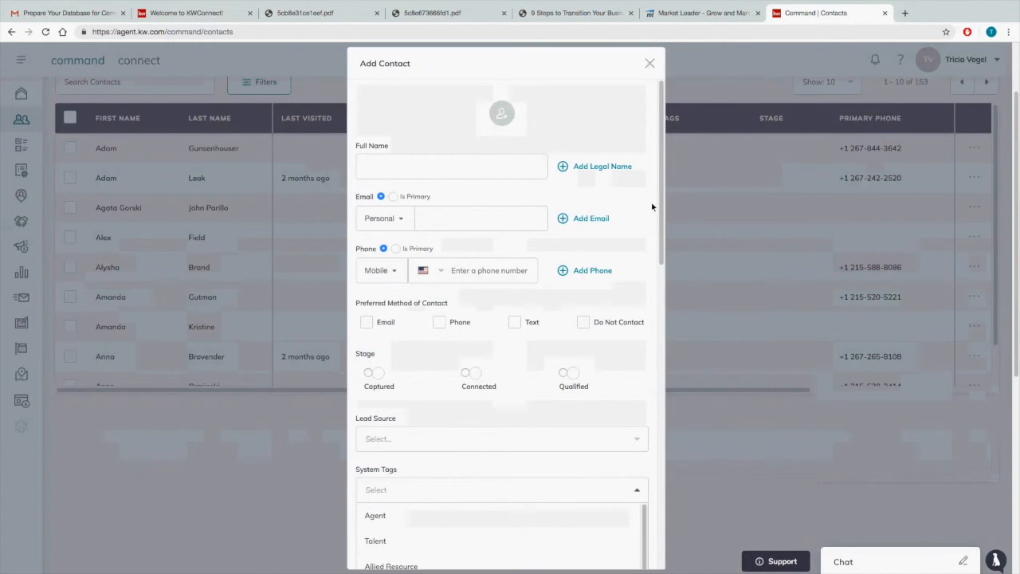
scroll("down", 3)
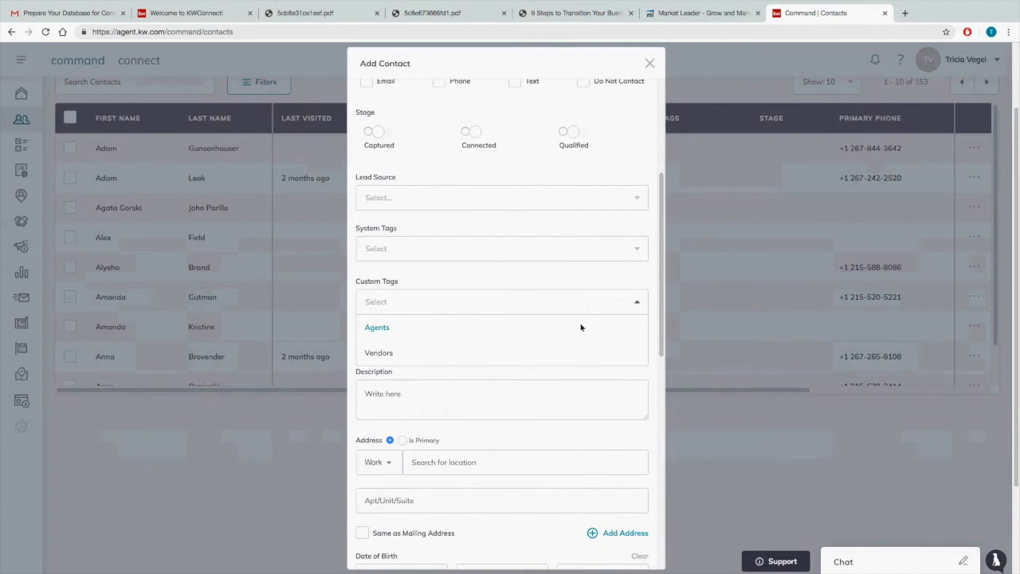
left_click(376, 327)
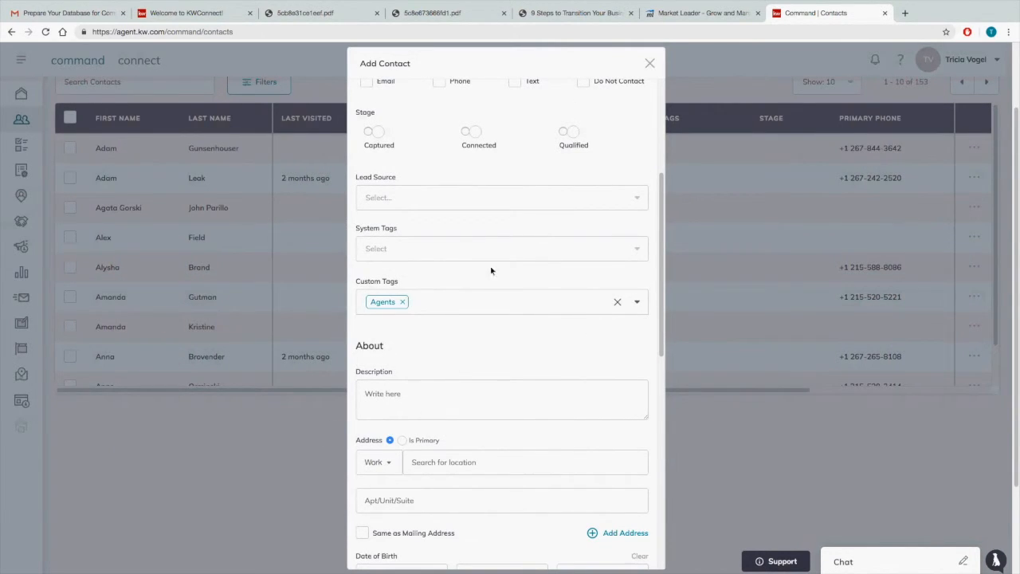
mouse_move(419, 254)
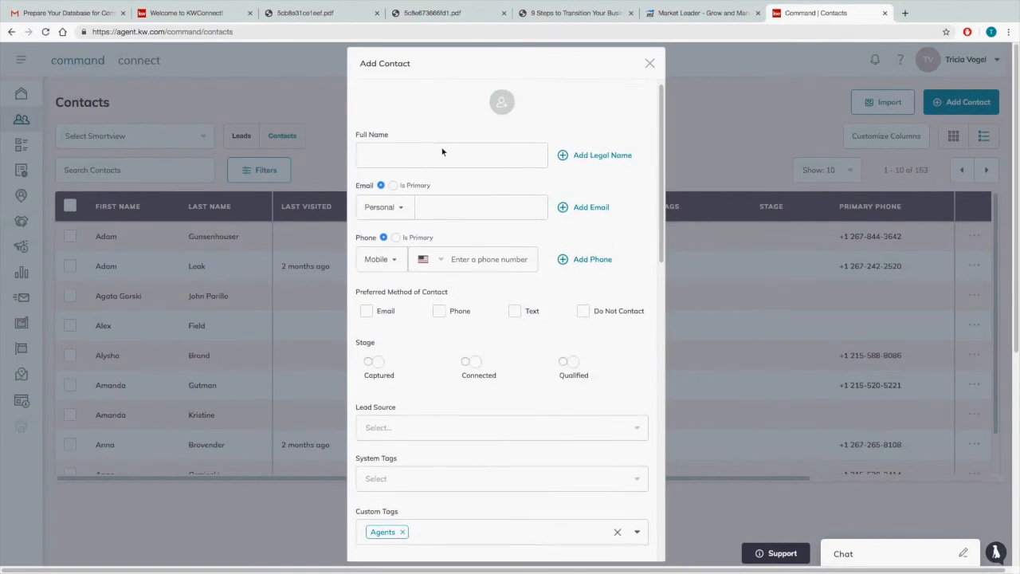
Fill the new contact's Full Name and Email from the saved autofill details
left_click(451, 154)
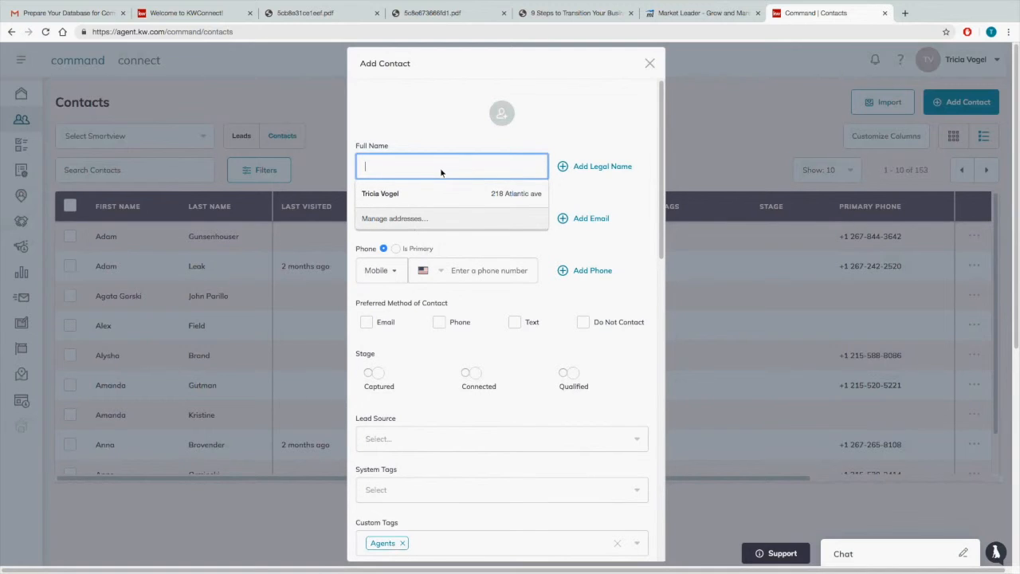
left_click(380, 193)
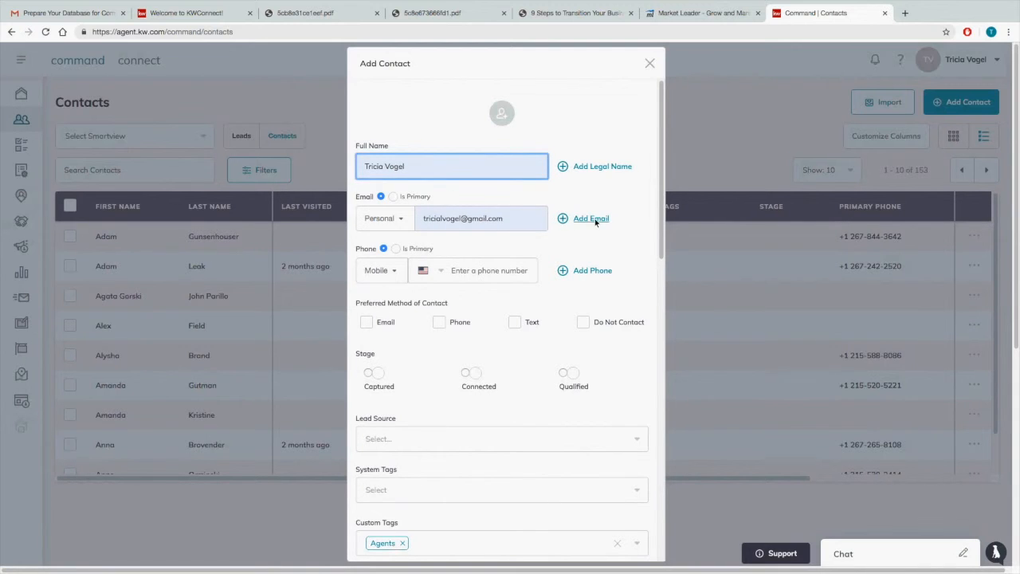
scroll("down", 3)
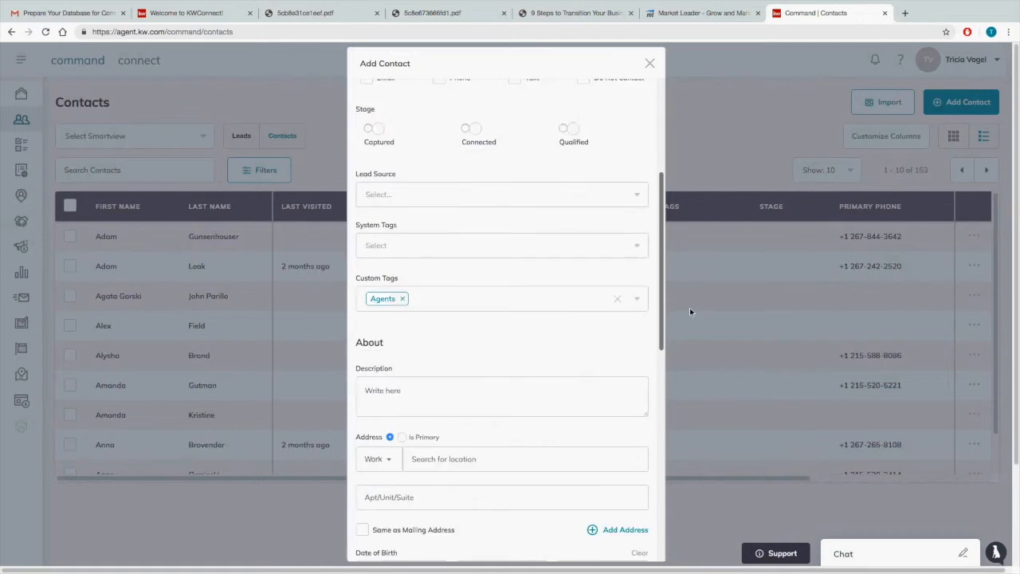
scroll("down", 3)
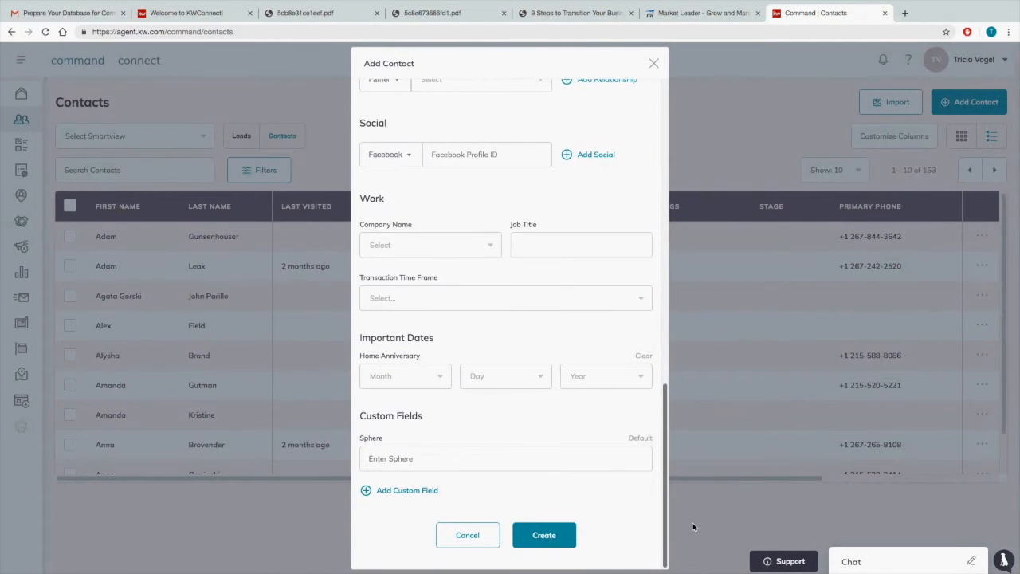
Enter SPHERE in the Sphere custom field and create the contact
left_click(503, 459)
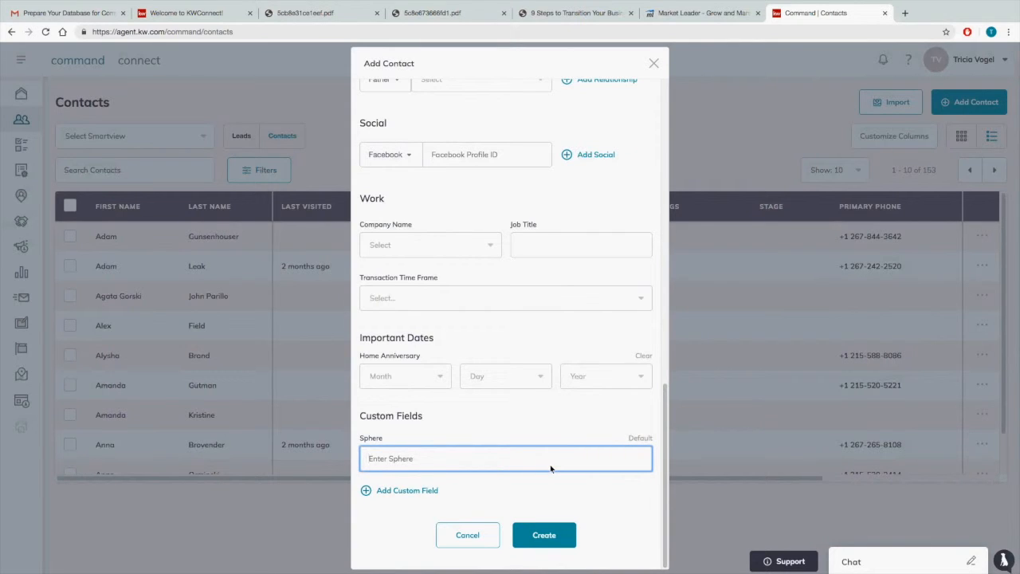
type("SPHE")
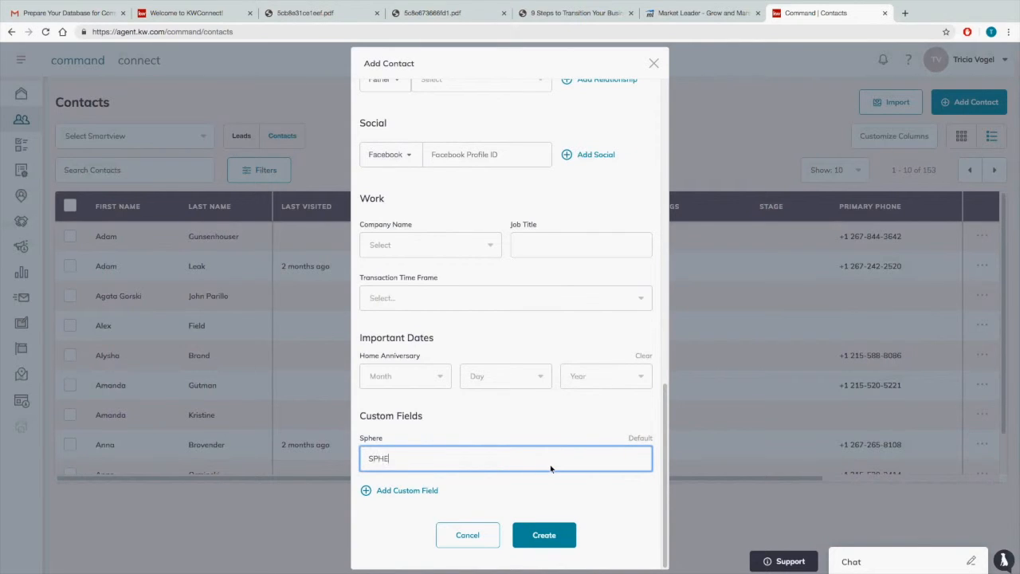
type("RE")
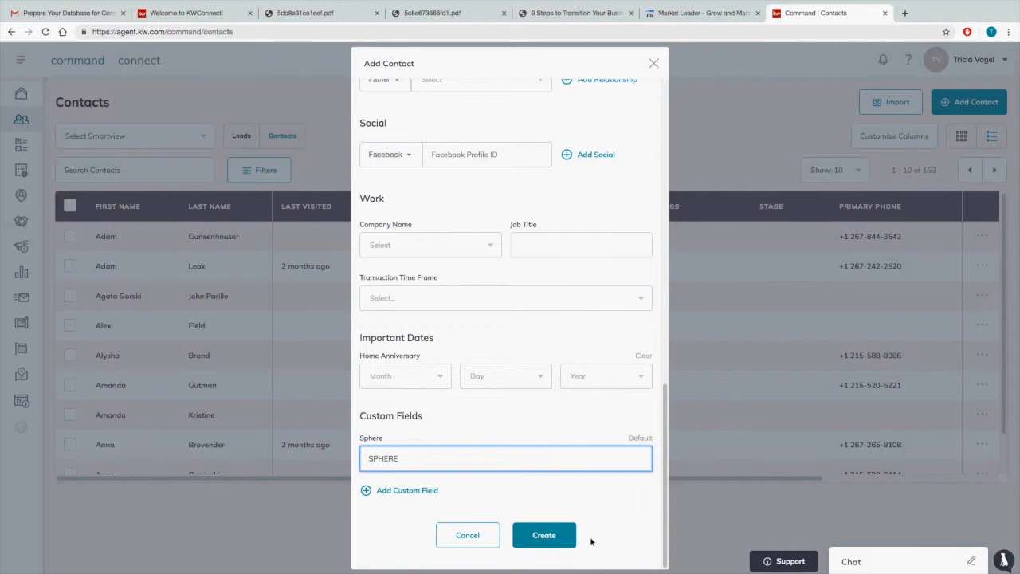
left_click(544, 536)
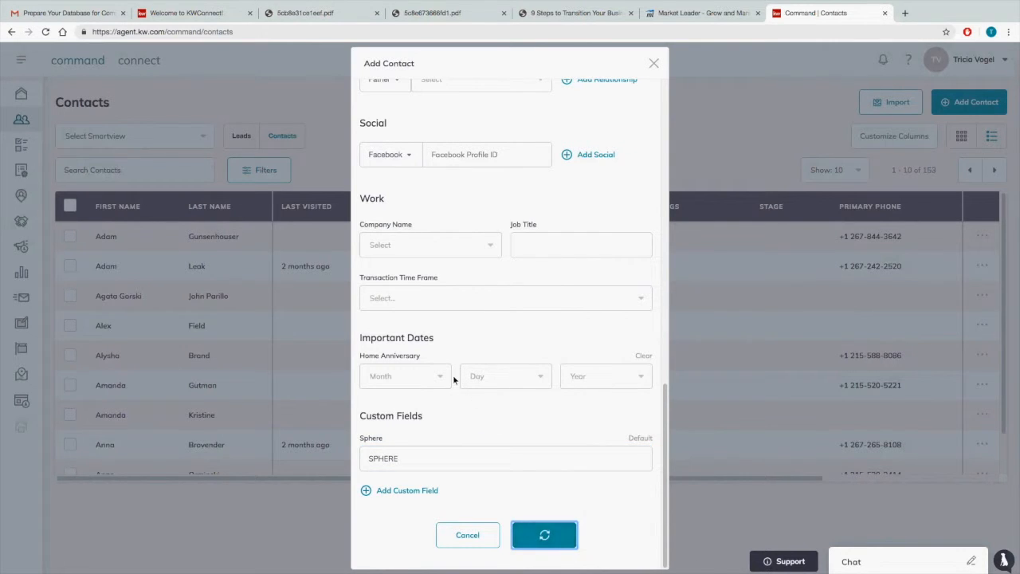
left_click(545, 536)
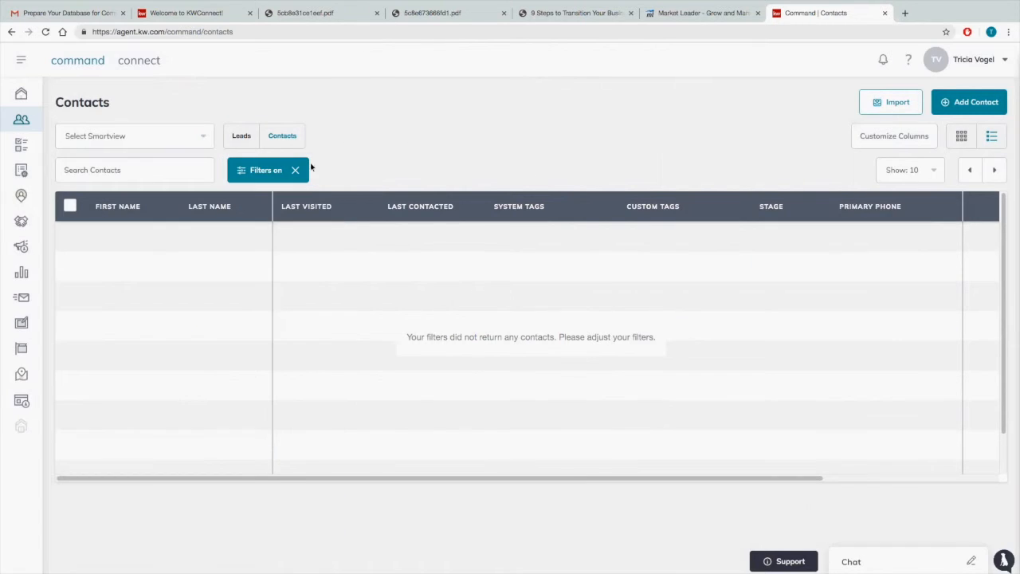
Clear the filters and search the contacts for 'vogel', narrowing 154 to 131
left_click(295, 169)
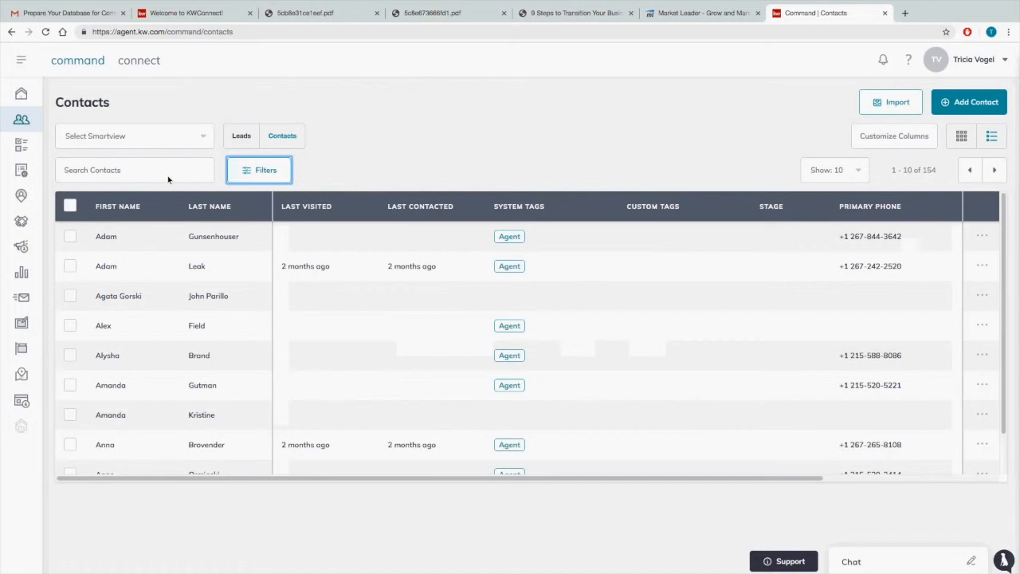
left_click(133, 169)
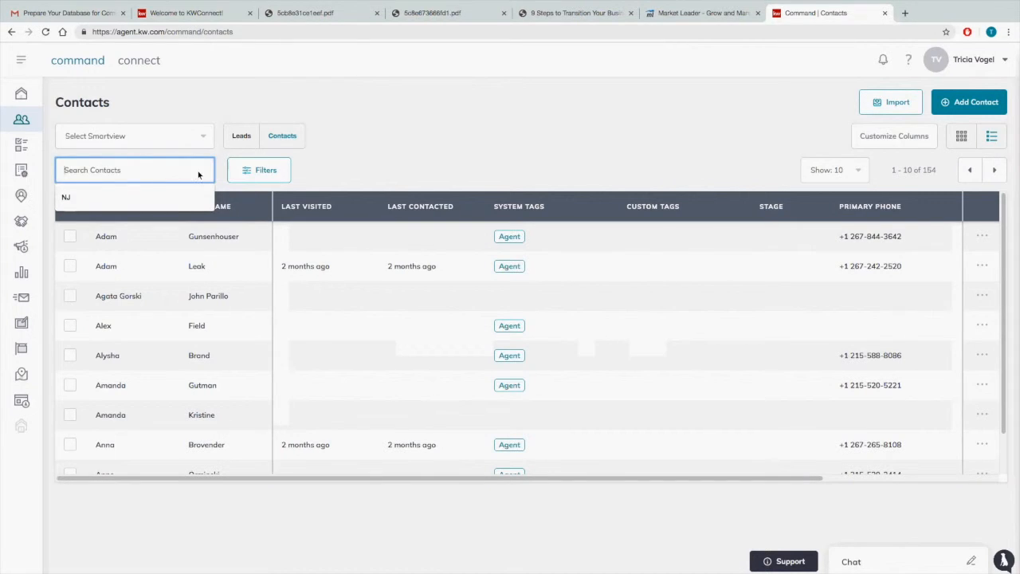
type("vogel")
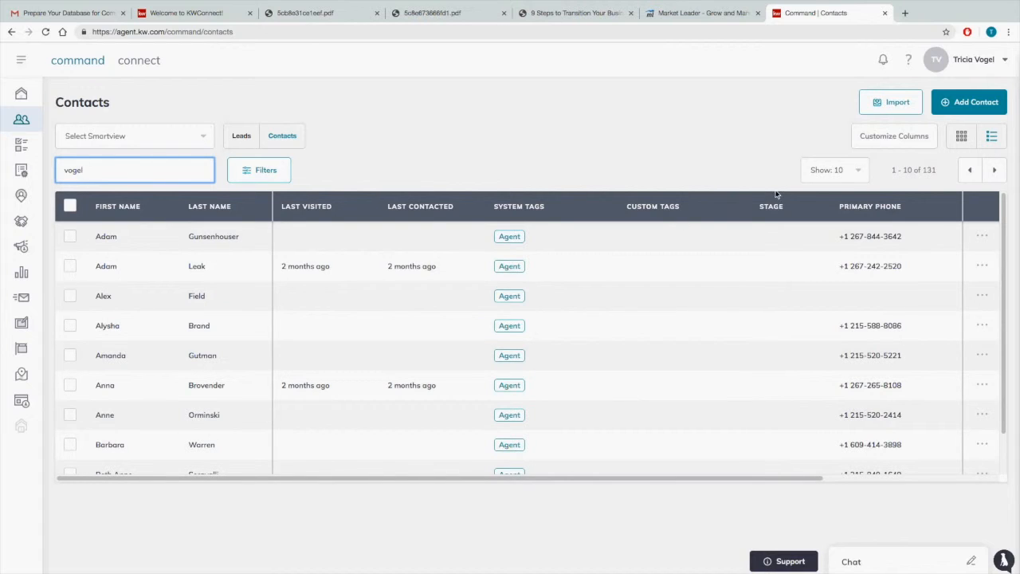
left_click(209, 205)
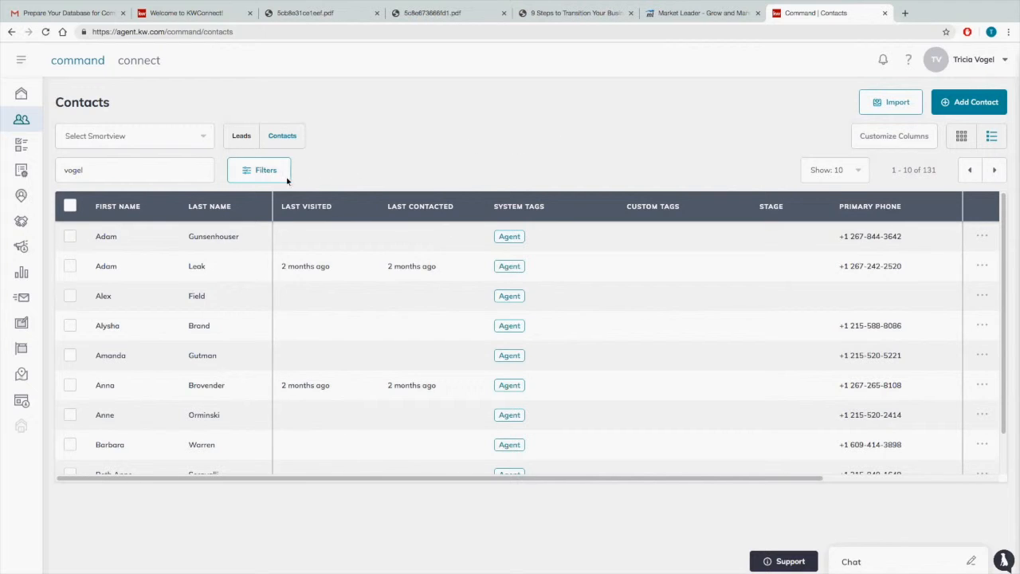
left_click(258, 169)
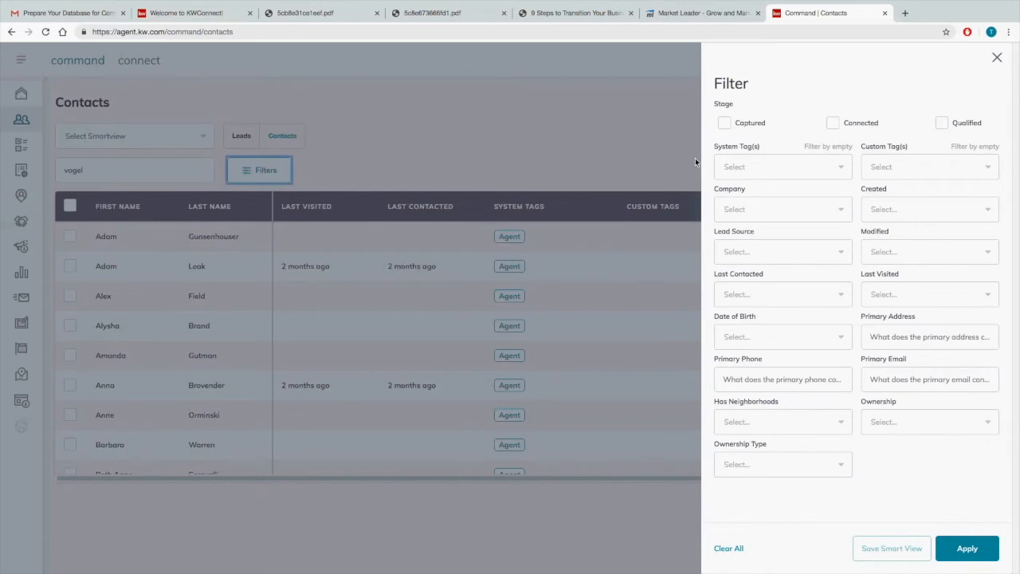
left_click(928, 167)
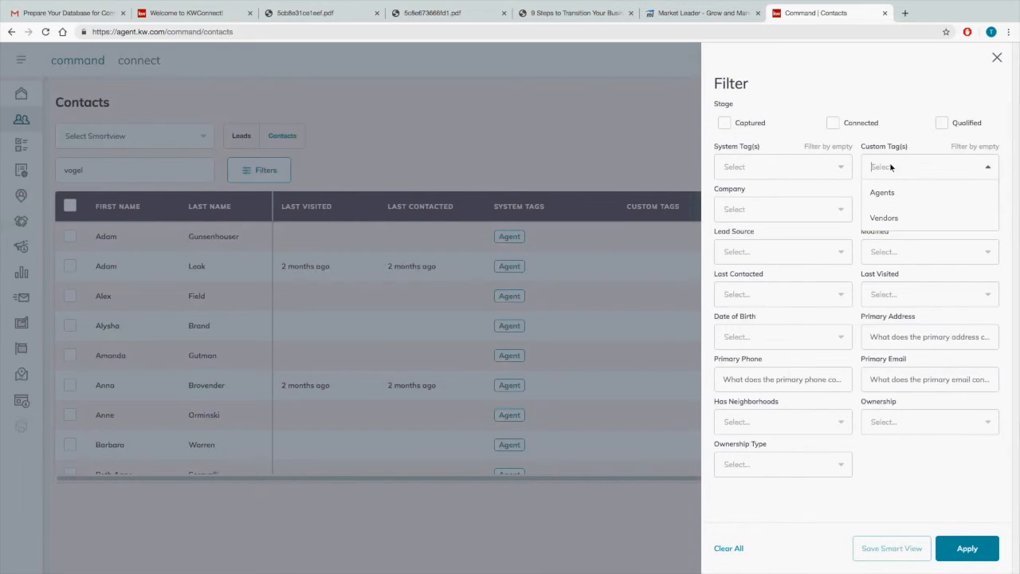
left_click(883, 191)
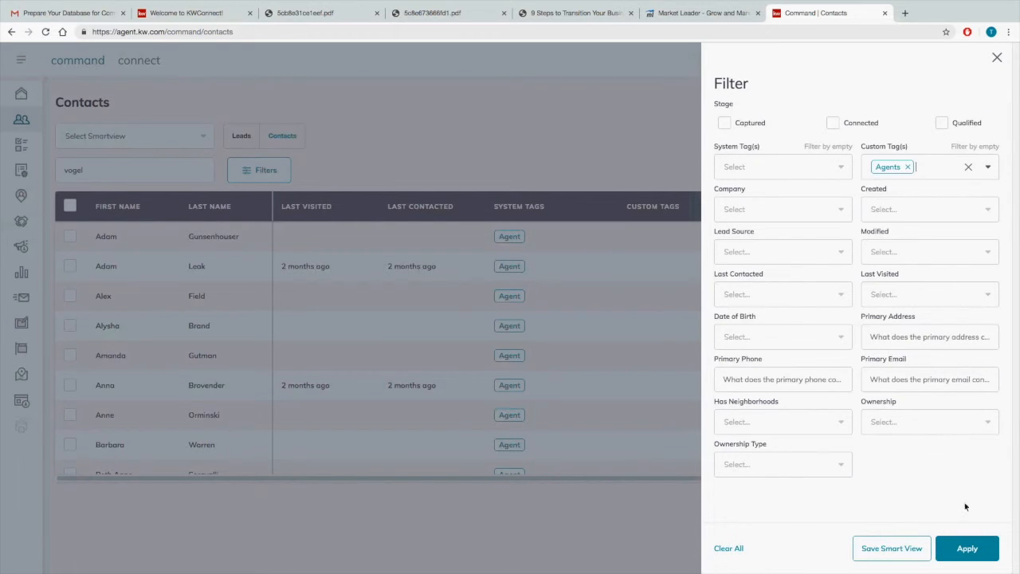
left_click(965, 548)
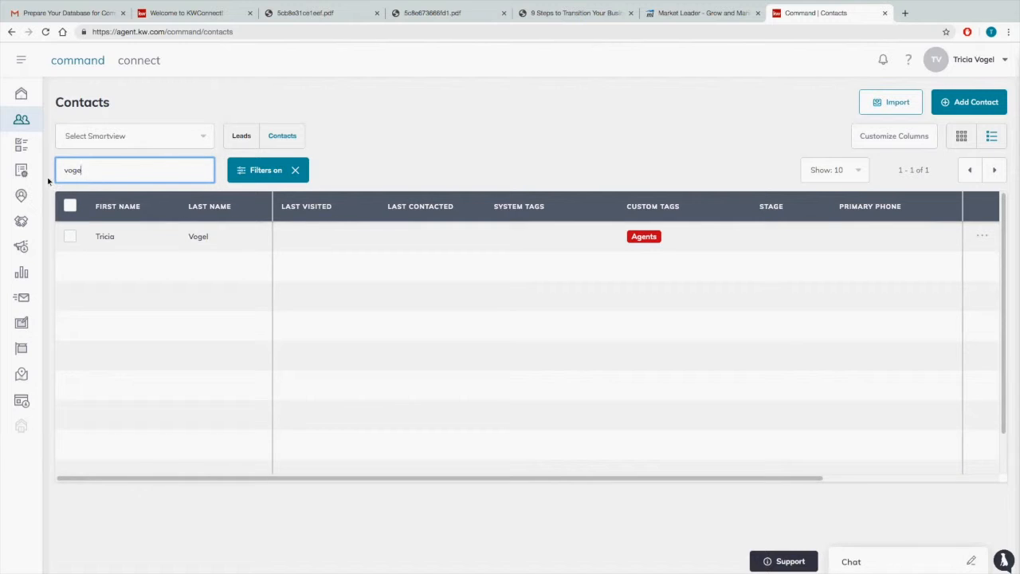
key("backspace")
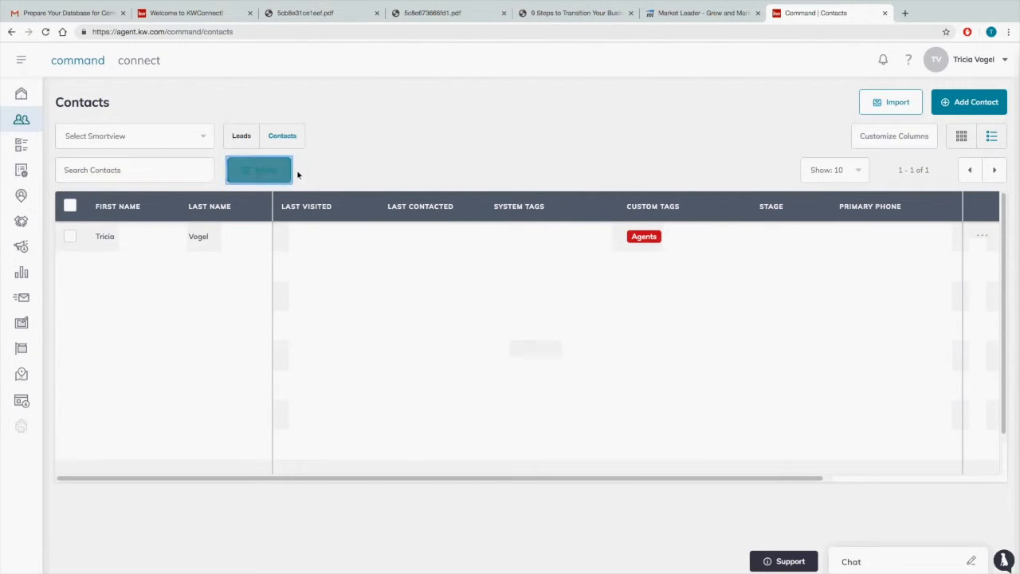
Review the Has Neighborhoods filter choices, close Filters unapplied, and return to the 9 Steps guide
left_click(258, 169)
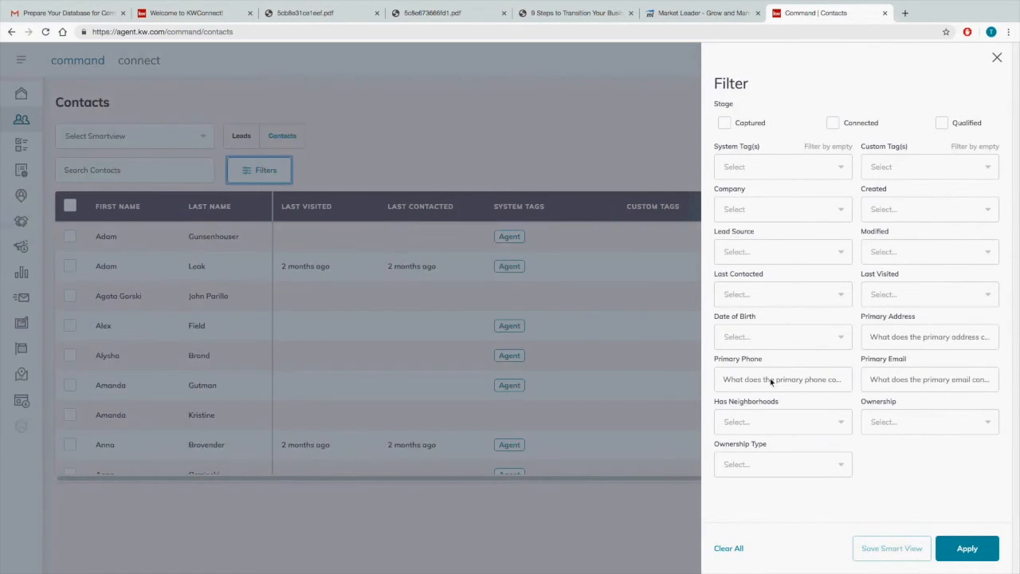
left_click(781, 421)
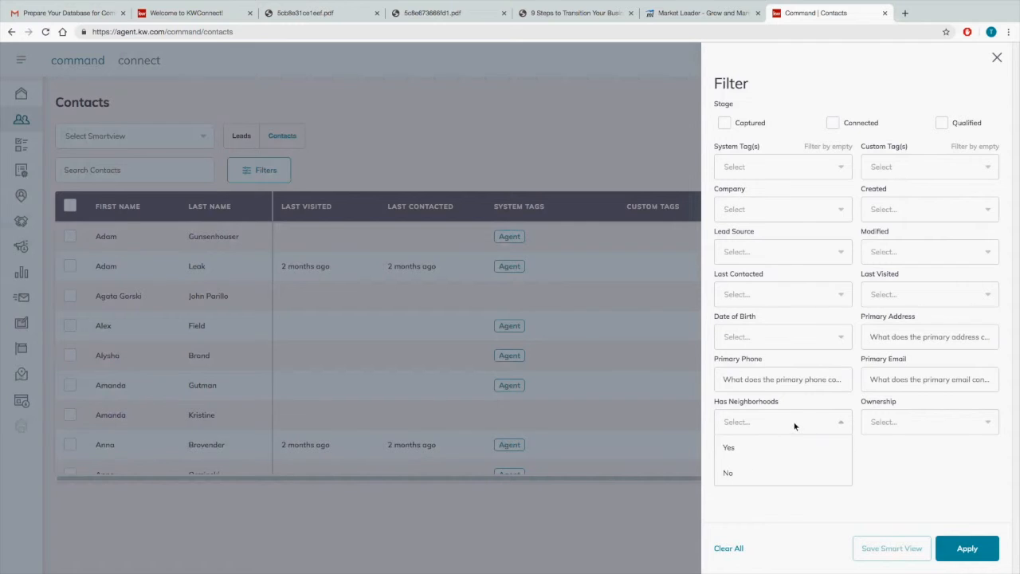
mouse_move(793, 426)
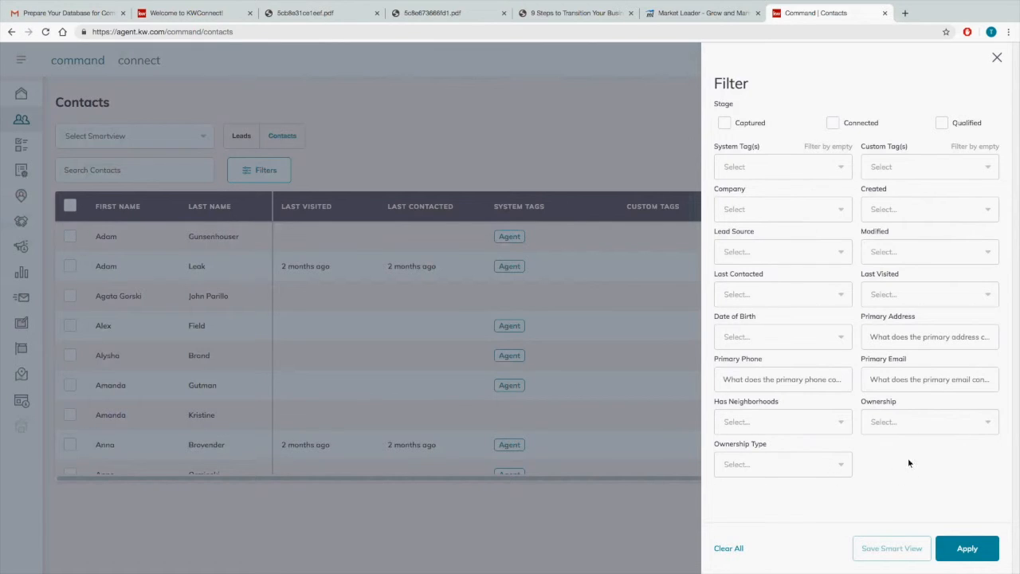
mouse_move(816, 259)
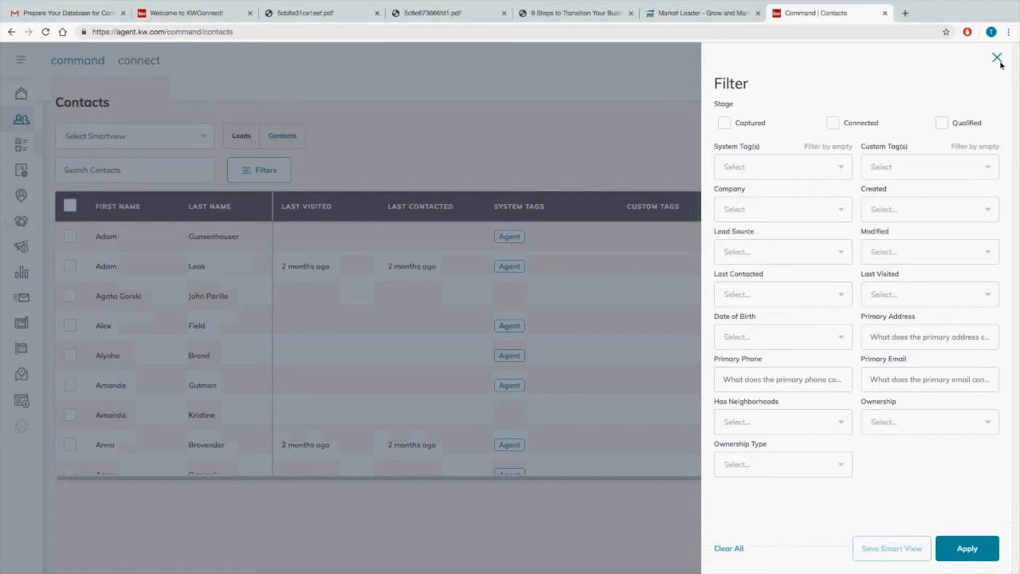
left_click(996, 59)
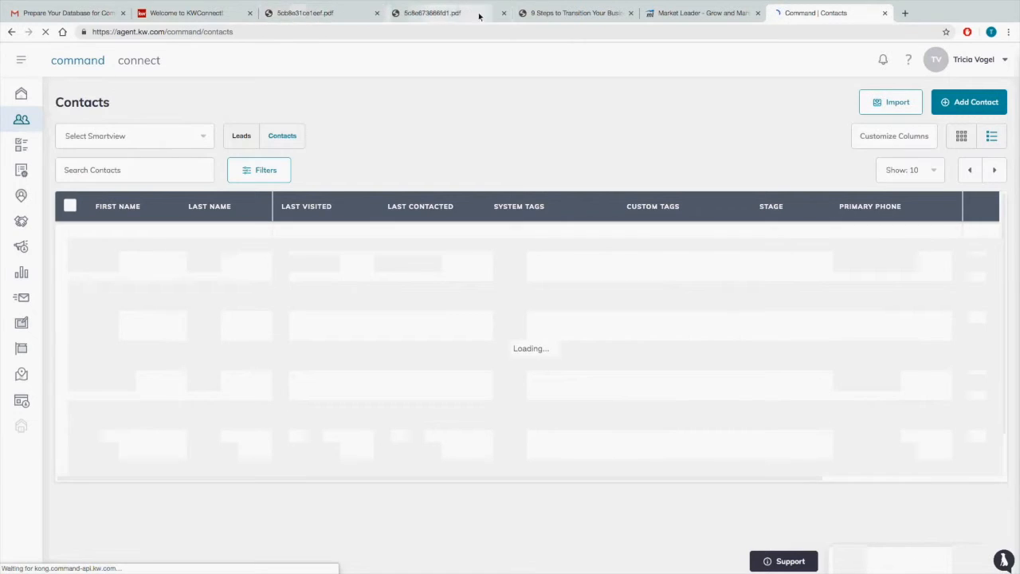
left_click(574, 12)
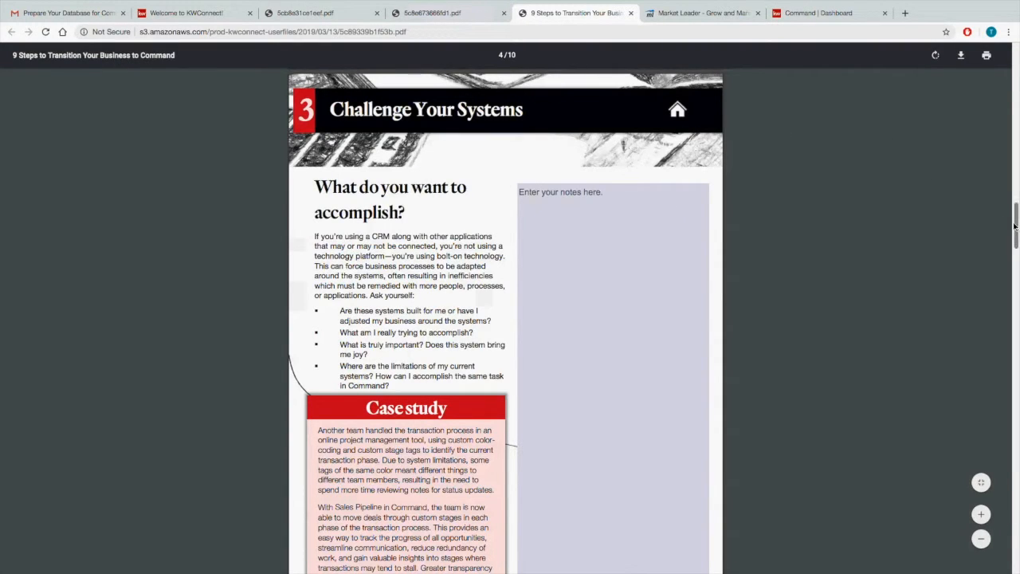
Go to the guide's overview page and read step 5, Prepare Command
left_click(675, 109)
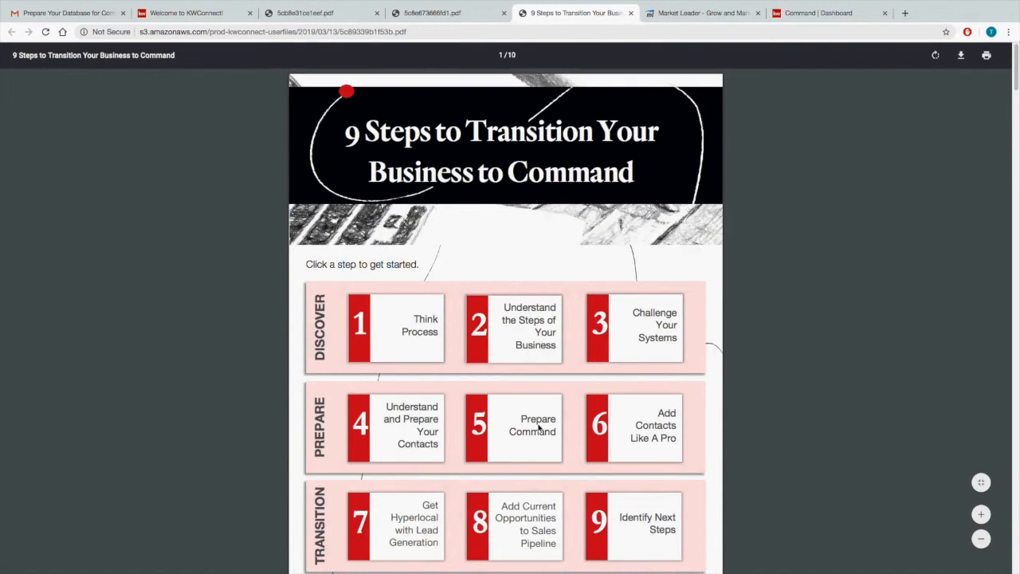
mouse_move(524, 433)
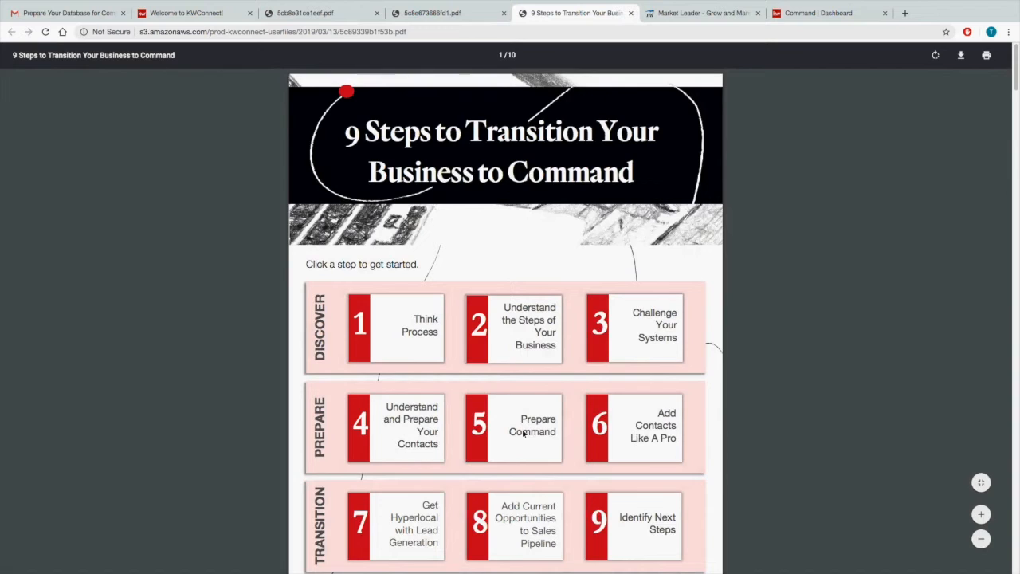
left_click(513, 427)
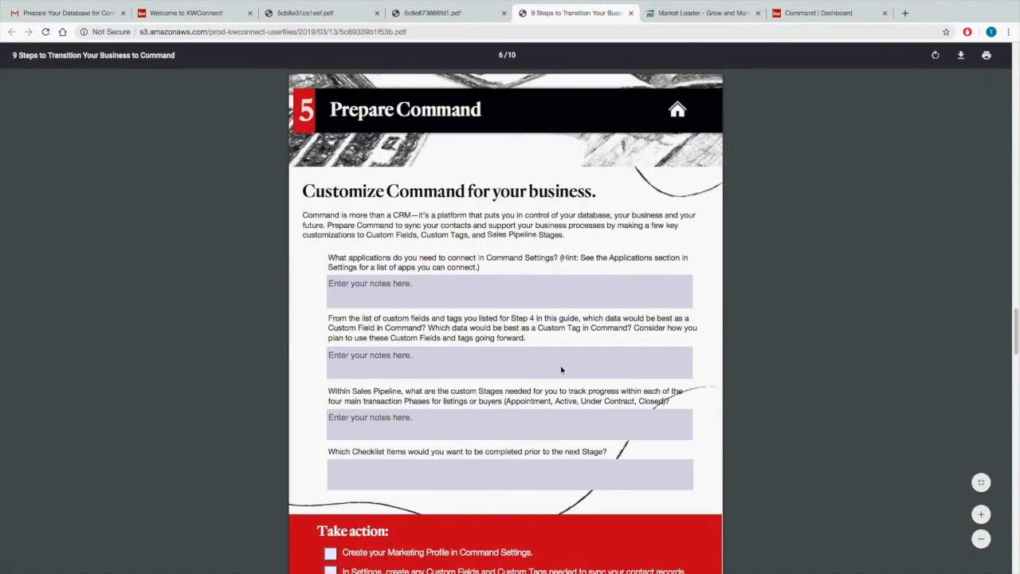
mouse_move(807, 323)
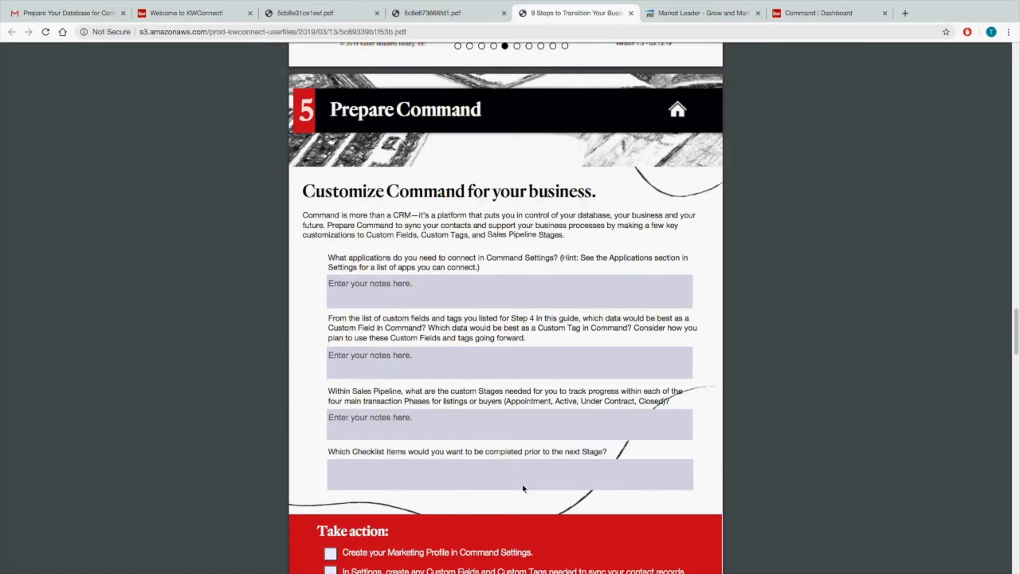
mouse_move(933, 294)
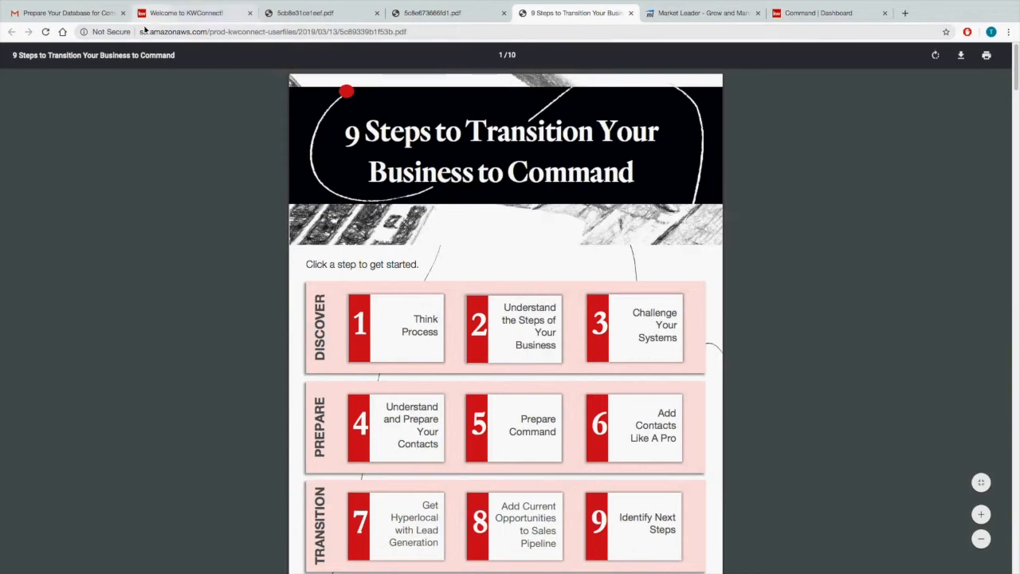
Open Command's Settings from the profile menu and expand the Database section
left_click(191, 13)
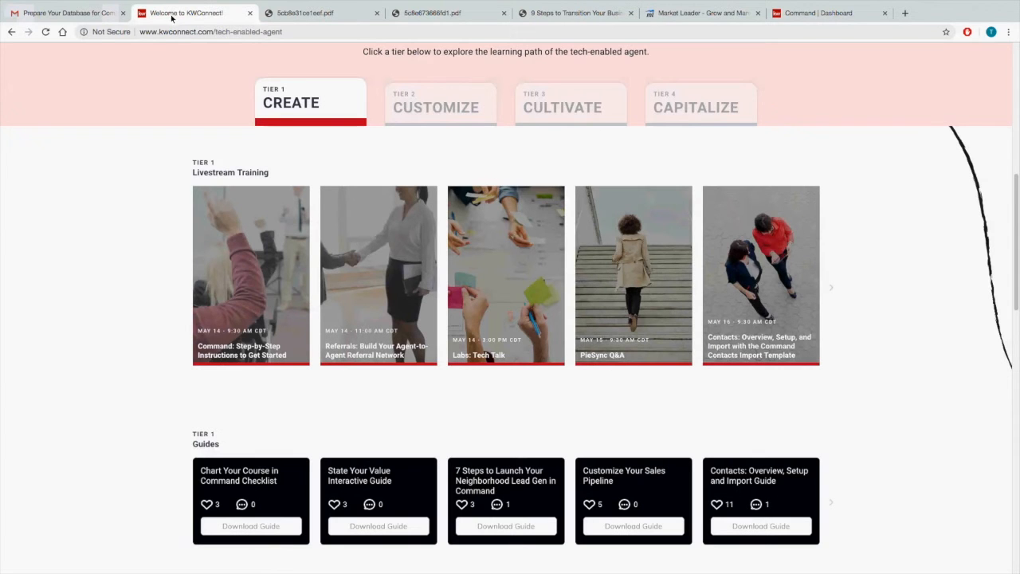
left_click(829, 13)
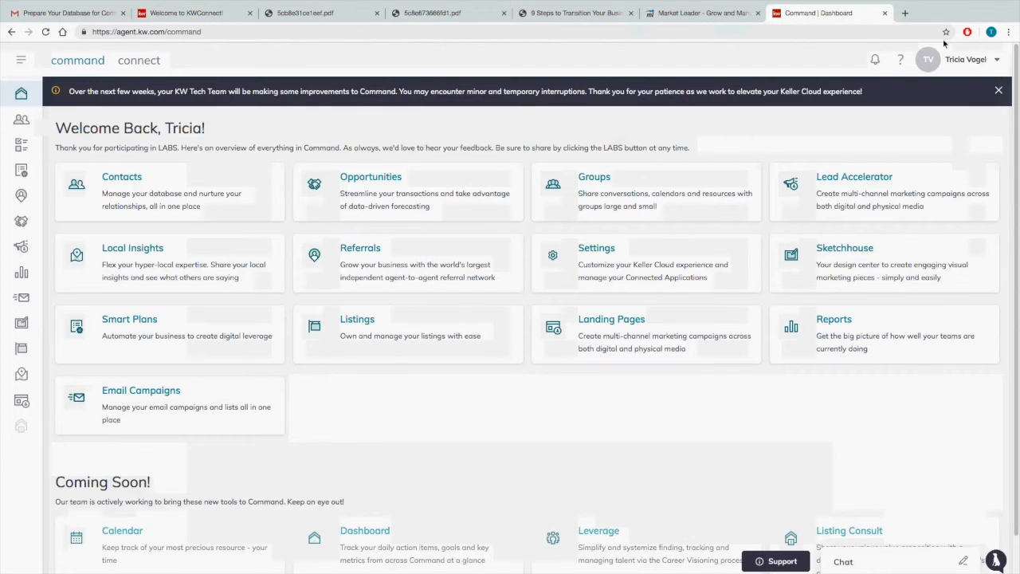
left_click(966, 59)
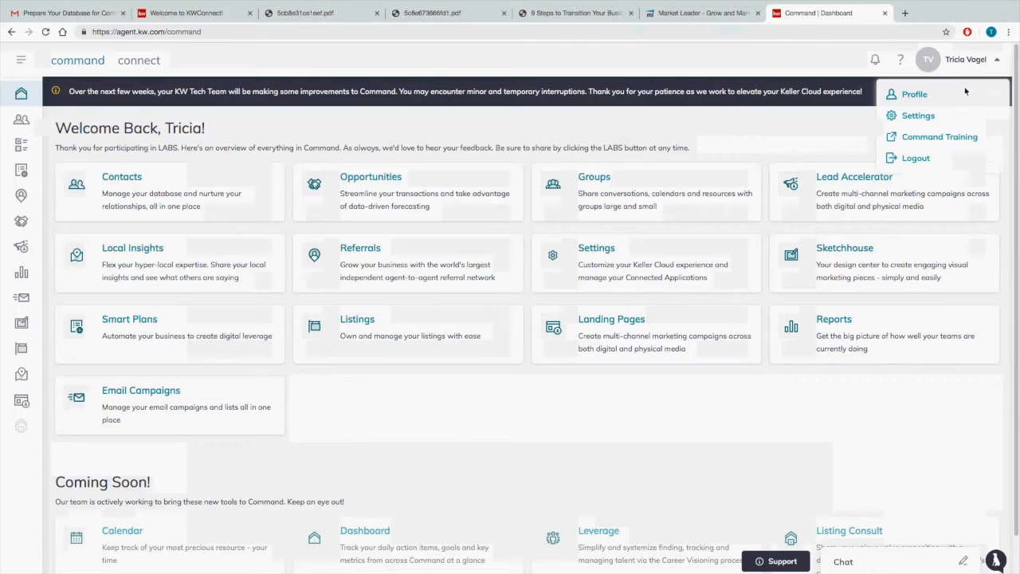
left_click(917, 115)
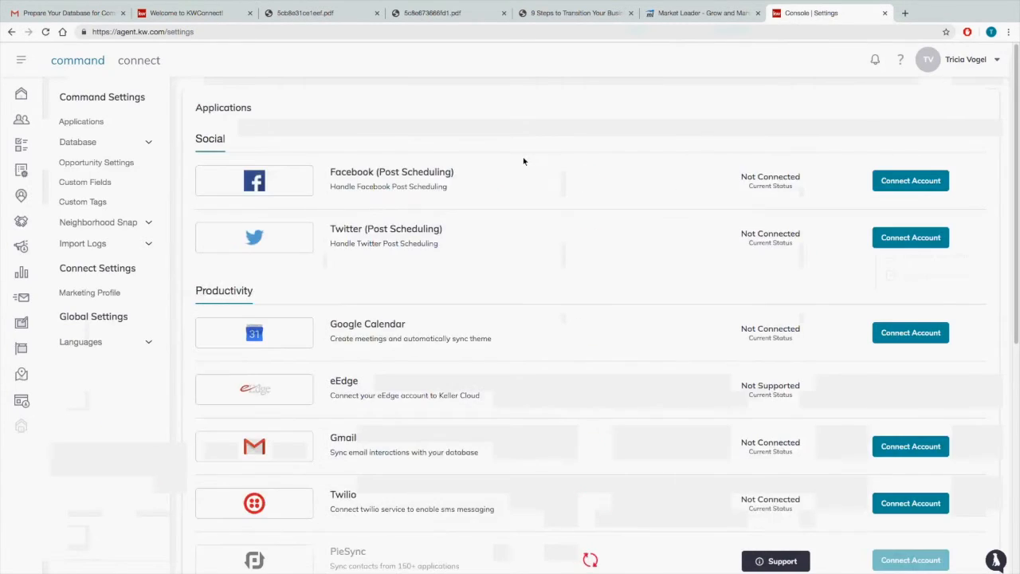
left_click(77, 142)
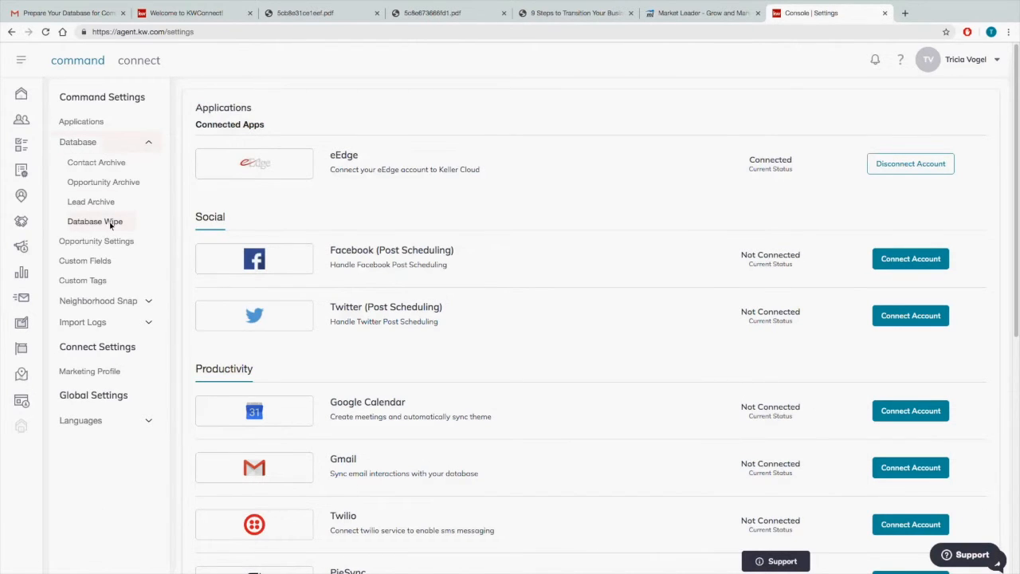
left_click(95, 220)
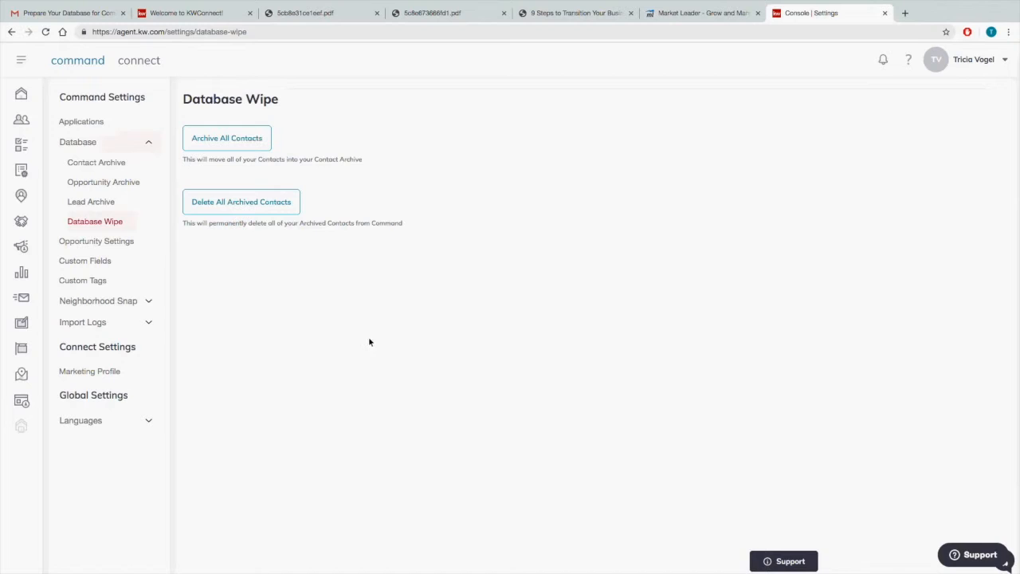
mouse_move(357, 319)
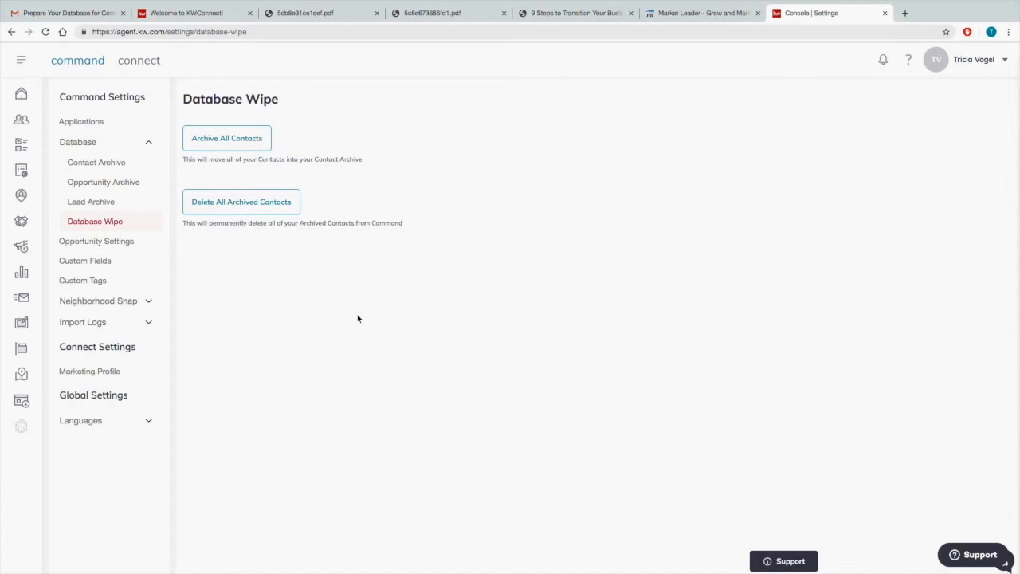
mouse_move(535, 311)
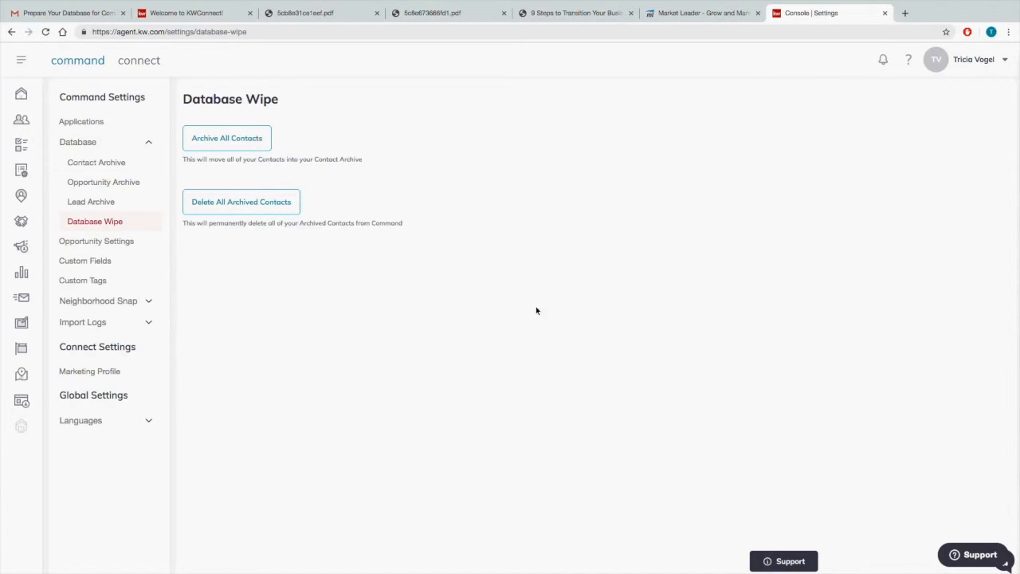
mouse_move(587, 325)
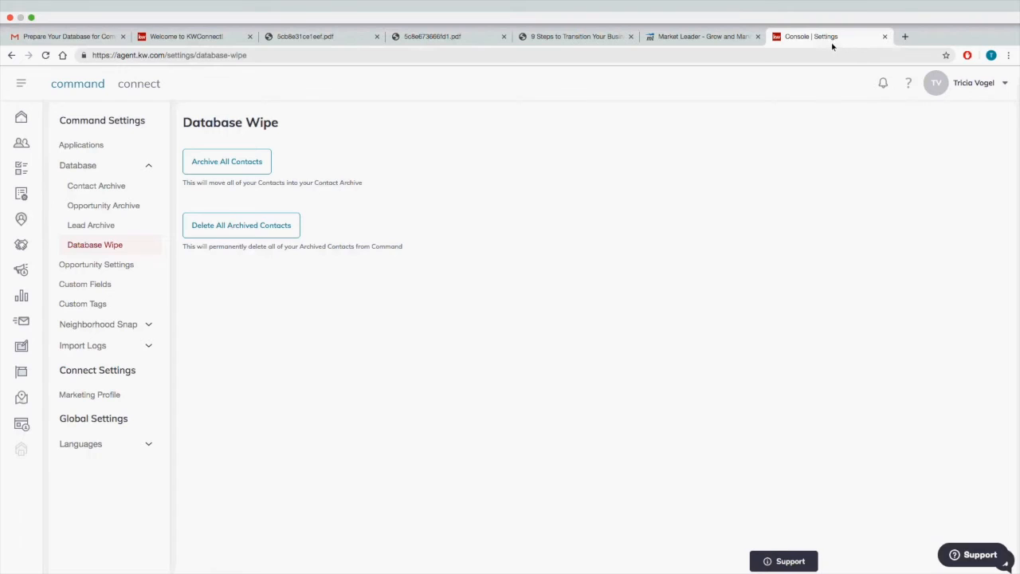
mouse_move(835, 54)
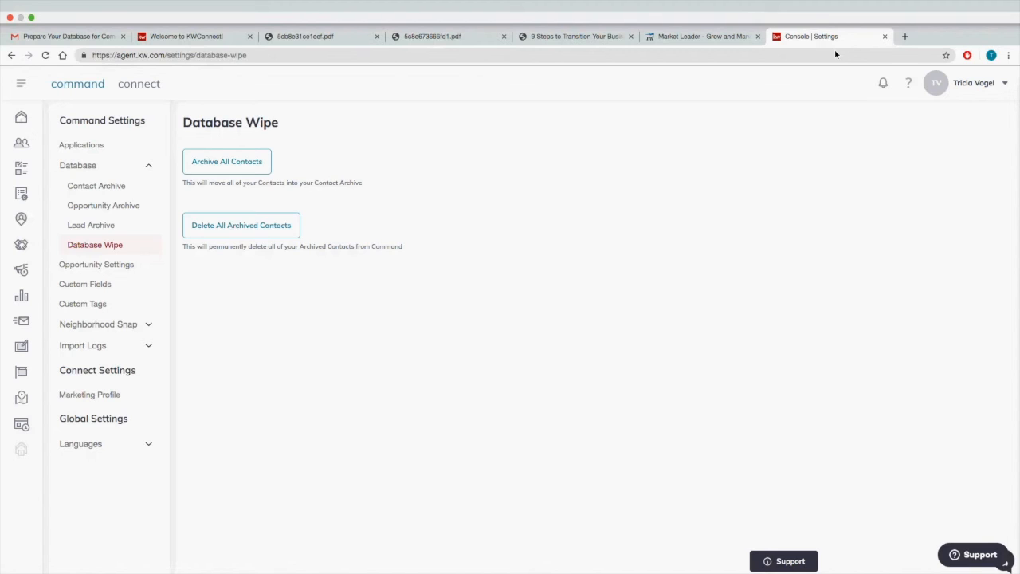
mouse_move(813, 43)
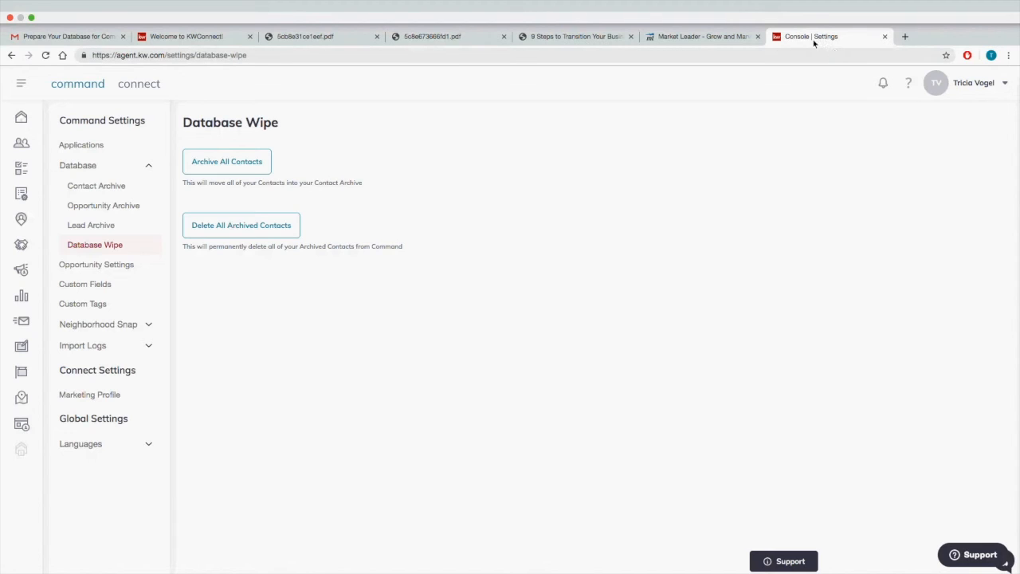
mouse_move(813, 40)
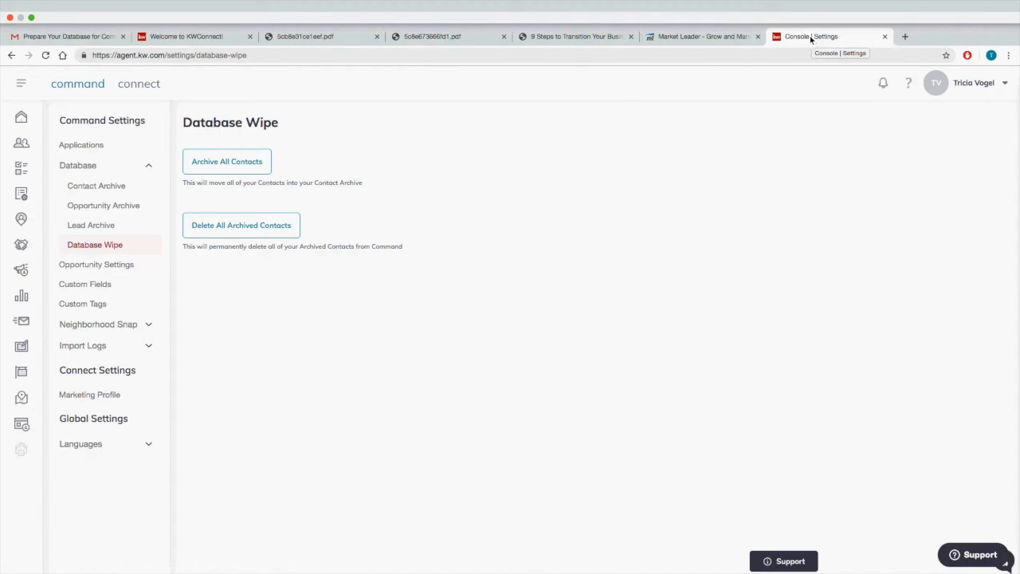
mouse_move(606, 50)
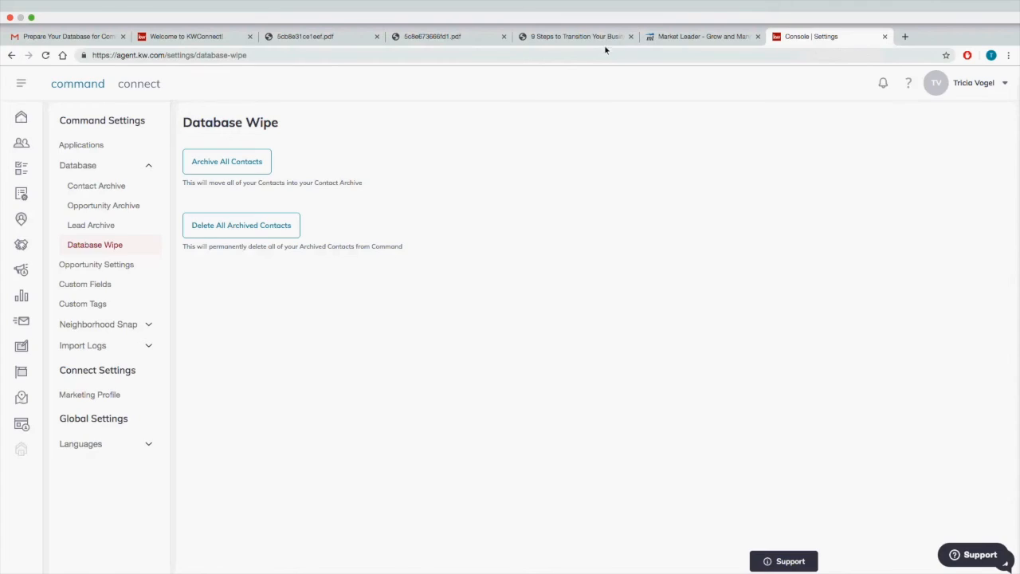
Return to KWConnect and navigate via Technology to the Tech-Enabled Agent page
left_click(572, 35)
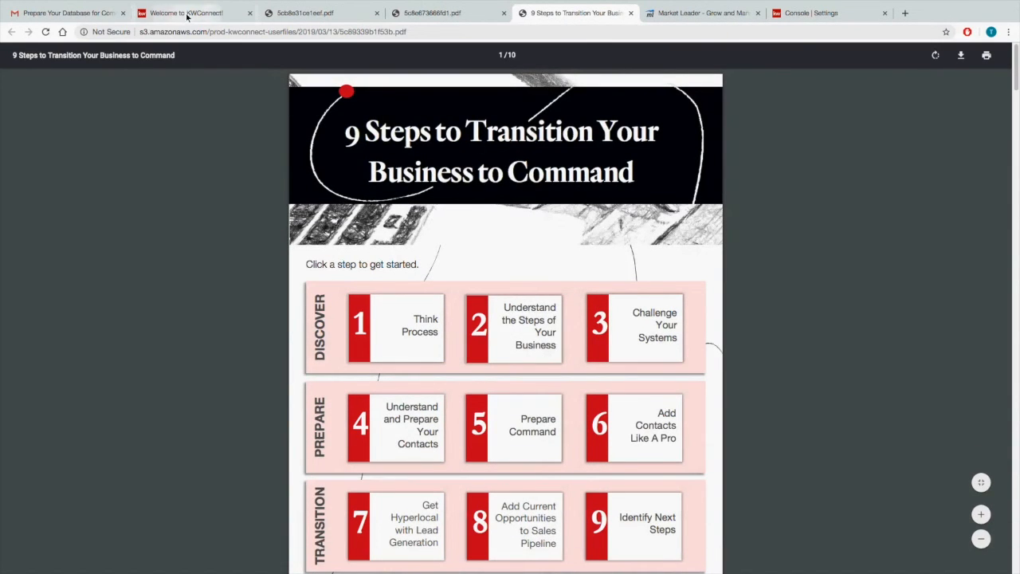
left_click(191, 13)
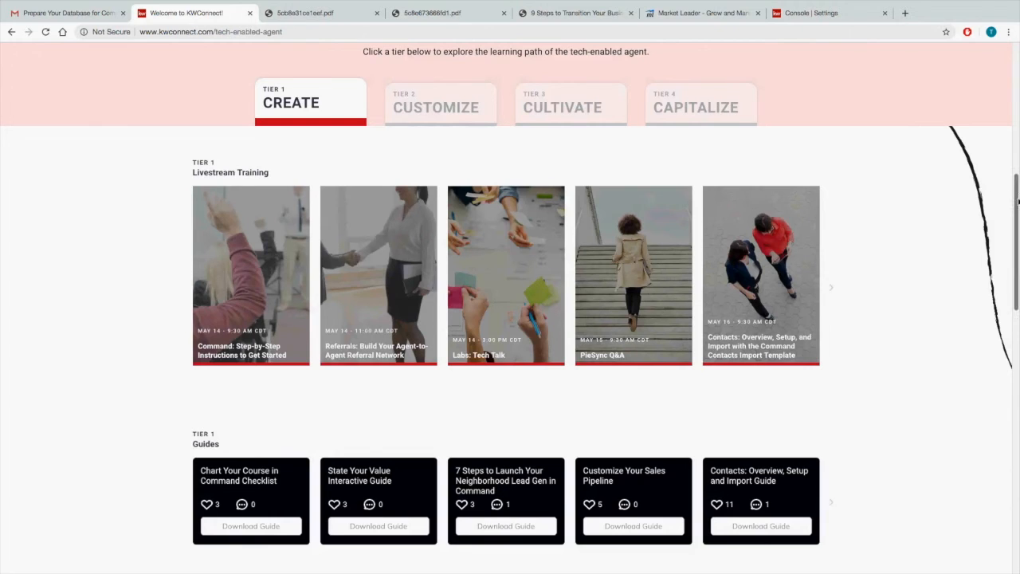
scroll("up", 3)
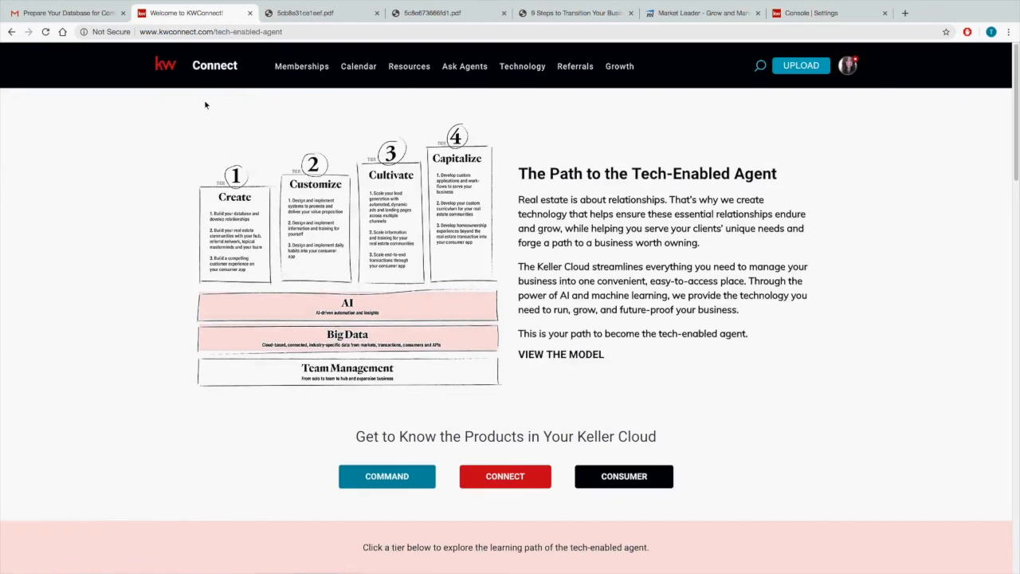
left_click(522, 67)
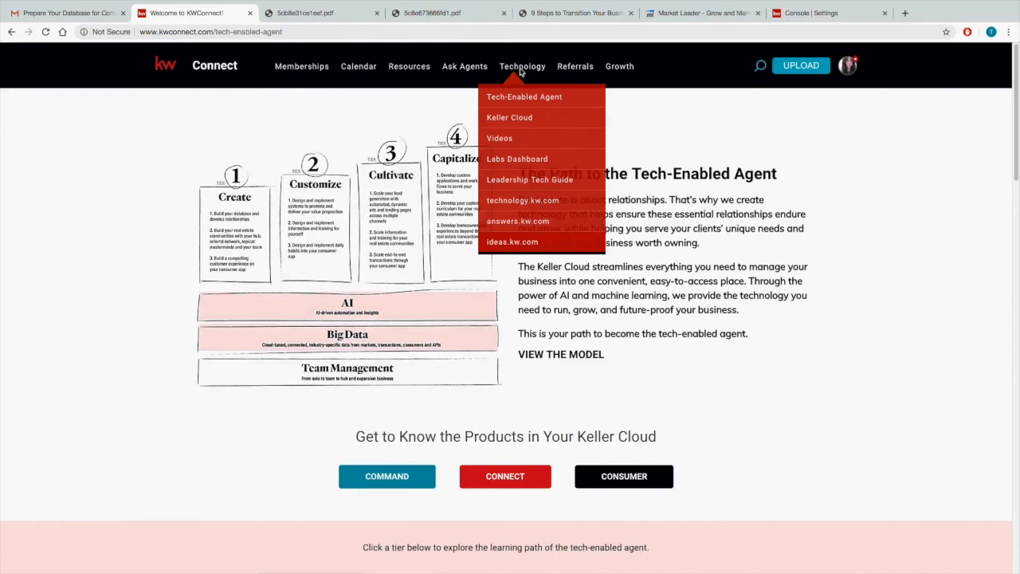
mouse_move(524, 97)
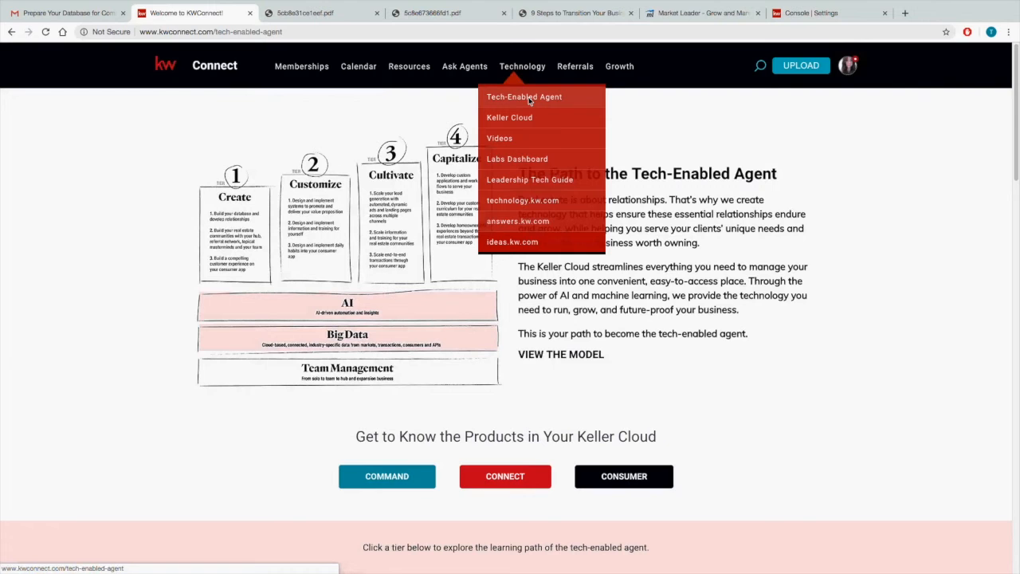
left_click(522, 97)
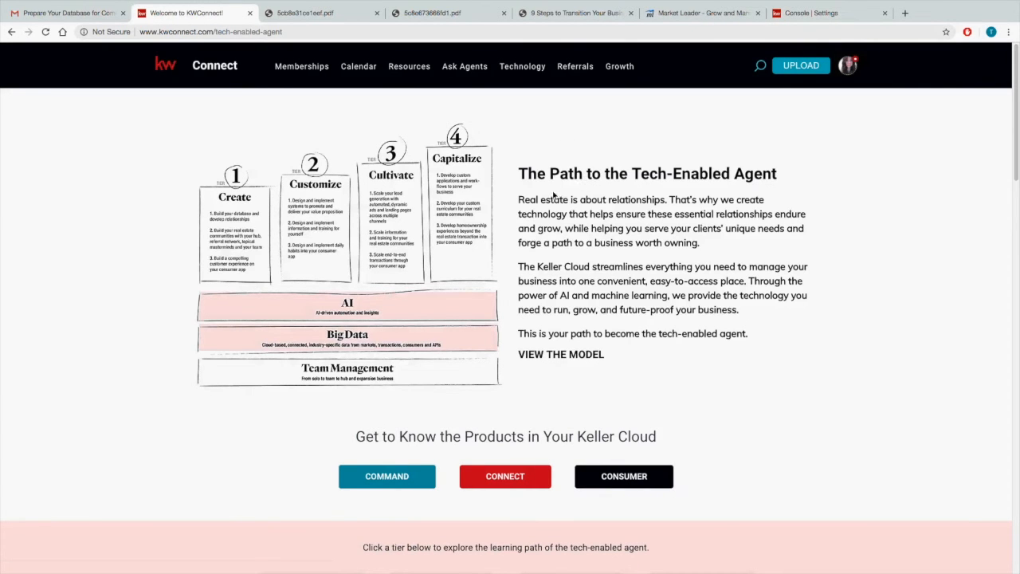
Browse the Tier 1 Guides row to the 9 Steps to Transition guide and open it
scroll("down", 3)
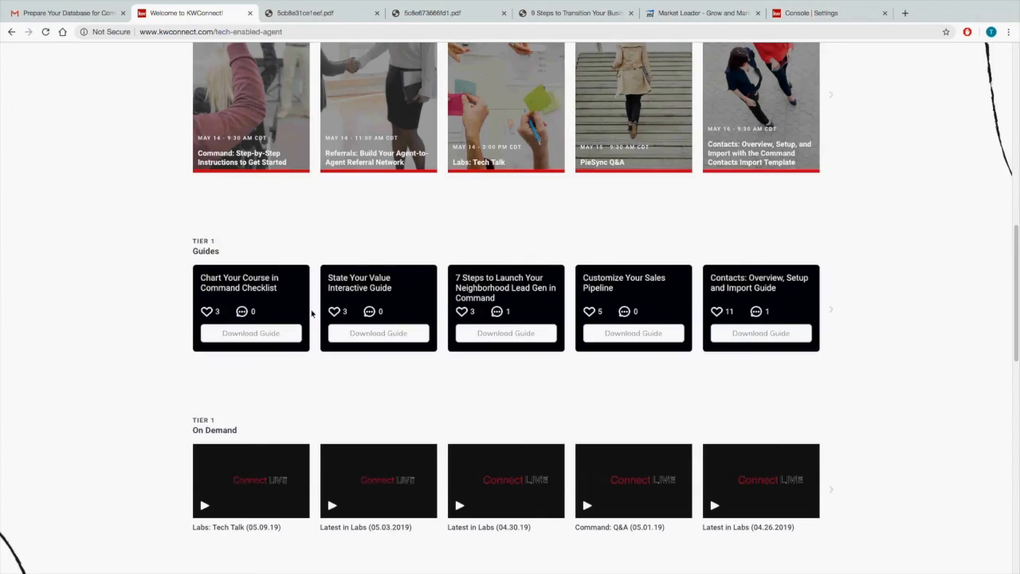
mouse_move(837, 309)
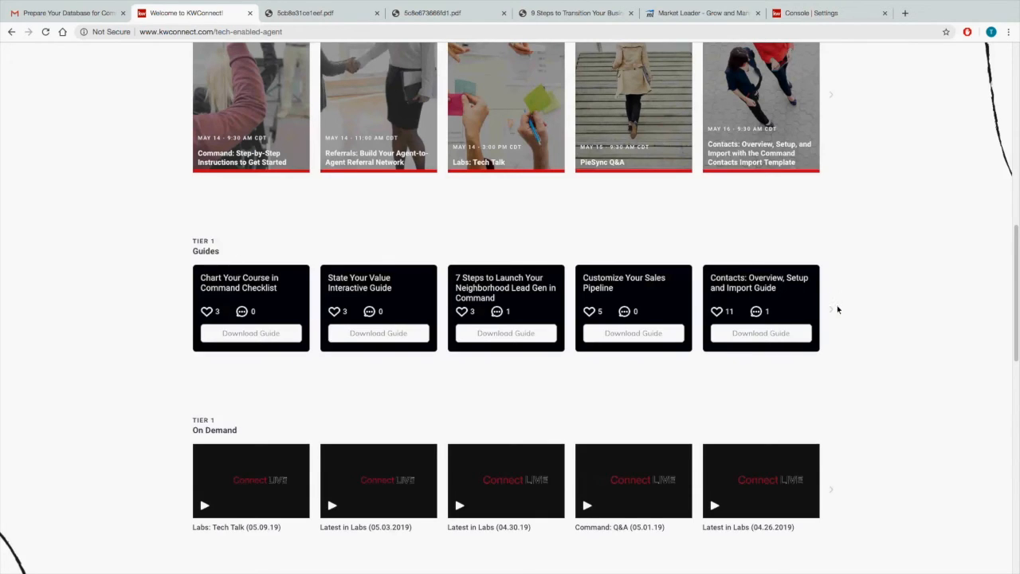
left_click(832, 309)
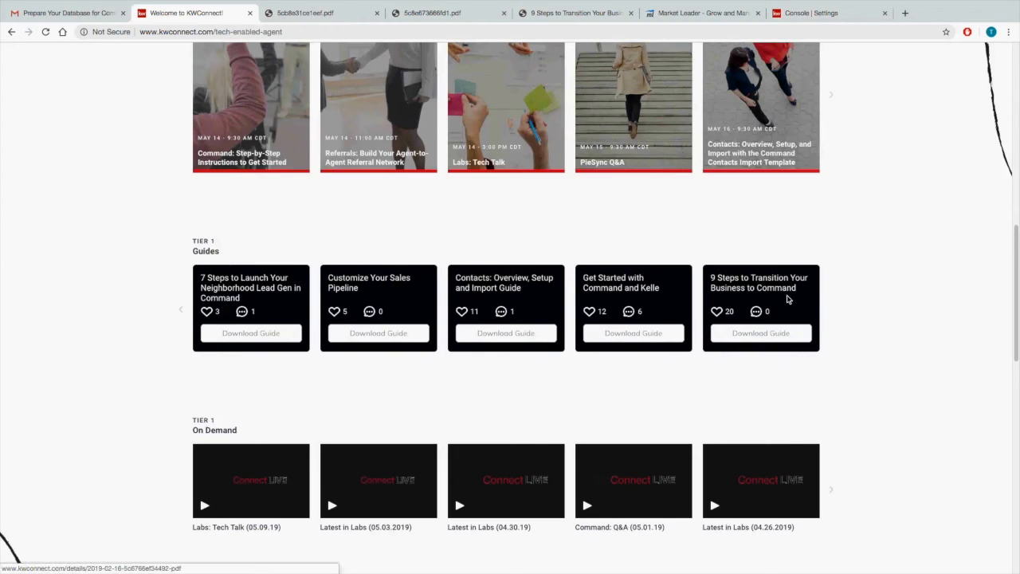
mouse_move(780, 296)
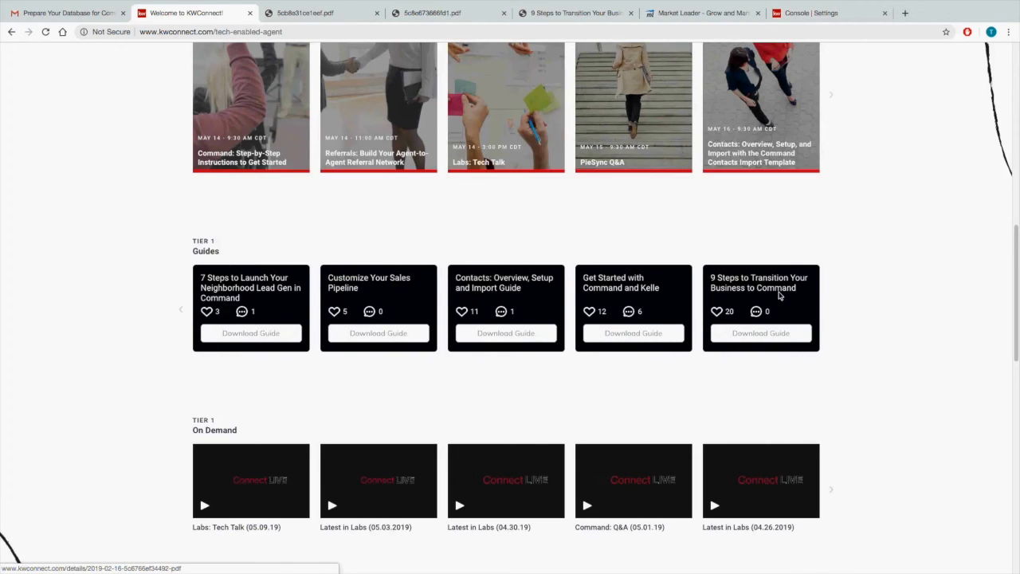
left_click(571, 13)
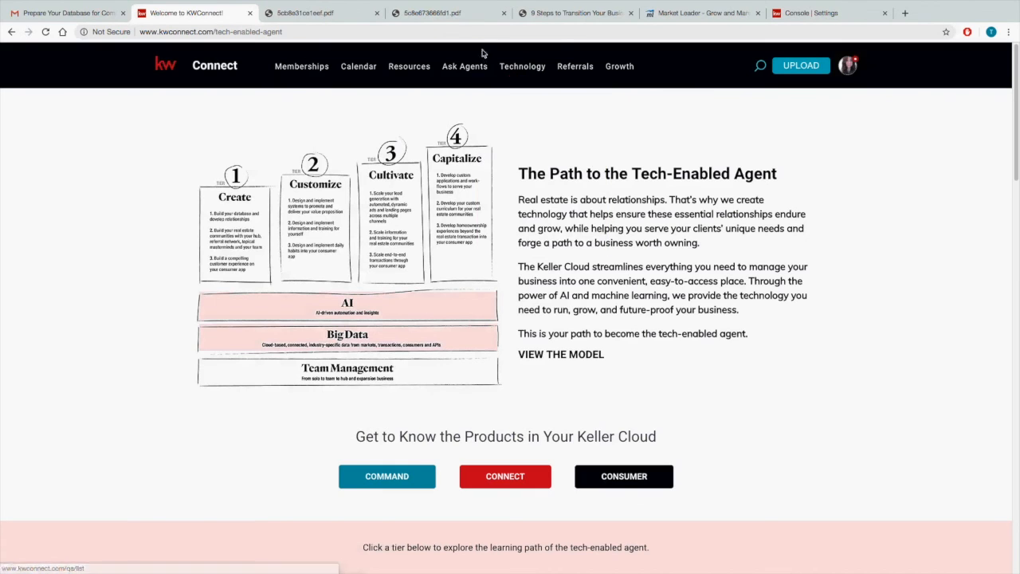
View the 9 Steps to Transition guide PDF at its nine-step overview page
left_click(574, 12)
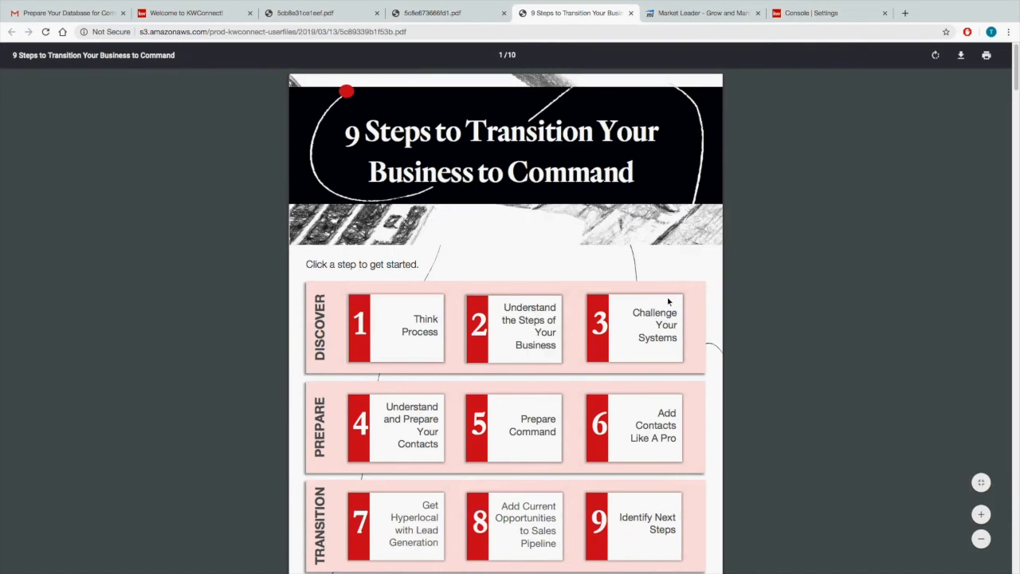
scroll("down", 3)
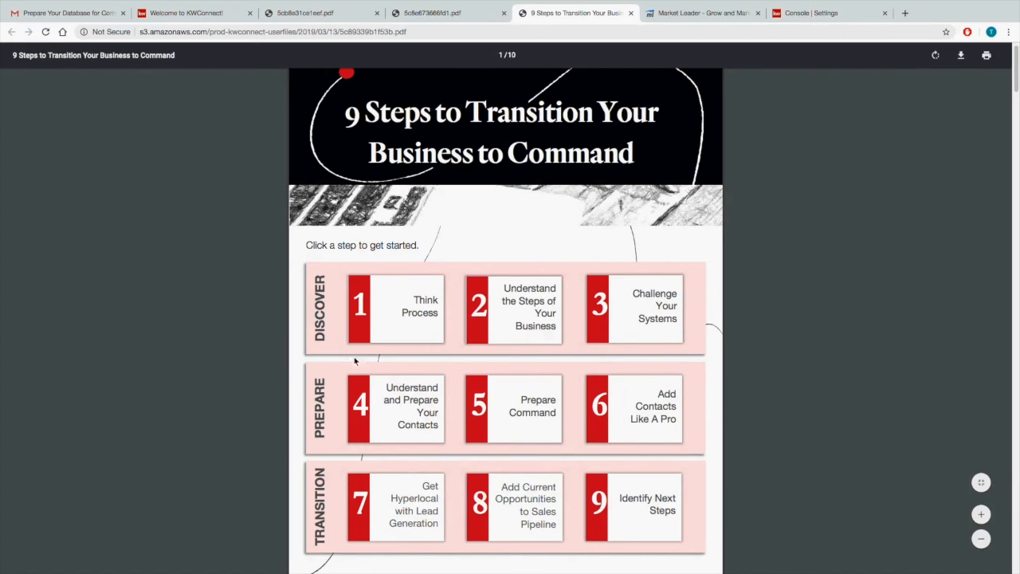
mouse_move(520, 408)
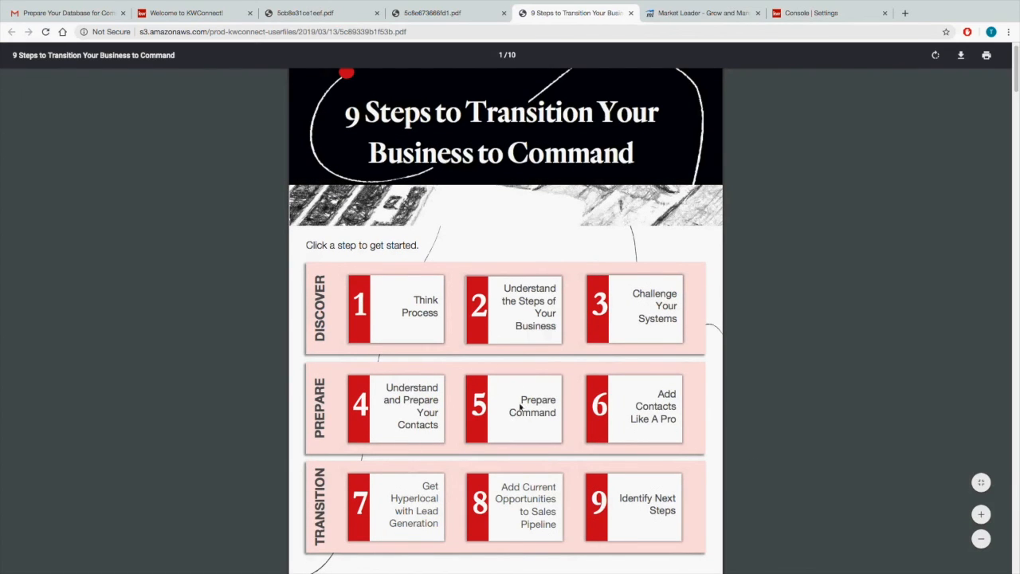
mouse_move(305, 408)
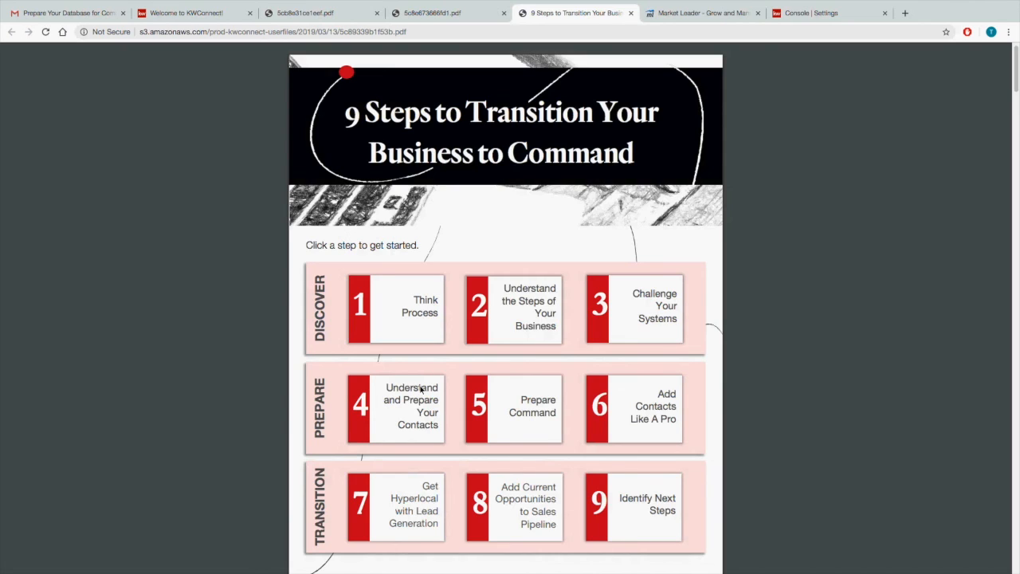
mouse_move(363, 430)
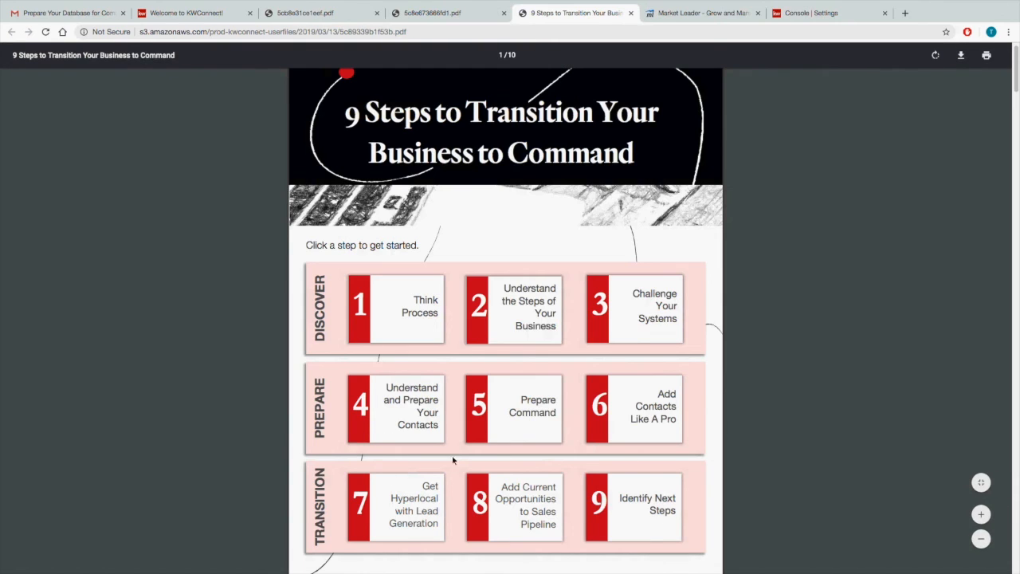
mouse_move(624, 567)
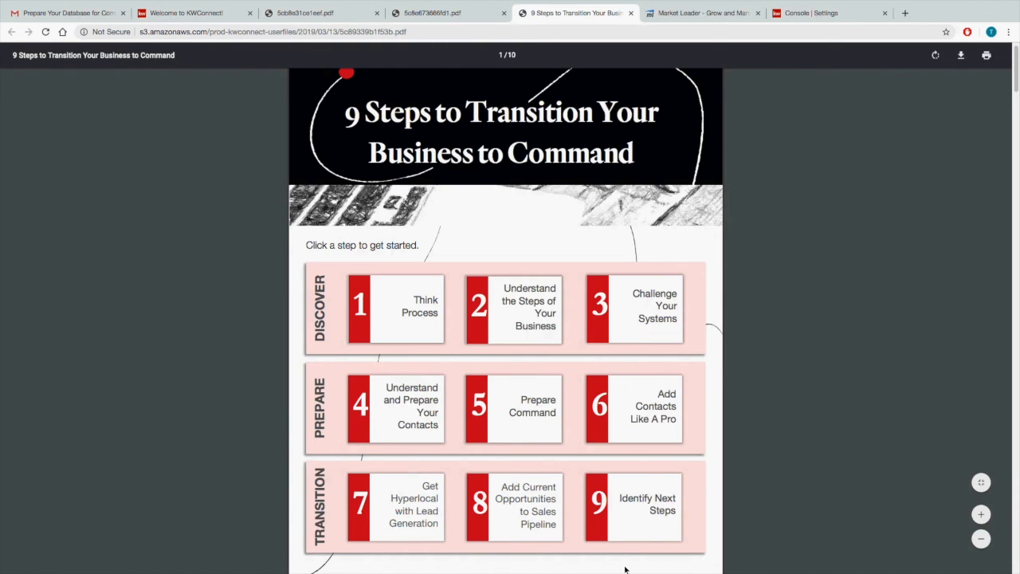